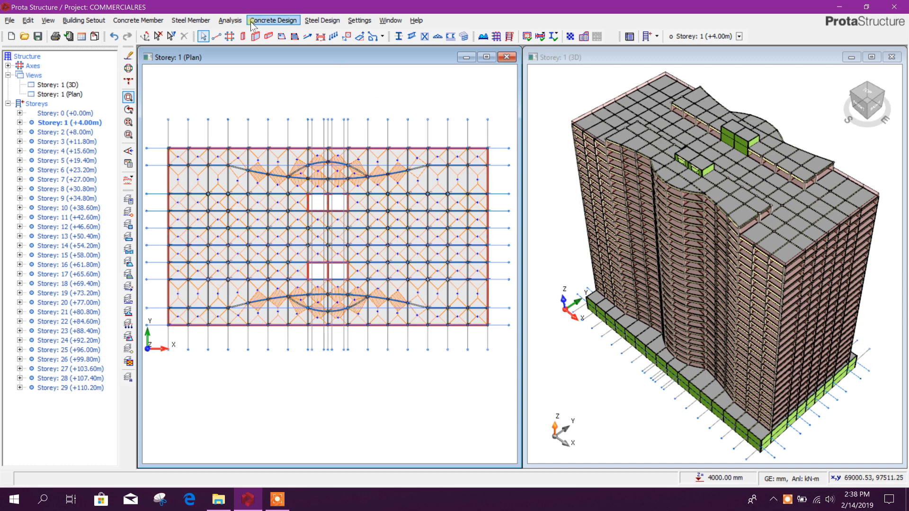
- Start Building Analysis from the Analysis menu, triggering the project save
left_click(230, 20)
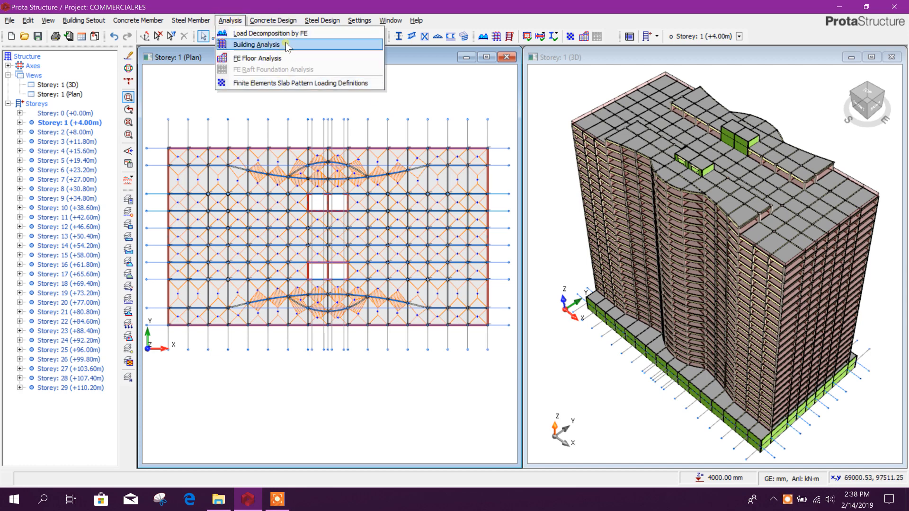
left_click(255, 45)
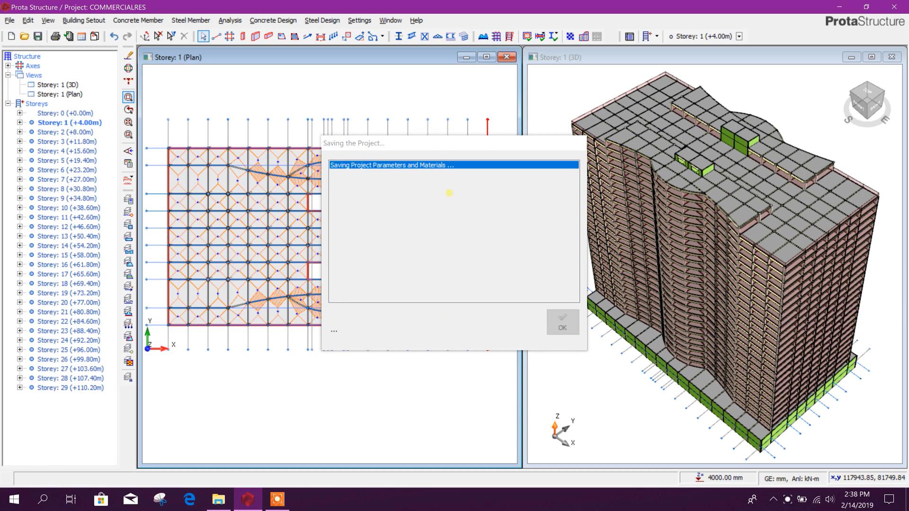
- Finish the save and select Eurocode 8 as the earthquake code in the project parameters
left_click(560, 322)
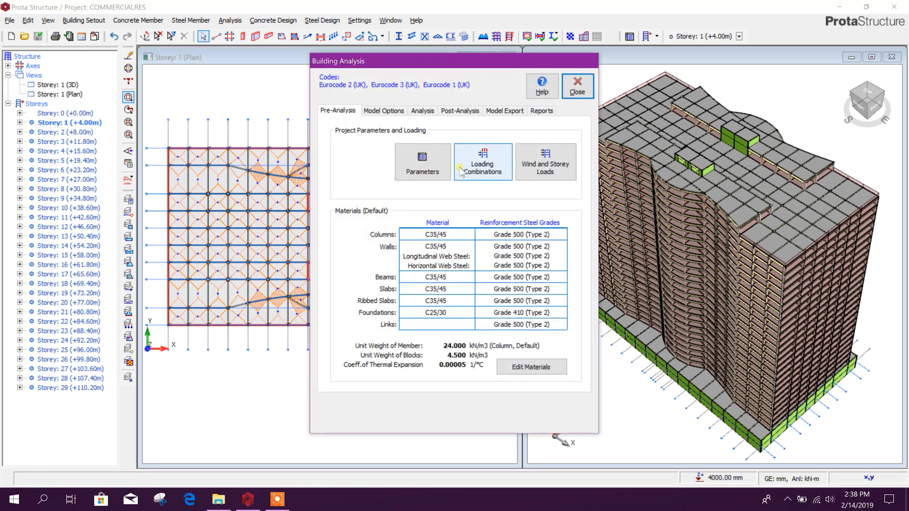
mouse_move(470, 141)
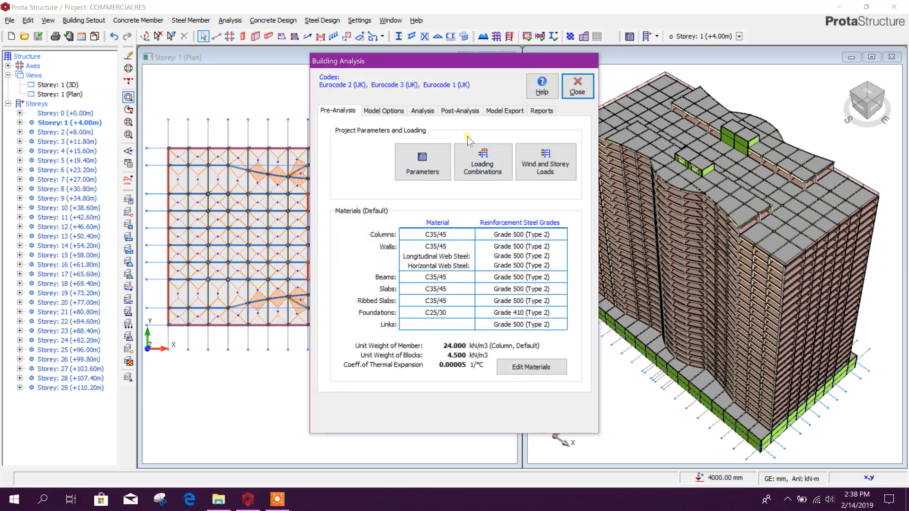
left_click(423, 161)
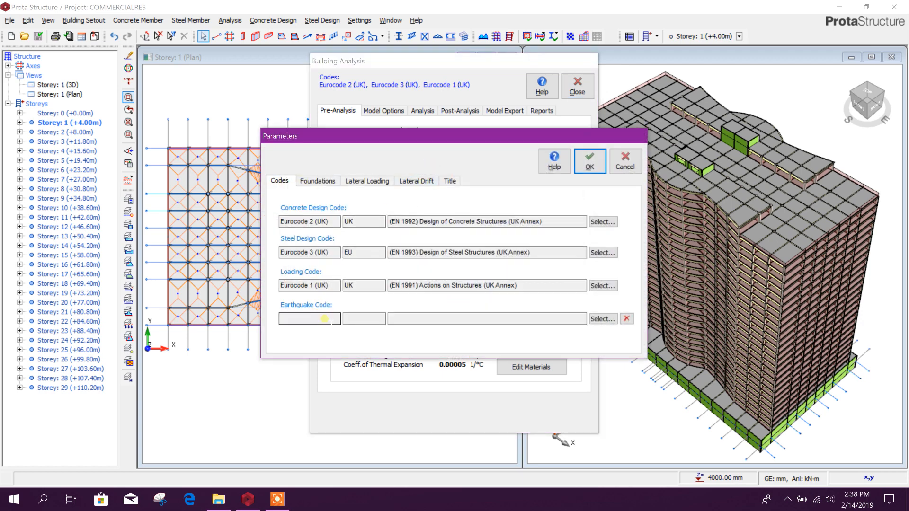
mouse_move(512, 320)
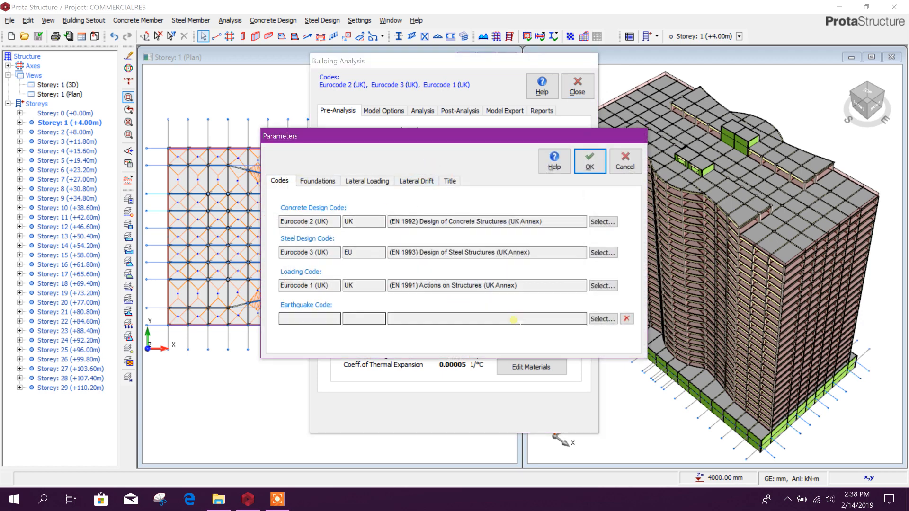
left_click(603, 319)
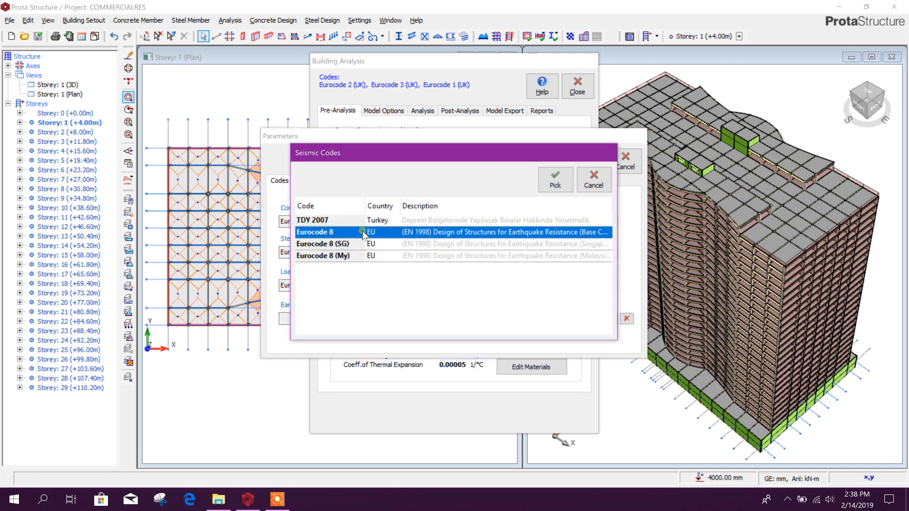
left_click(555, 180)
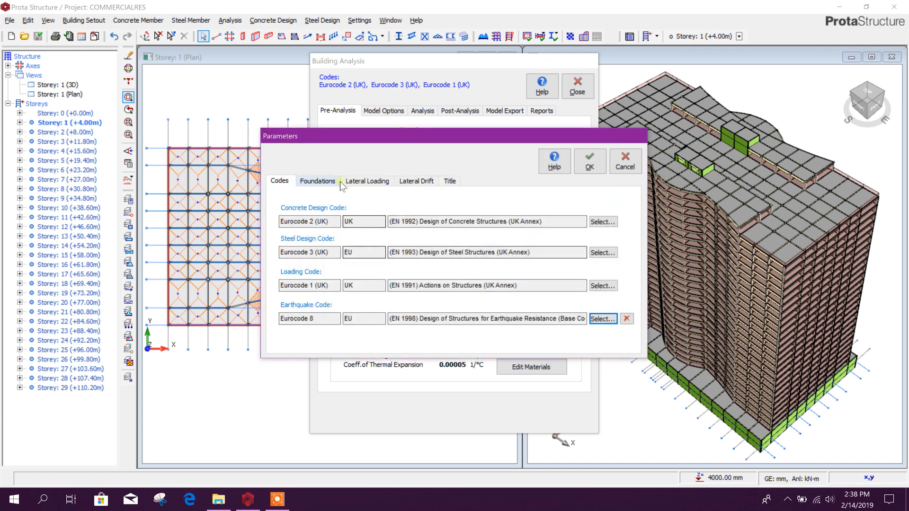
- Review the Foundations, Lateral Loading, Lateral Drift and Title pages and confirm the parameters
left_click(317, 181)
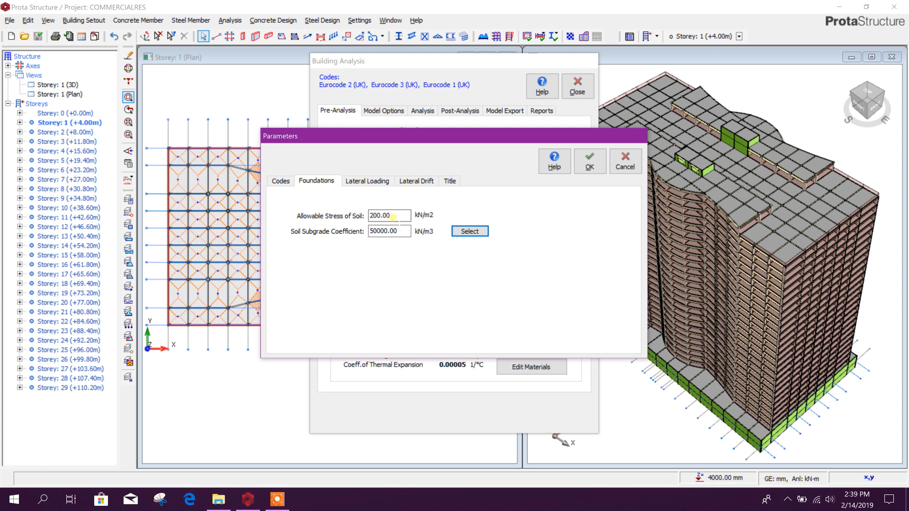
left_click(367, 180)
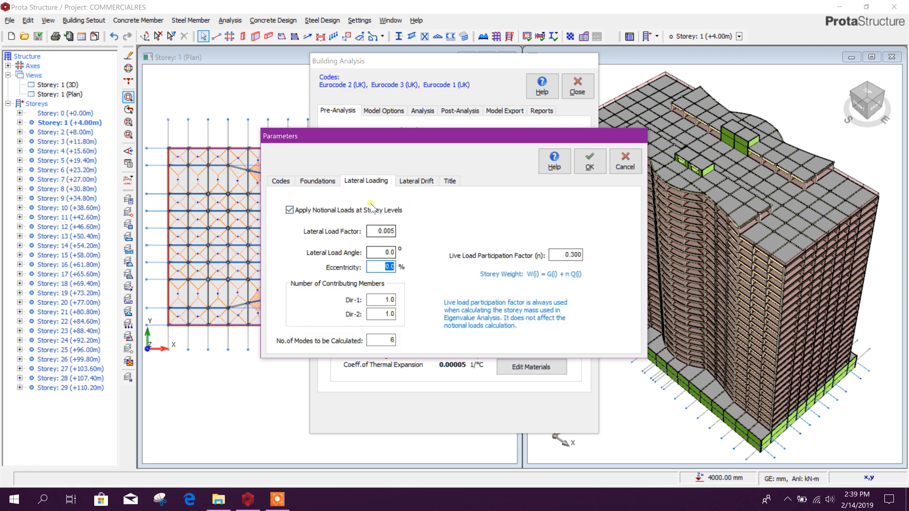
left_click(416, 181)
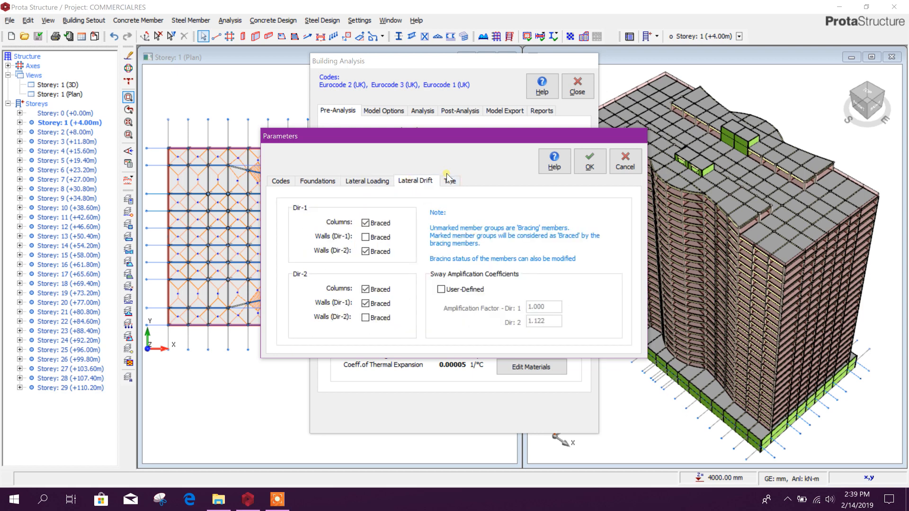
left_click(449, 180)
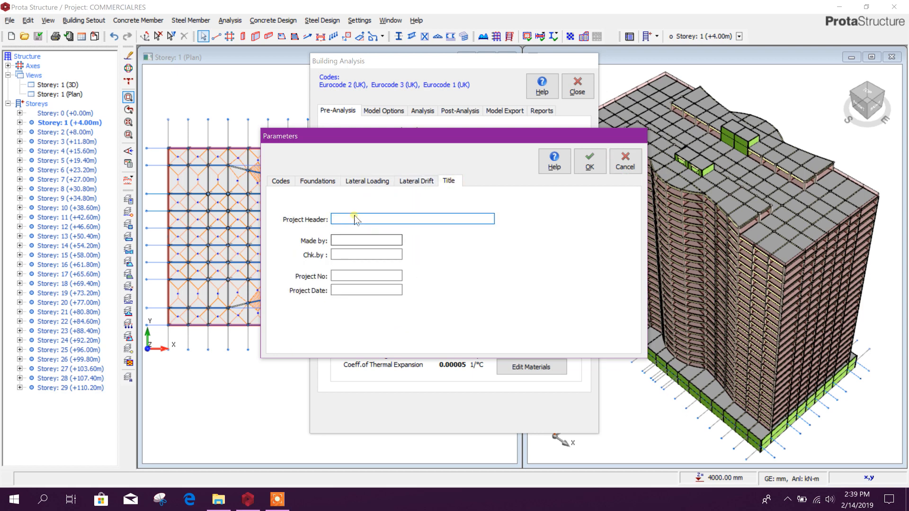
left_click(366, 255)
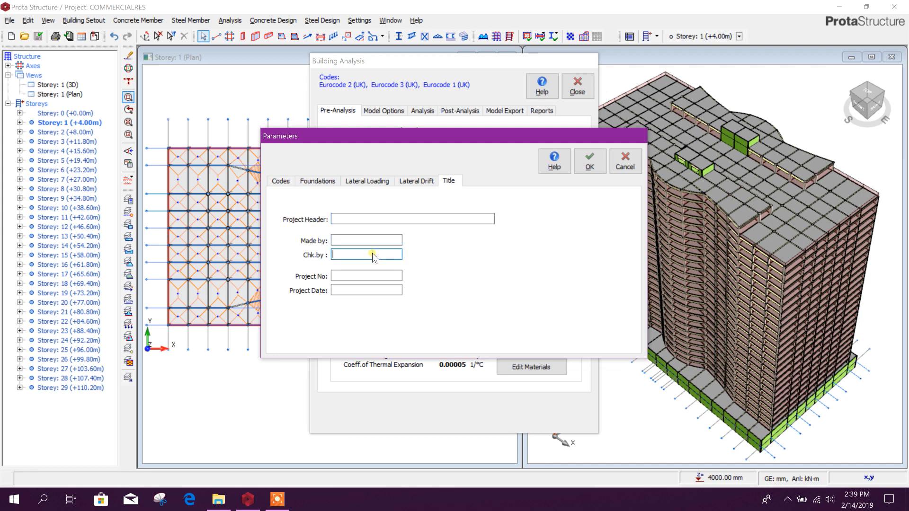
left_click(365, 275)
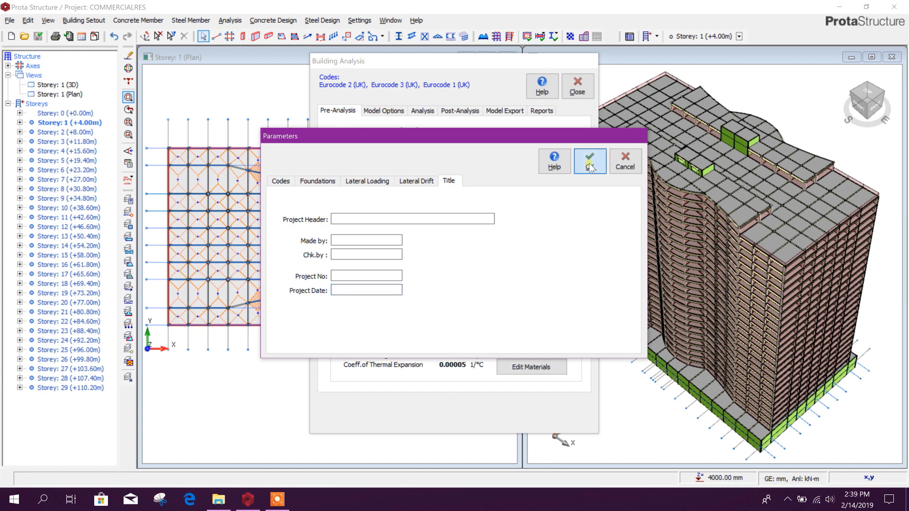
left_click(590, 161)
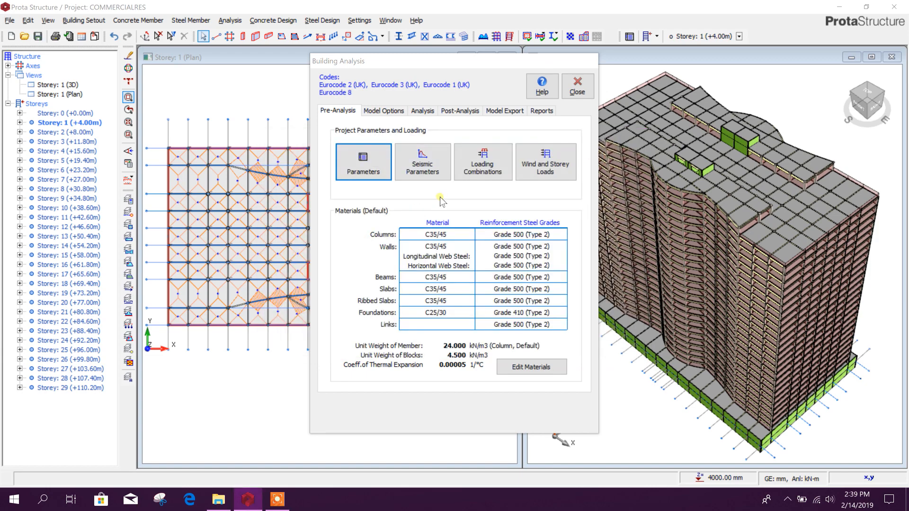
- Bring up the EC8 seismic parameters and check the Type 1 spectrum and ground type C table
left_click(423, 161)
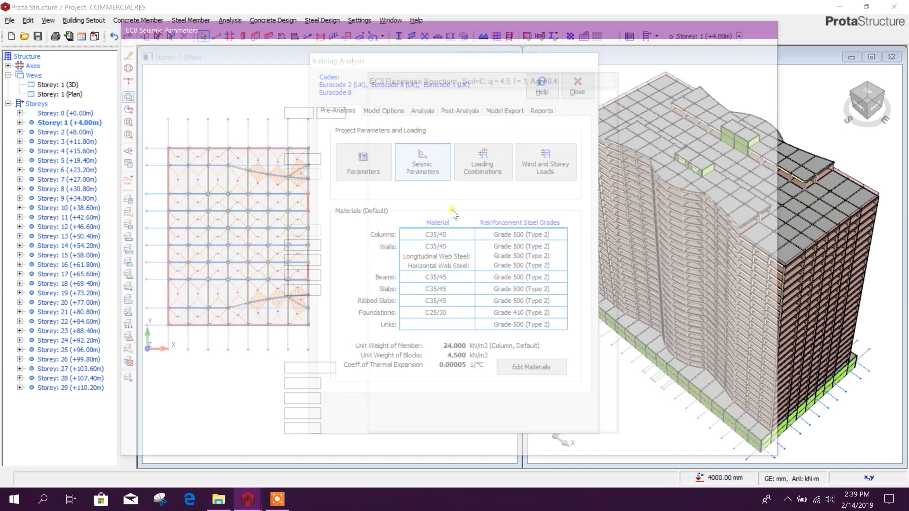
left_click(422, 161)
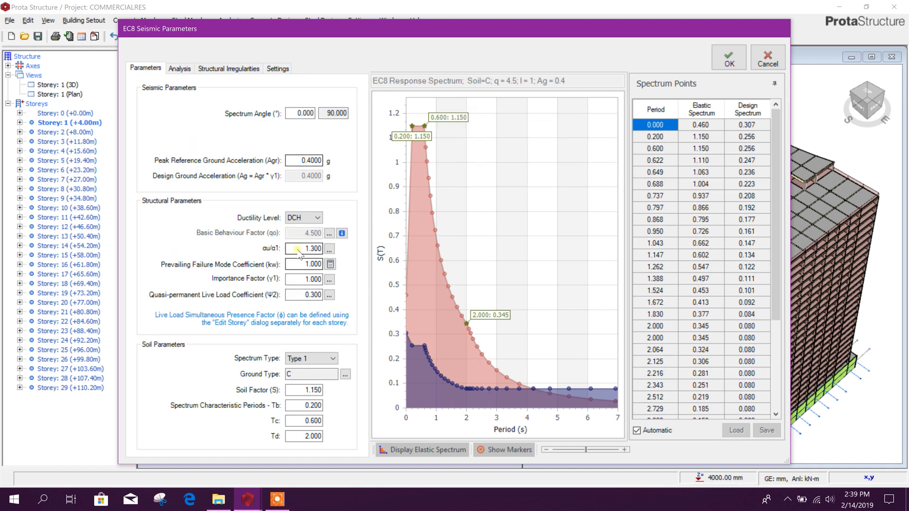
left_click(332, 357)
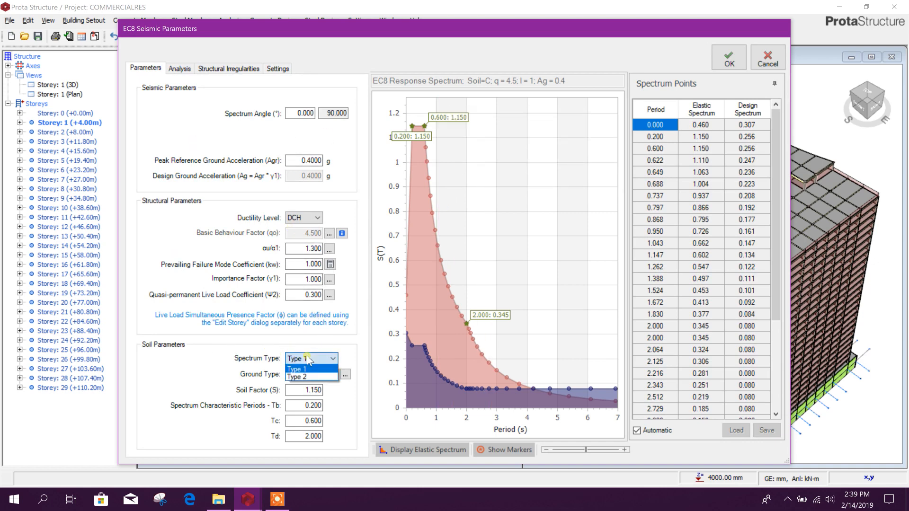
mouse_move(307, 377)
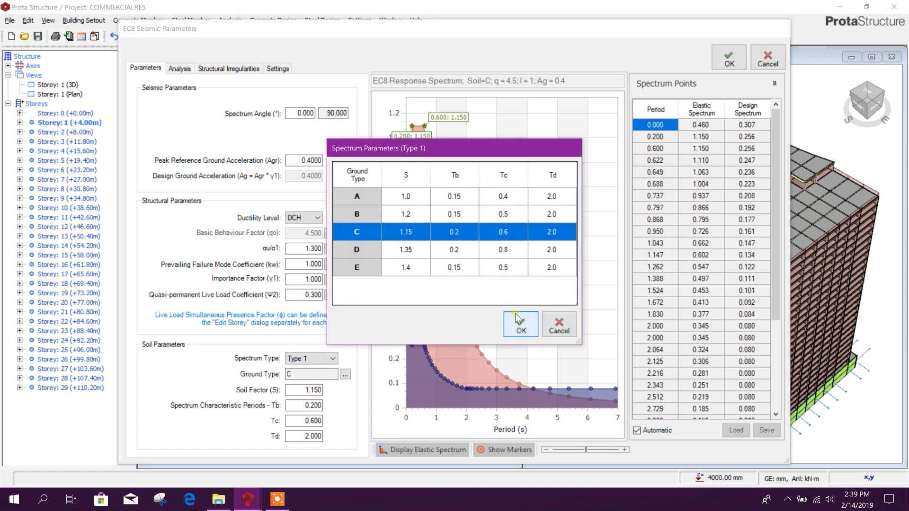
mouse_move(364, 265)
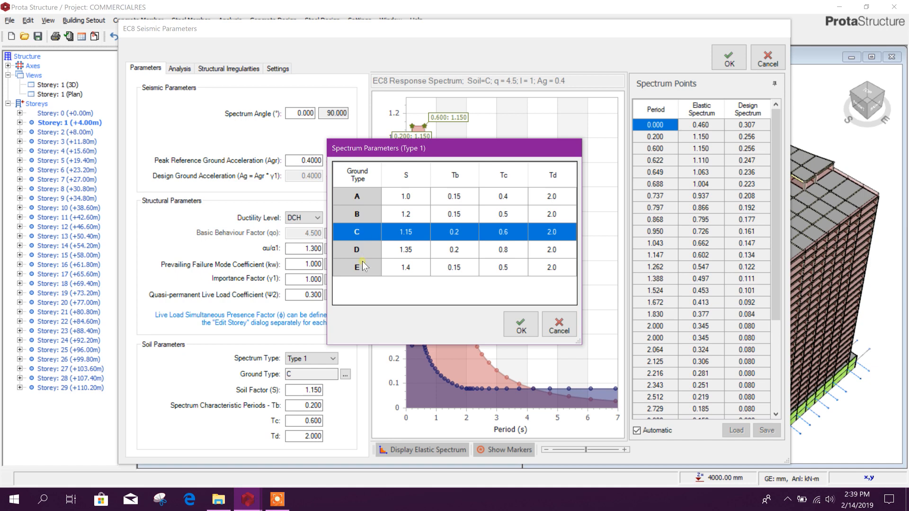
left_click(520, 324)
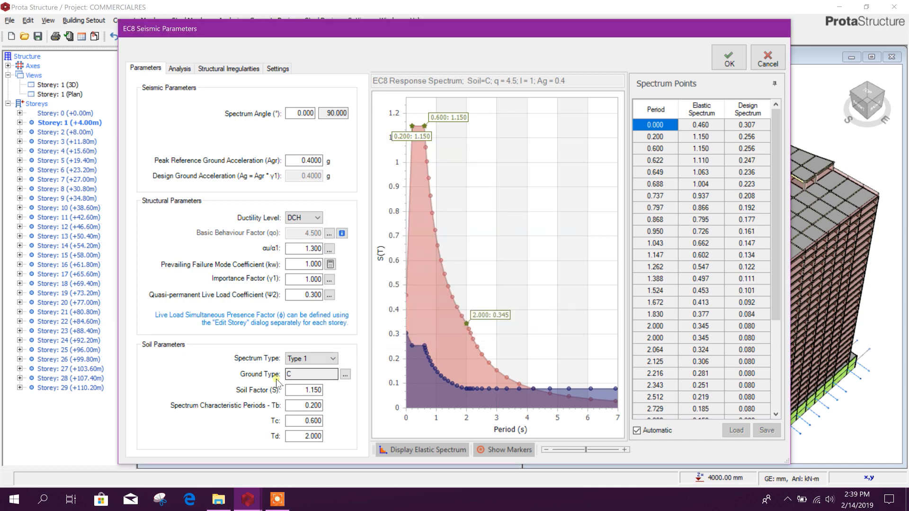
- Review the soil factor and period fields for ground type C
left_click(304, 405)
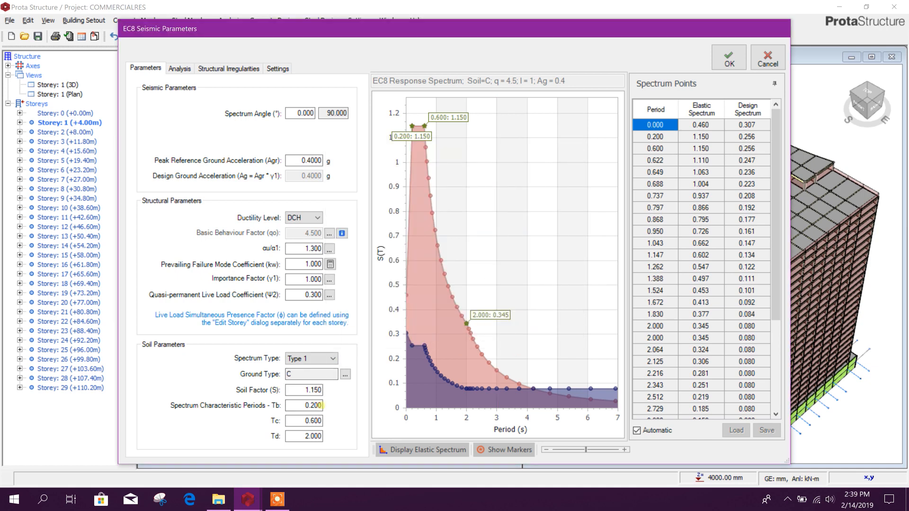
left_click(304, 421)
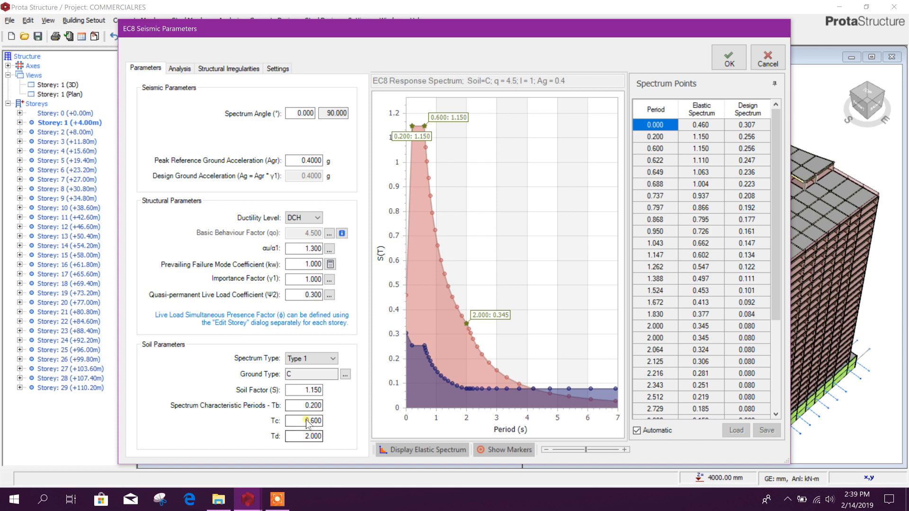
left_click(303, 405)
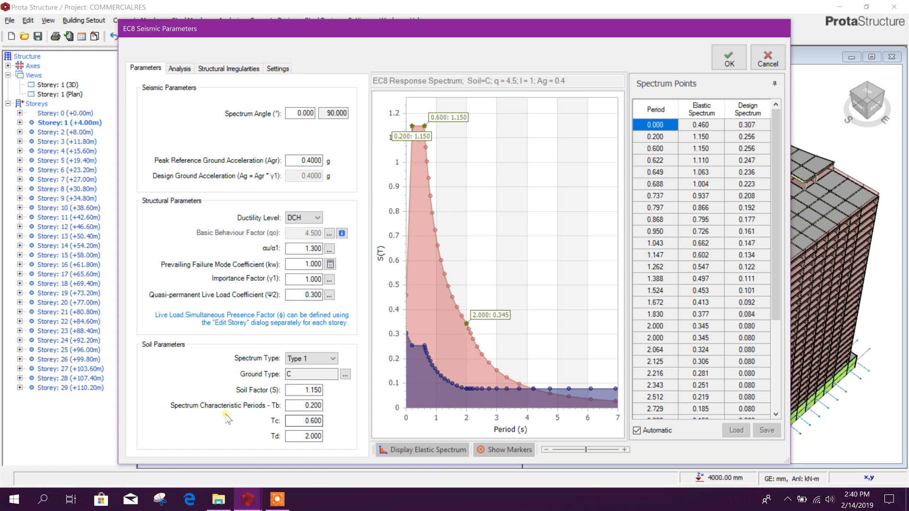
left_click(304, 420)
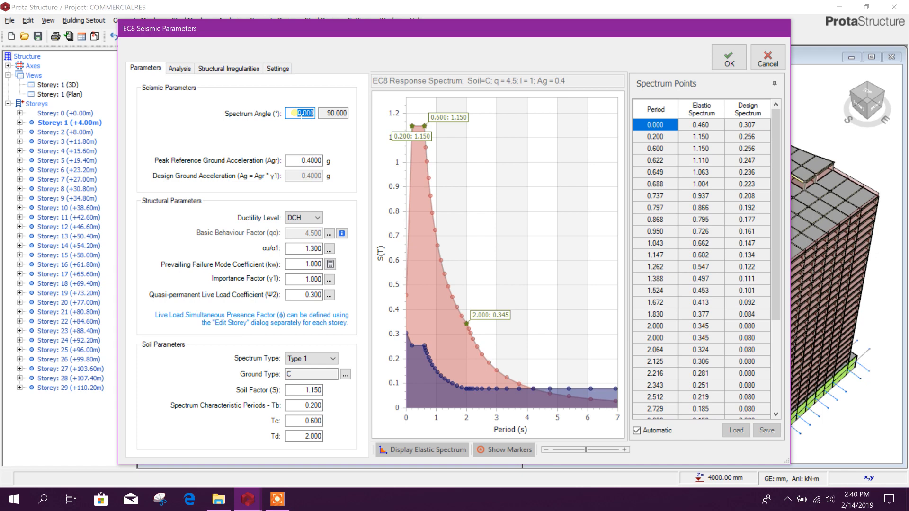
- Review the structural irregularity options and the post-analysis check settings, all enabled
left_click(228, 68)
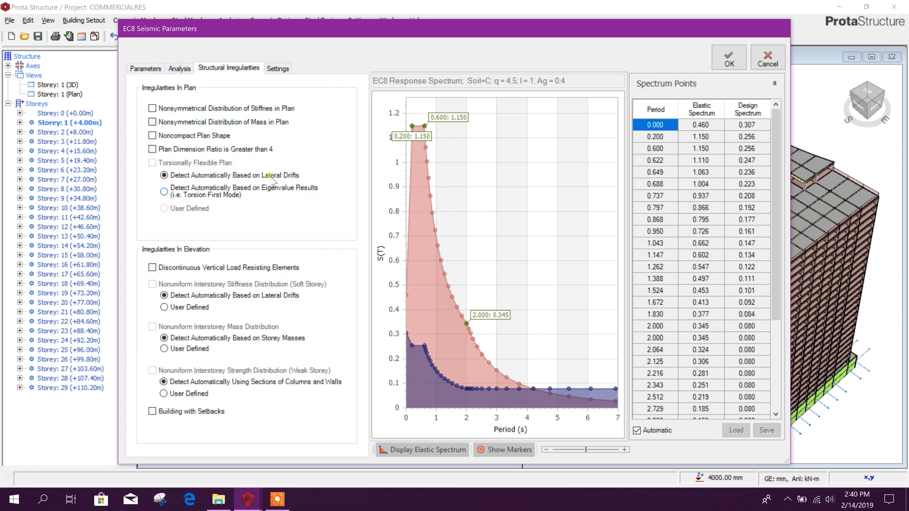
mouse_move(258, 184)
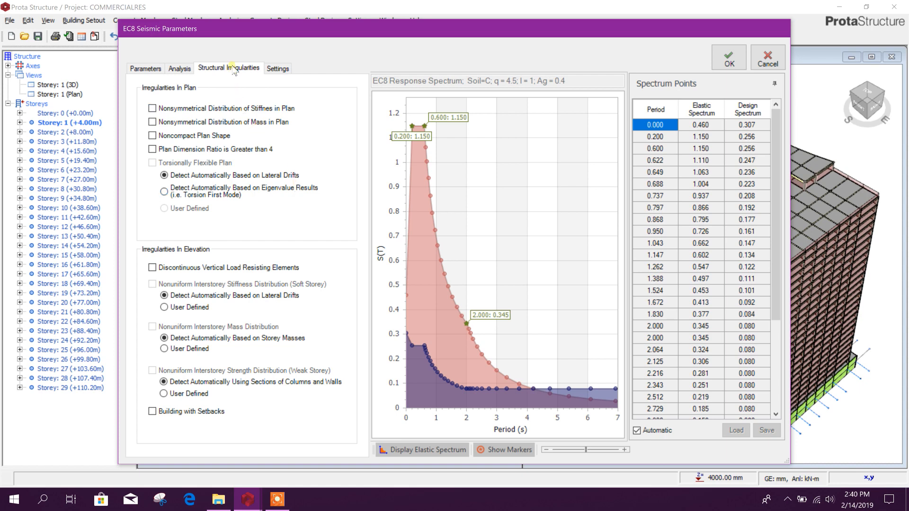
mouse_move(272, 206)
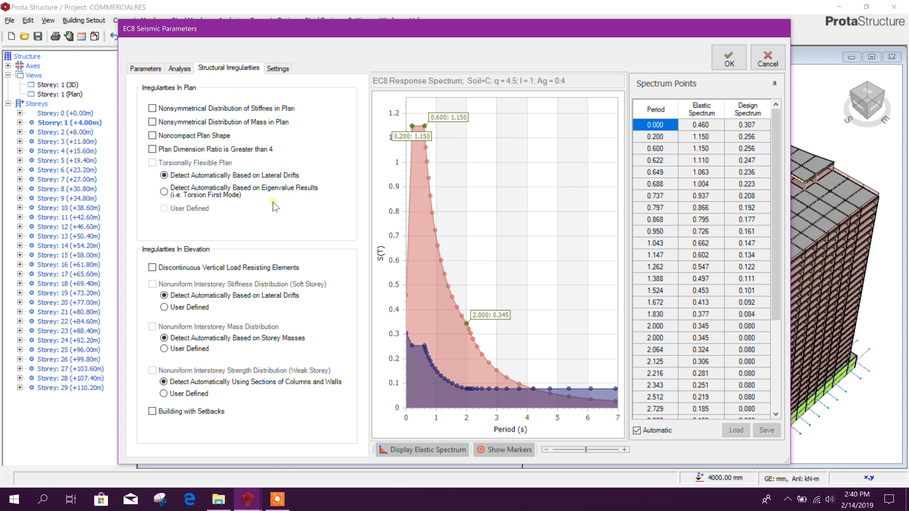
mouse_move(284, 182)
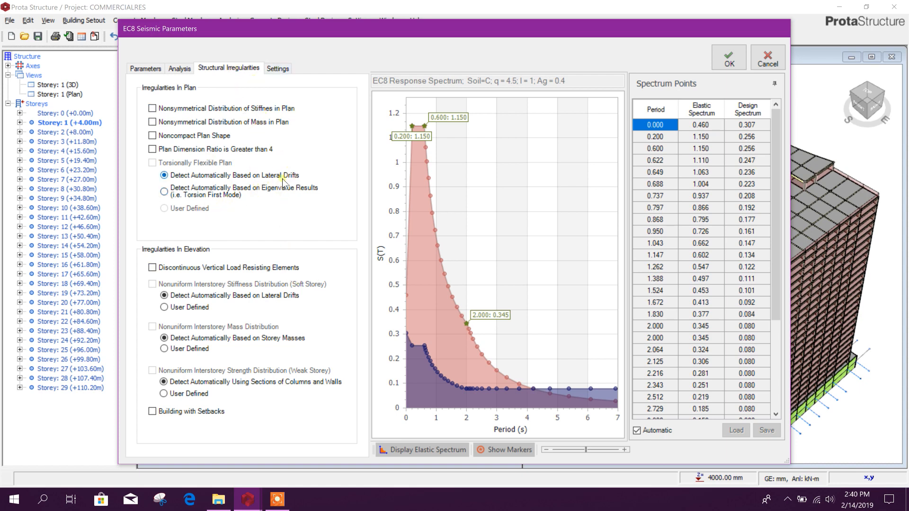
mouse_move(280, 129)
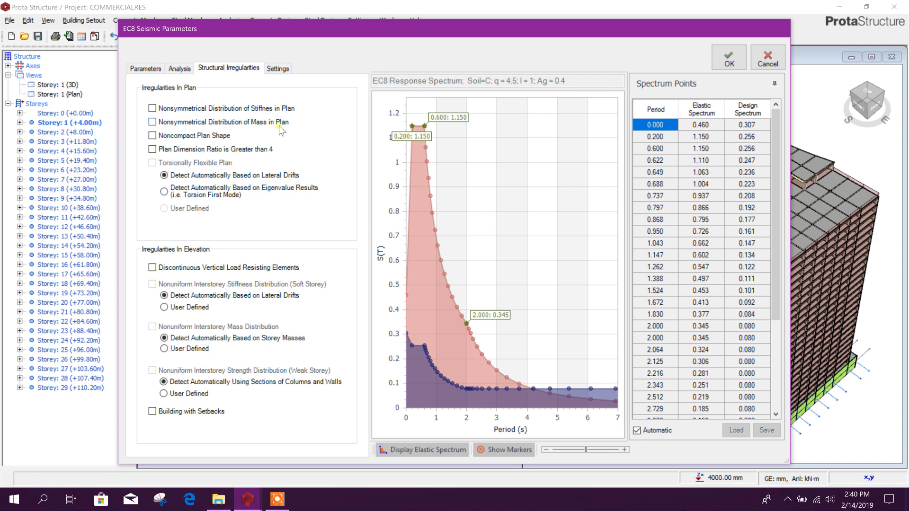
left_click(277, 68)
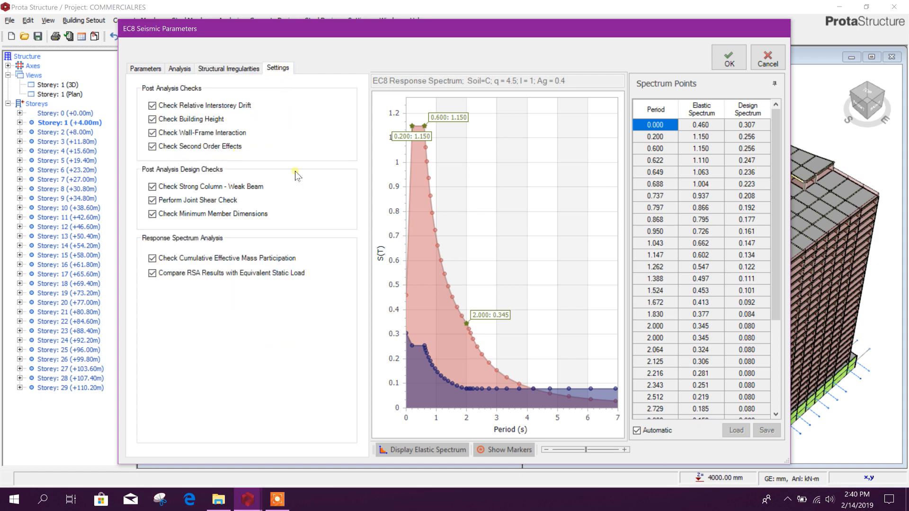
mouse_move(533, 481)
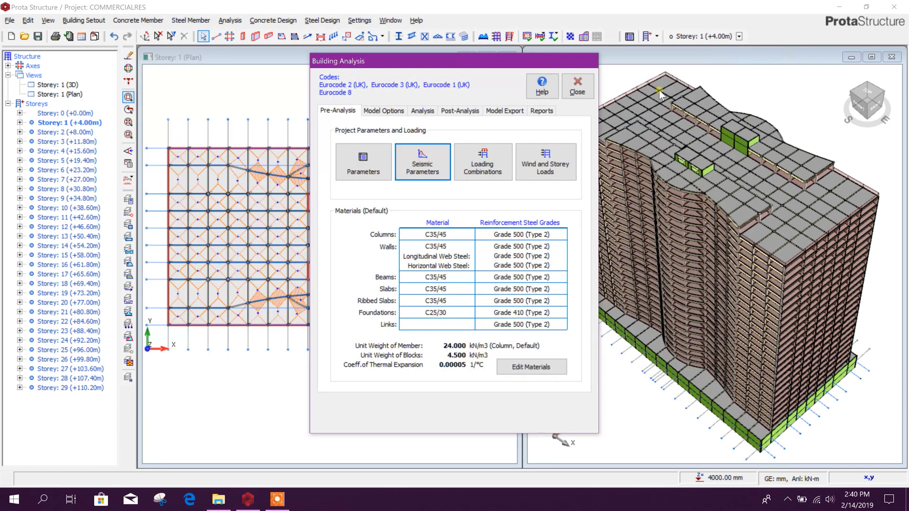
- Bring up the Load Combination Editor and its automatic loading generator
left_click(482, 161)
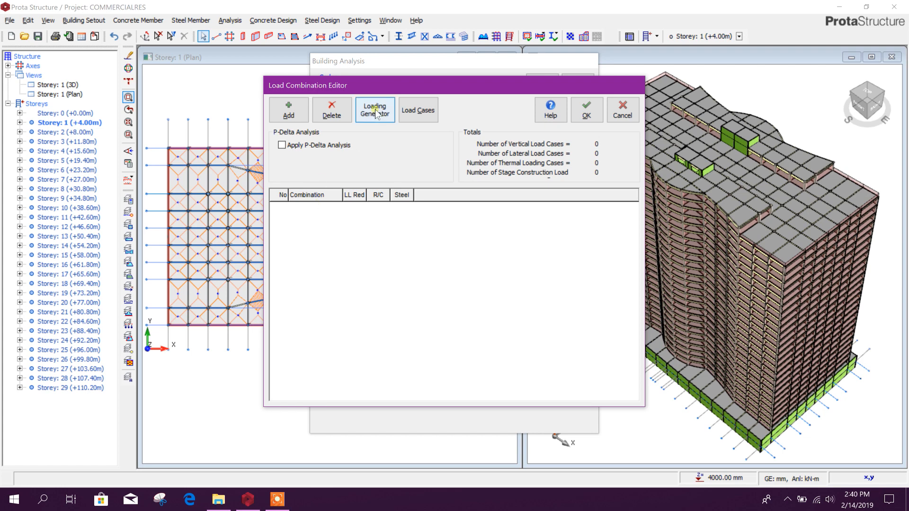
left_click(375, 109)
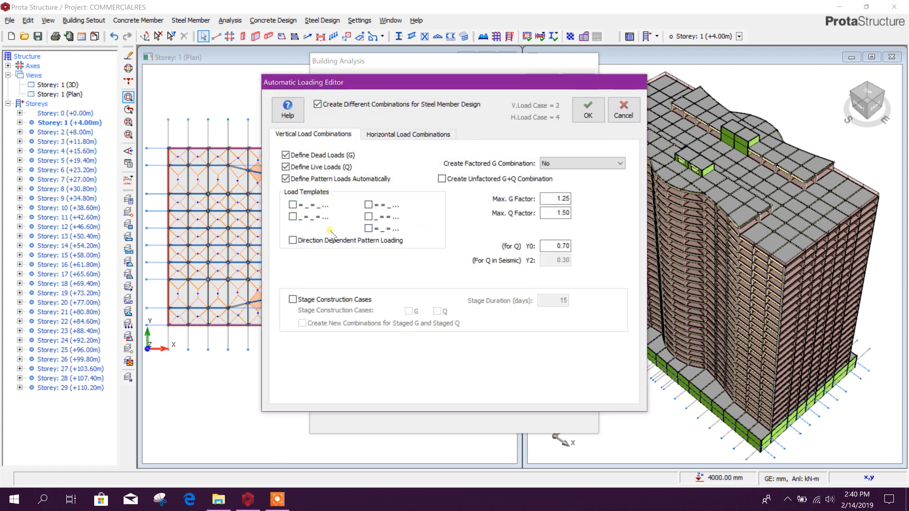
- Include notional and wind loading in the horizontal combinations and check the vertical options
left_click(407, 133)
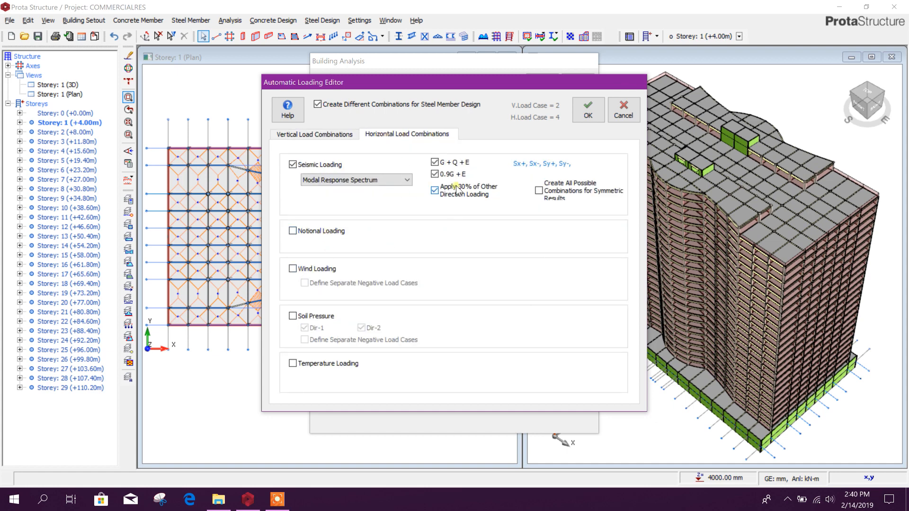
left_click(292, 230)
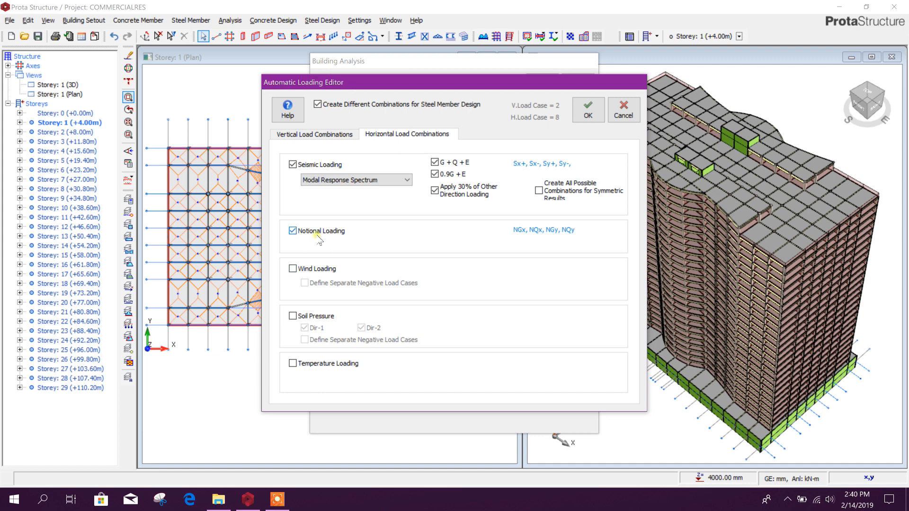
left_click(293, 268)
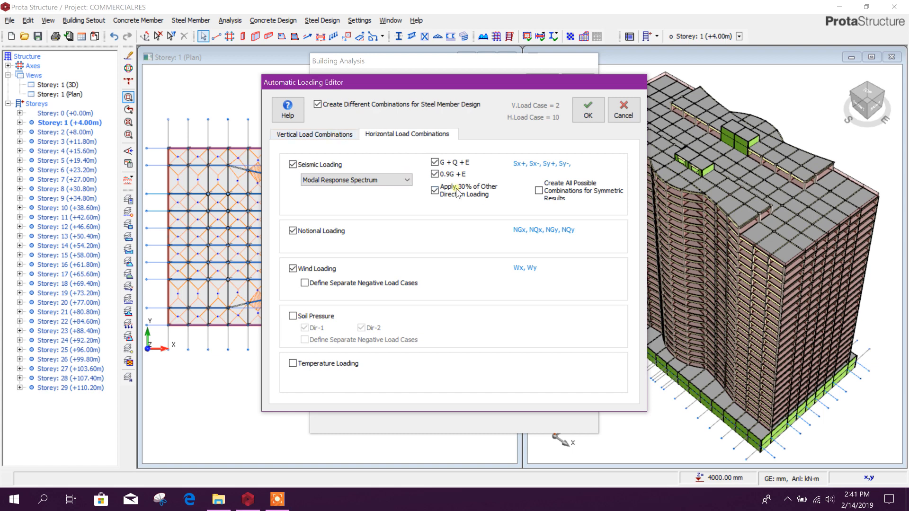
left_click(313, 133)
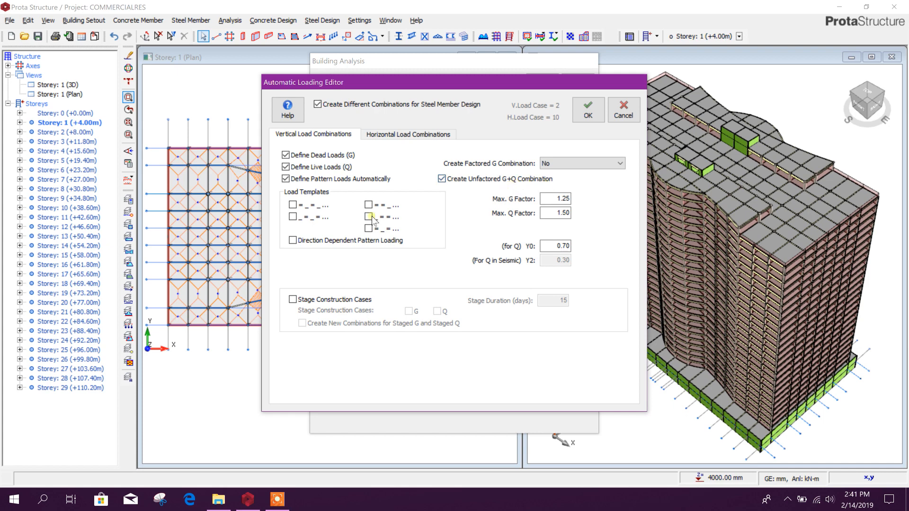
left_click(408, 134)
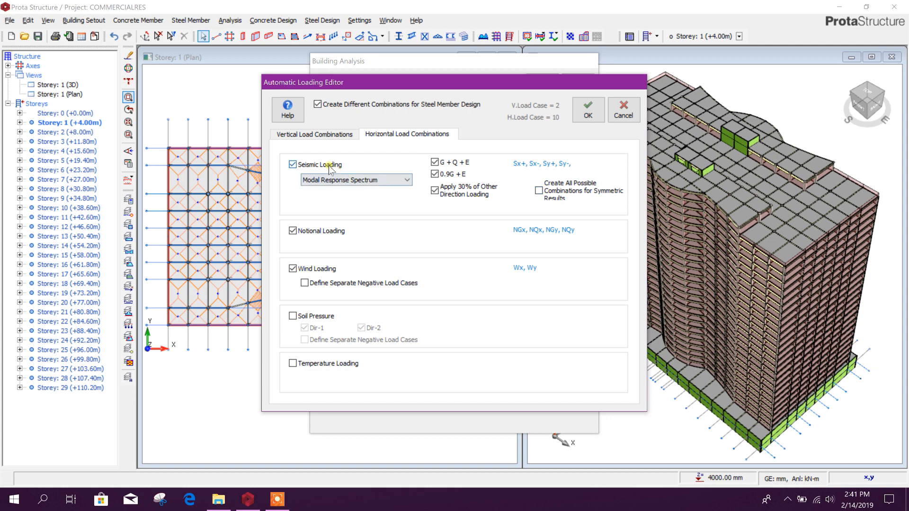
- Use equivalent static load for seismic combinations, generate them and accept the list
left_click(406, 179)
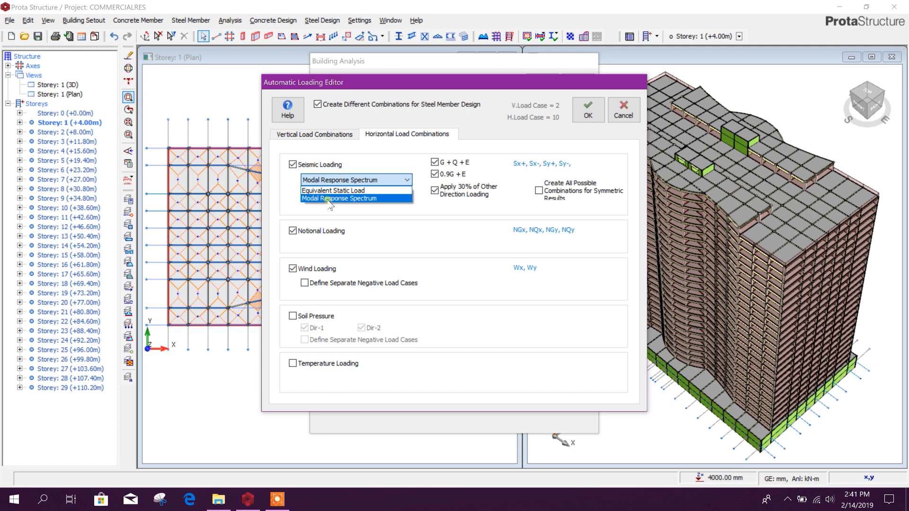
mouse_move(333, 191)
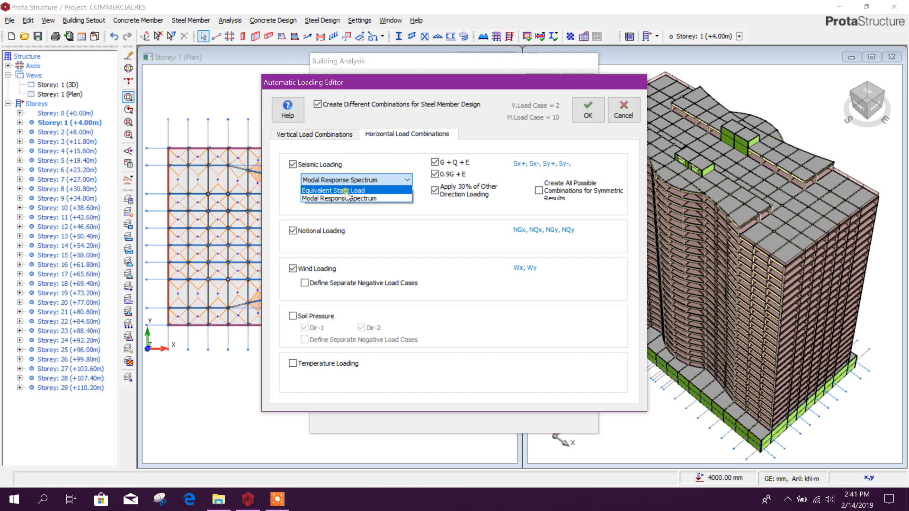
left_click(333, 190)
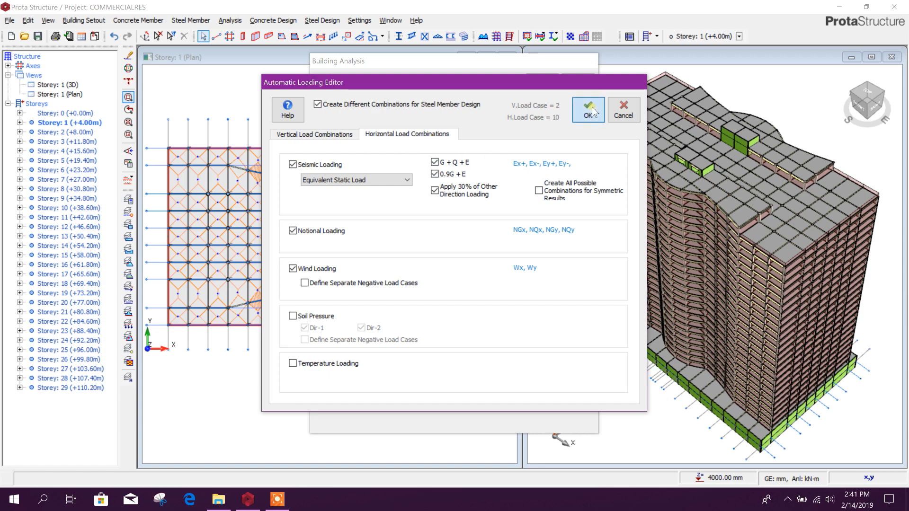
left_click(588, 110)
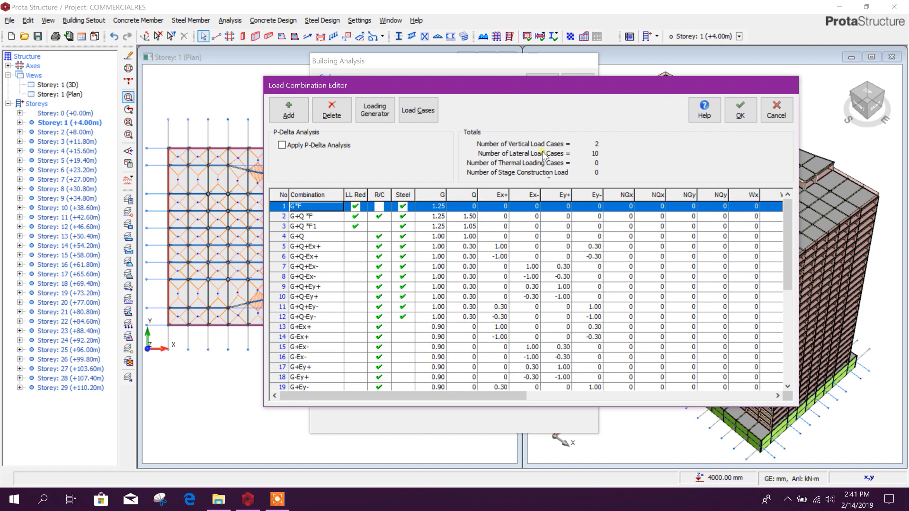
left_click(739, 110)
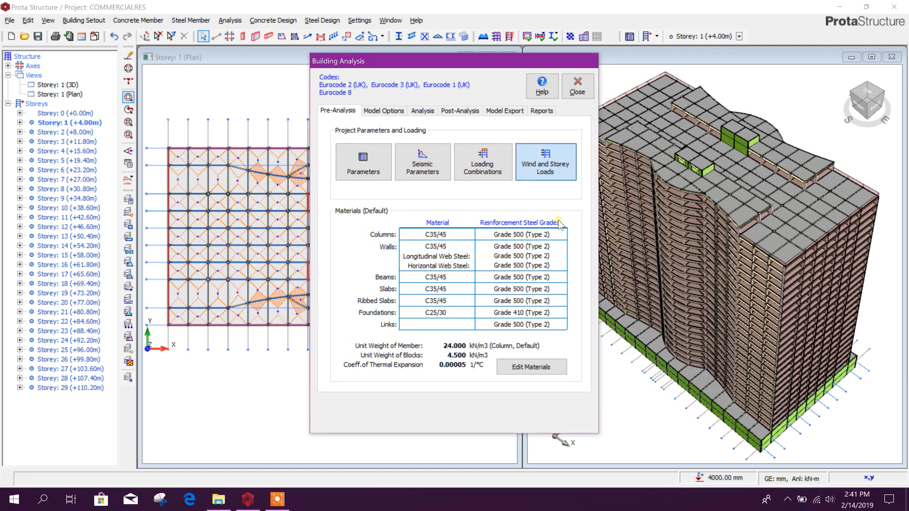
- In the wind load calculator set basic wind speed 40 m/s and terrain Category III
left_click(545, 161)
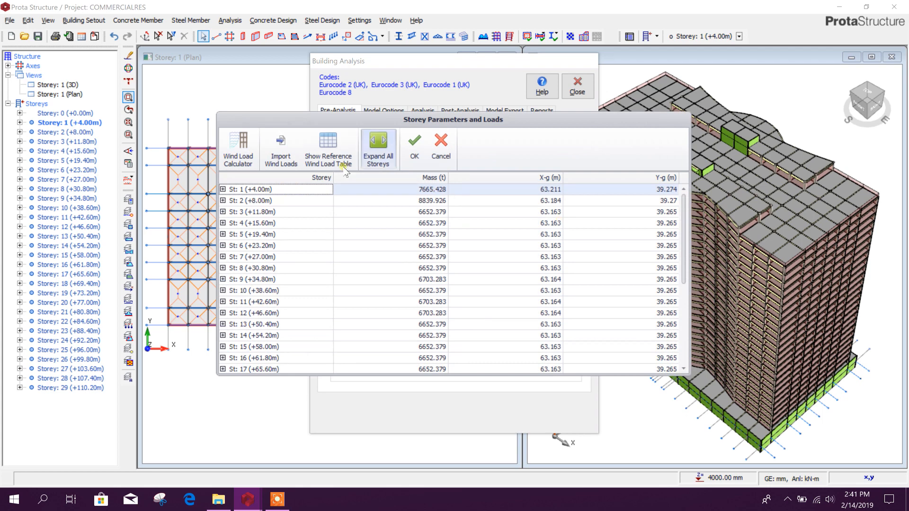
left_click(237, 148)
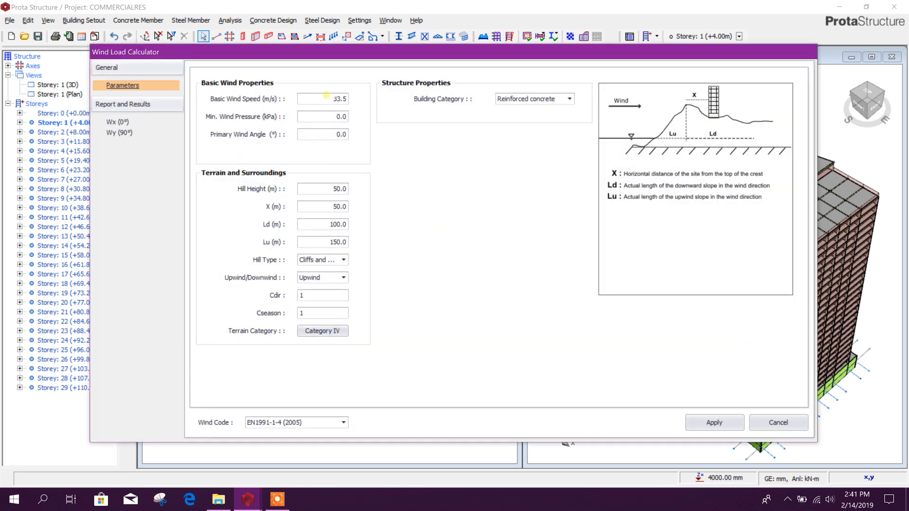
triple_click(322, 98)
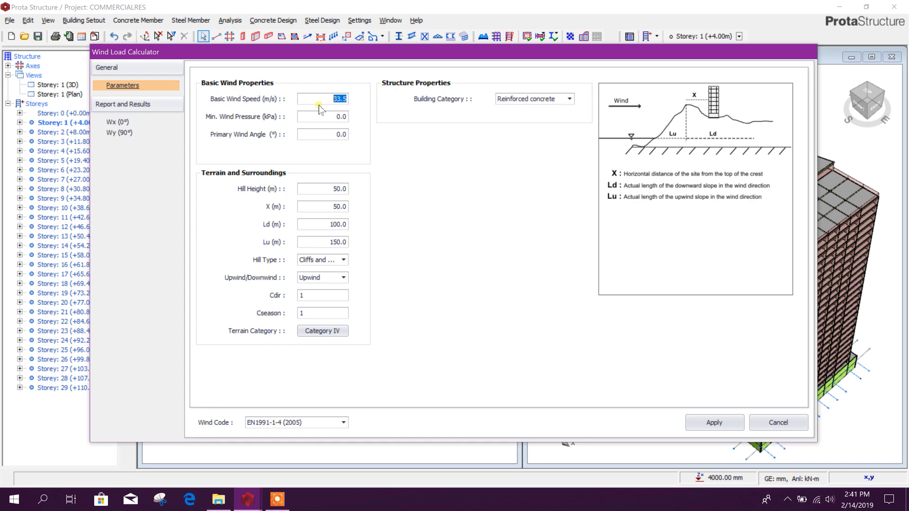
type("40.0")
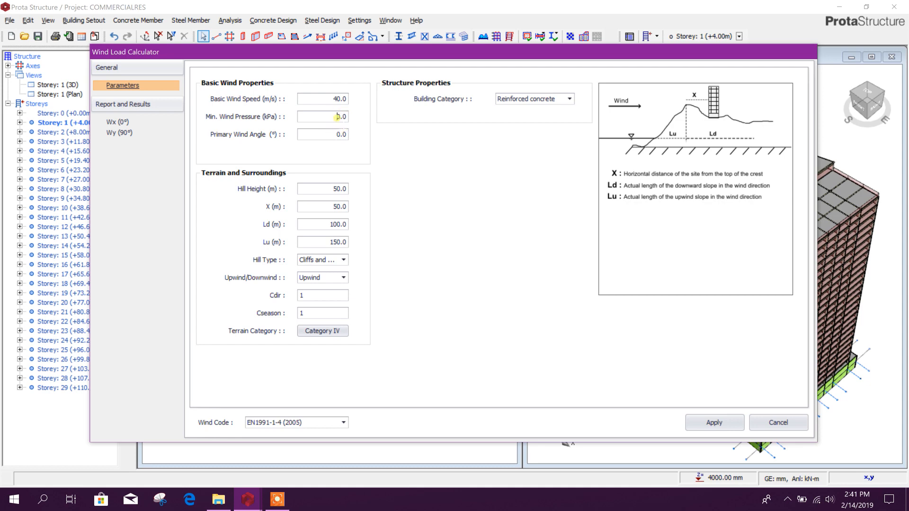
triple_click(322, 99)
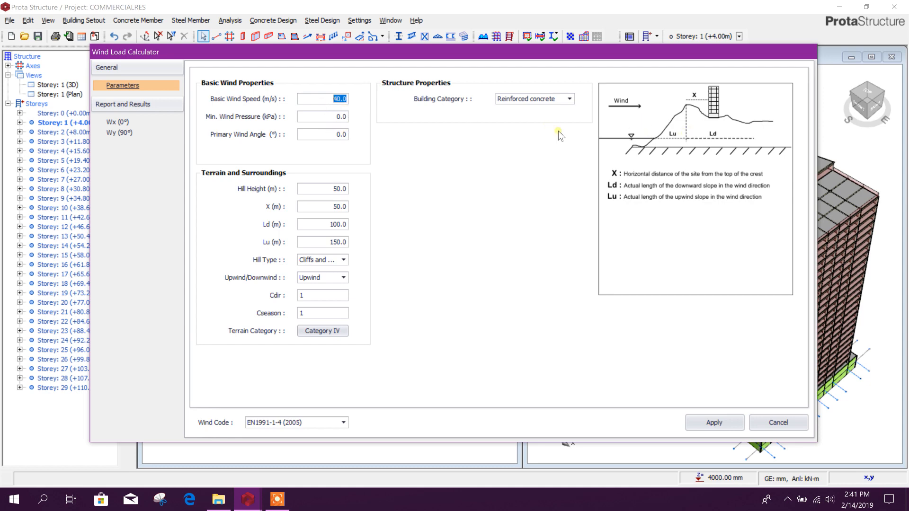
mouse_move(502, 109)
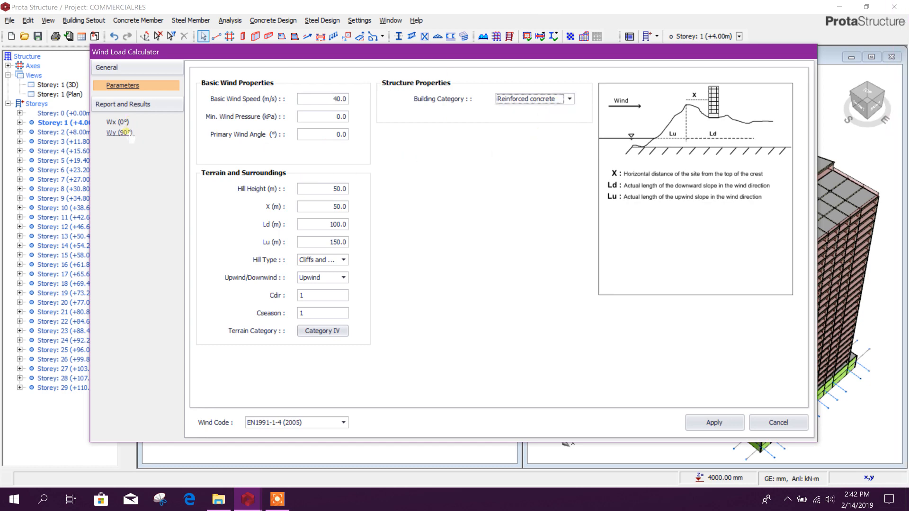
mouse_move(322, 331)
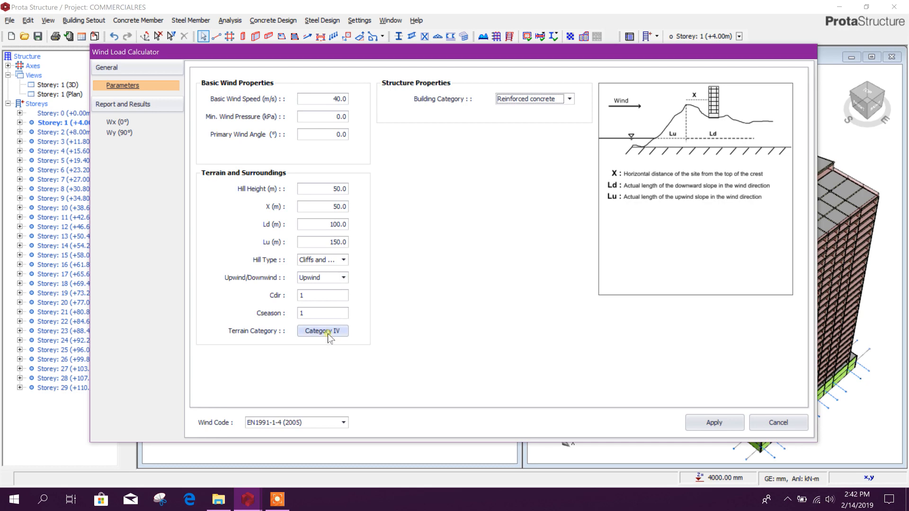
left_click(322, 332)
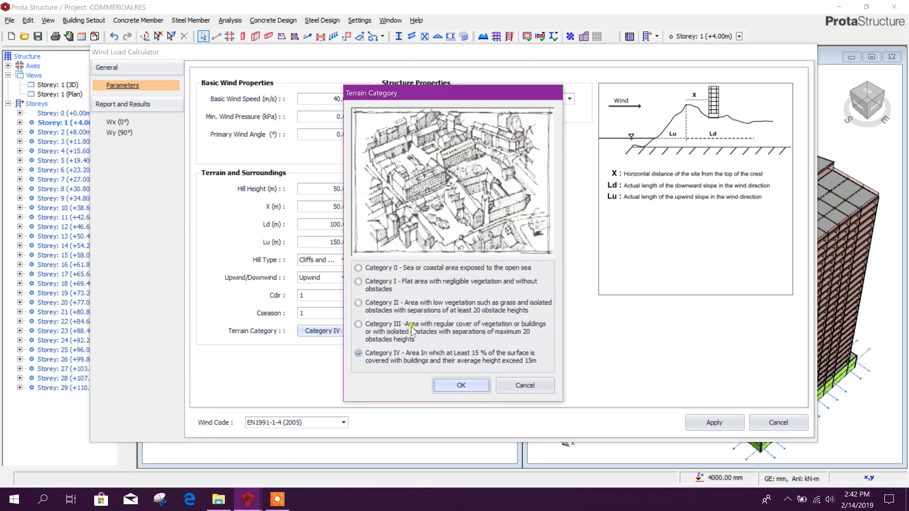
left_click(460, 385)
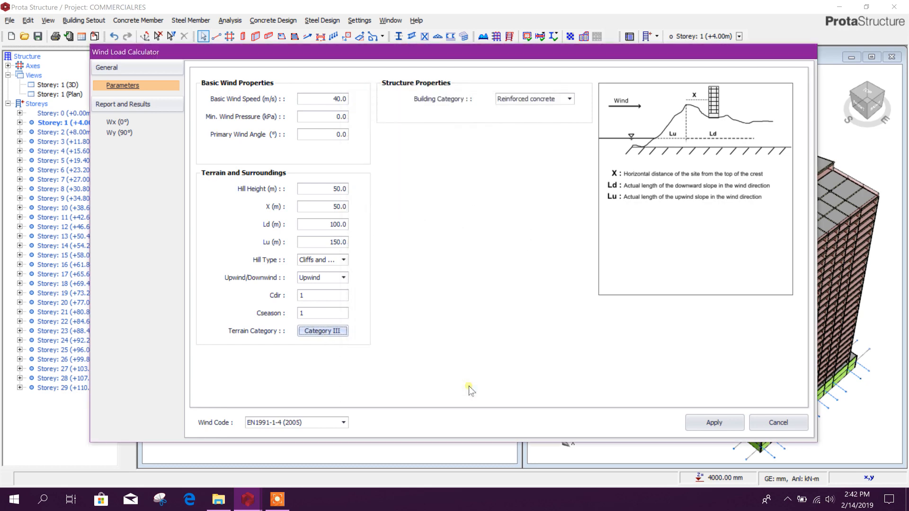
mouse_move(270, 432)
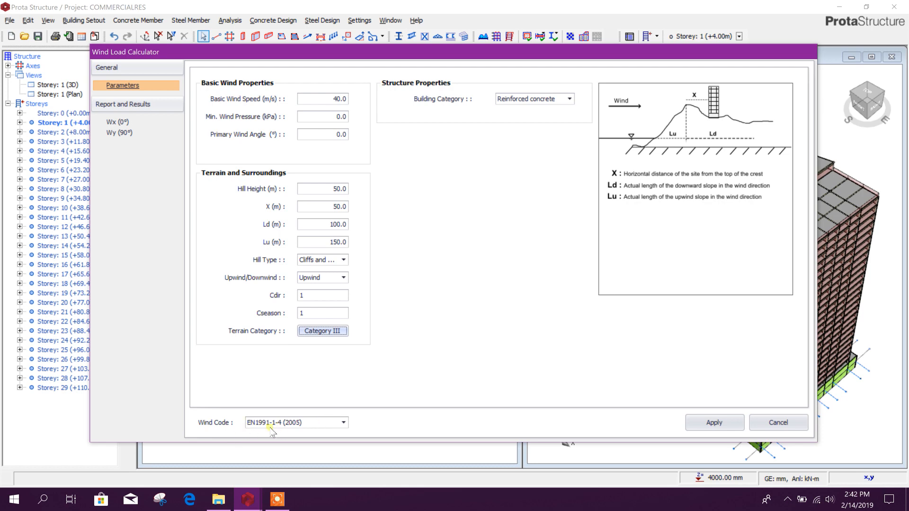
mouse_move(288, 429)
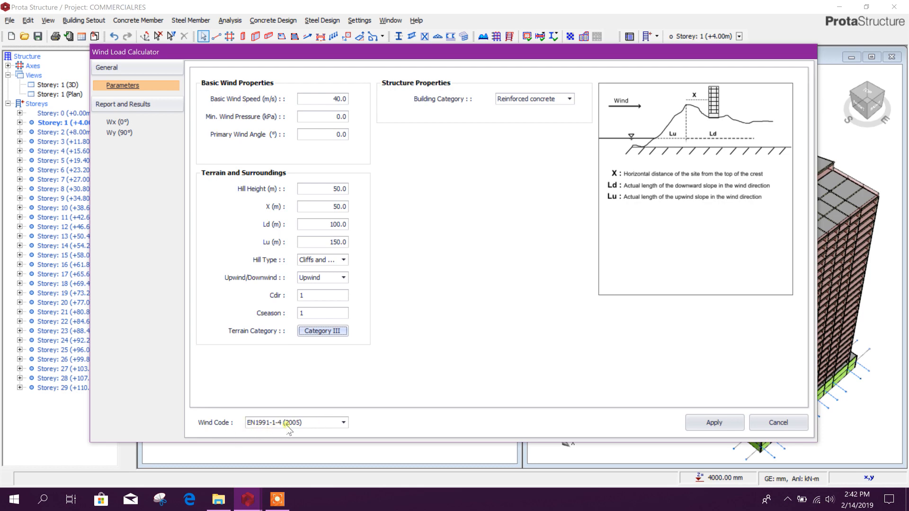
mouse_move(650, 390)
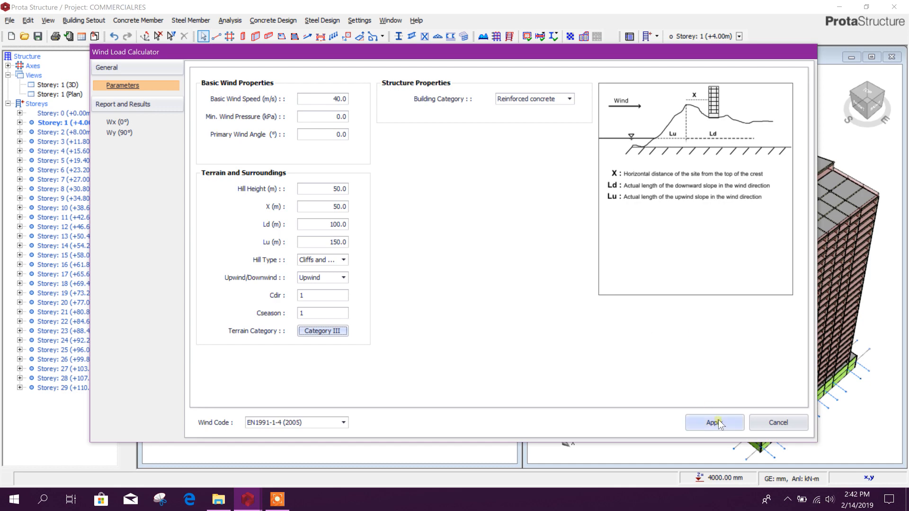
- Apply the wind calculation, dismiss the error and expand the storeys in the loads table
left_click(714, 423)
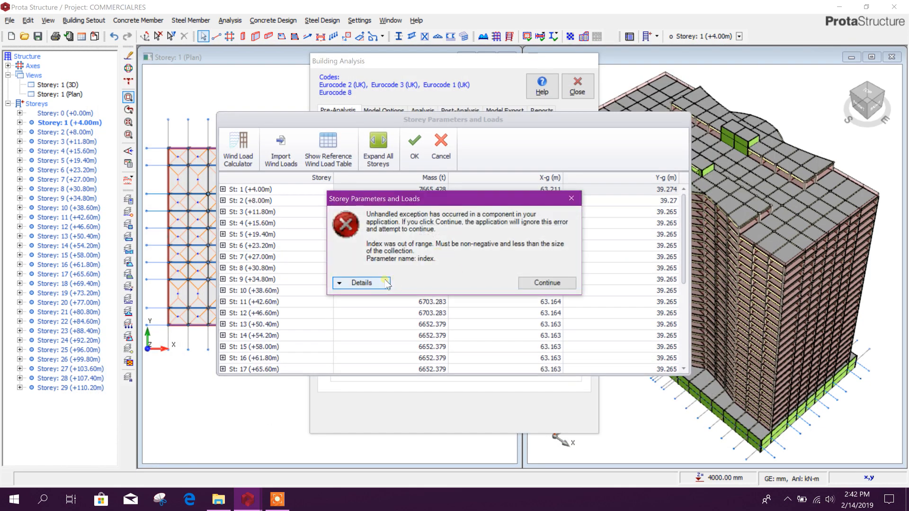
left_click(361, 283)
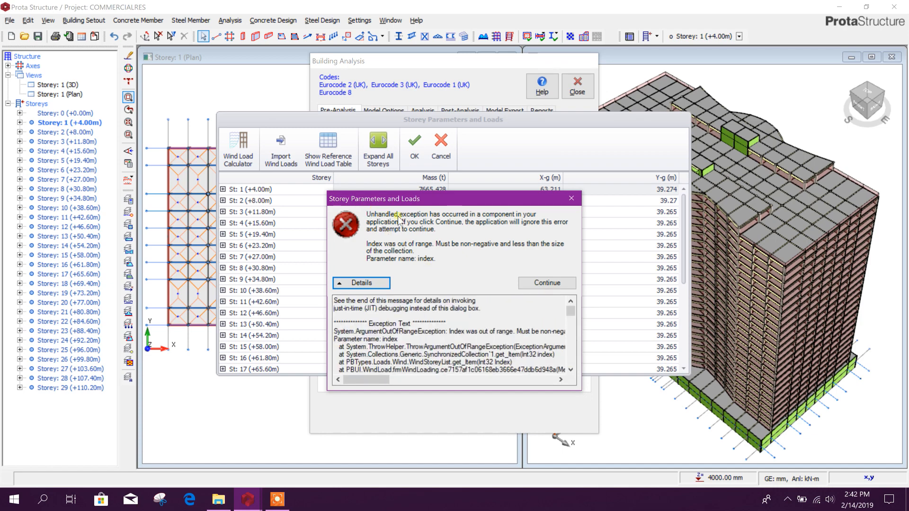
mouse_move(437, 226)
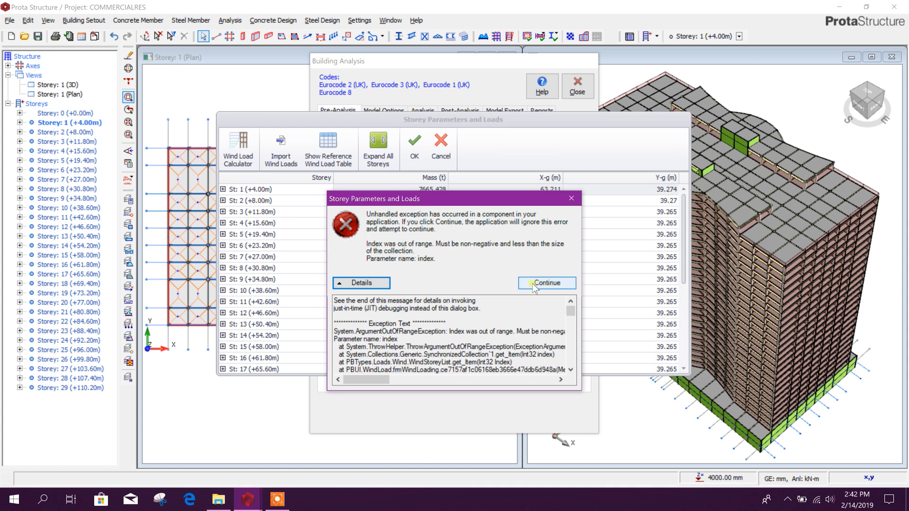
left_click(546, 284)
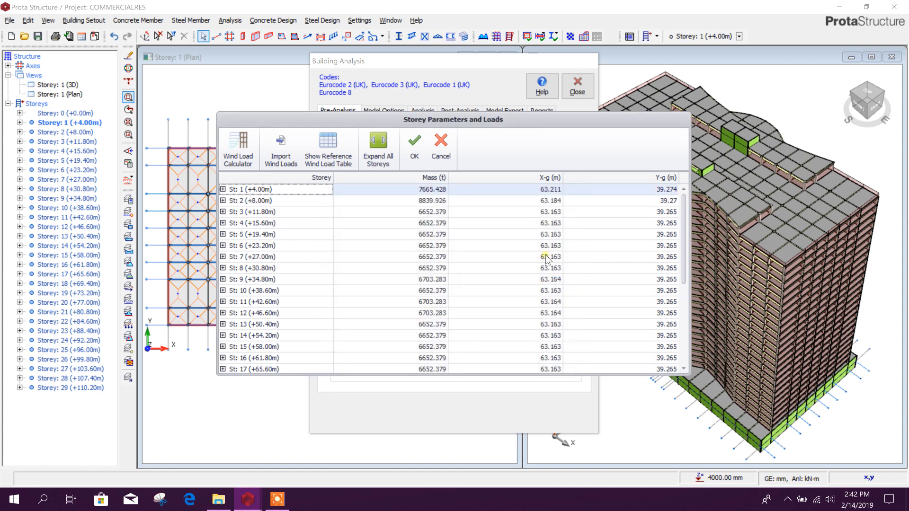
left_click(377, 148)
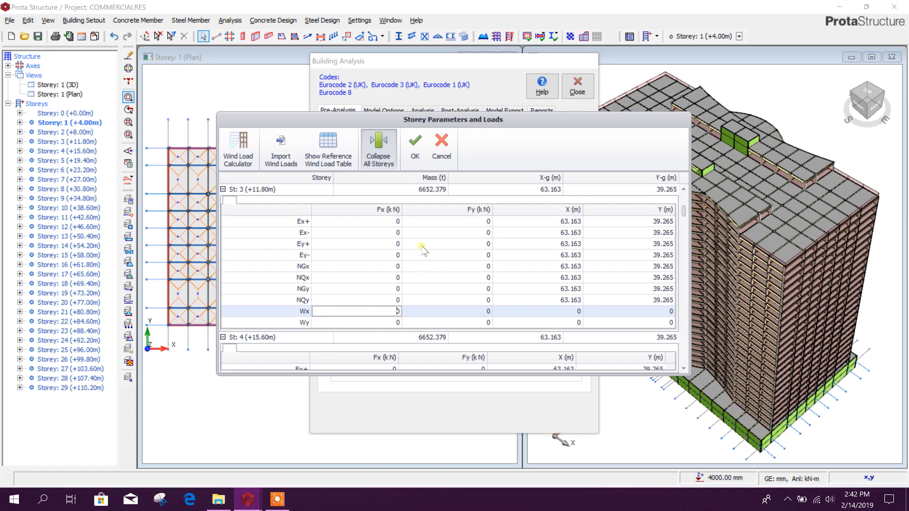
left_click(441, 143)
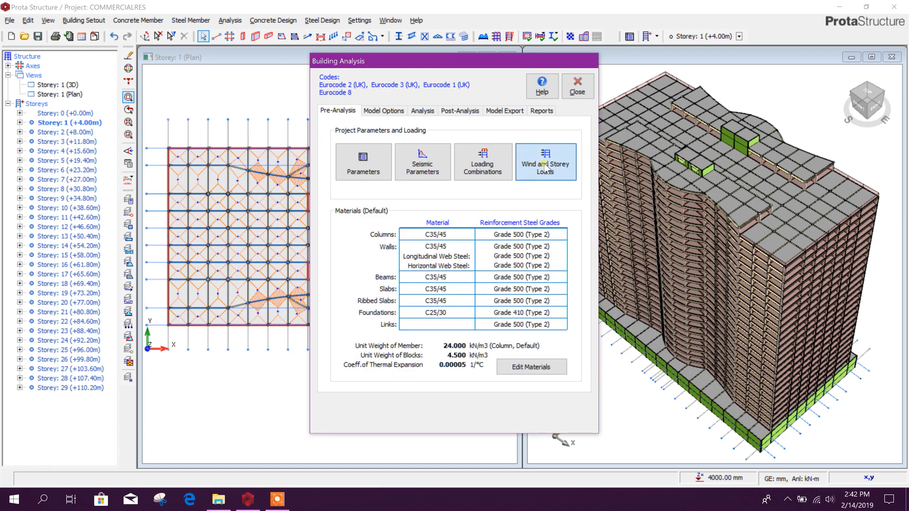
- Reopen the storey loads and inspect the Wx/Wy wind forces storey by storey
left_click(545, 161)
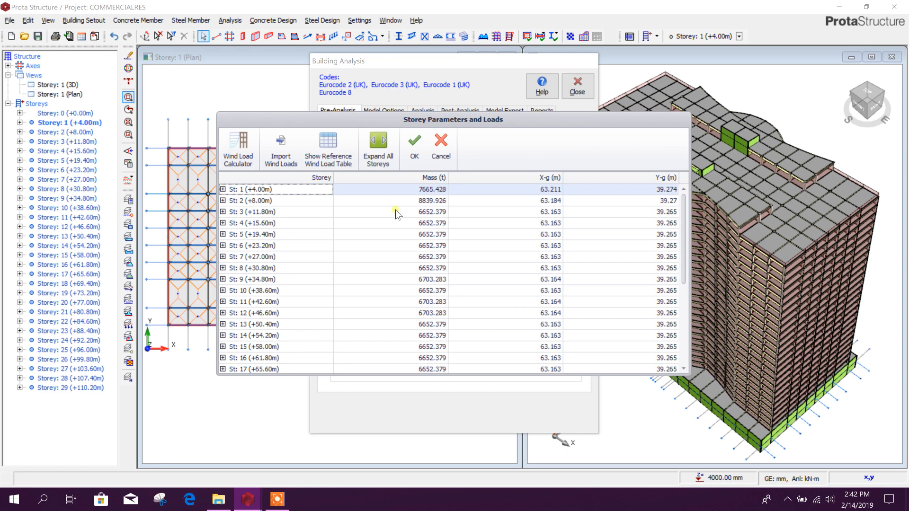
left_click(378, 147)
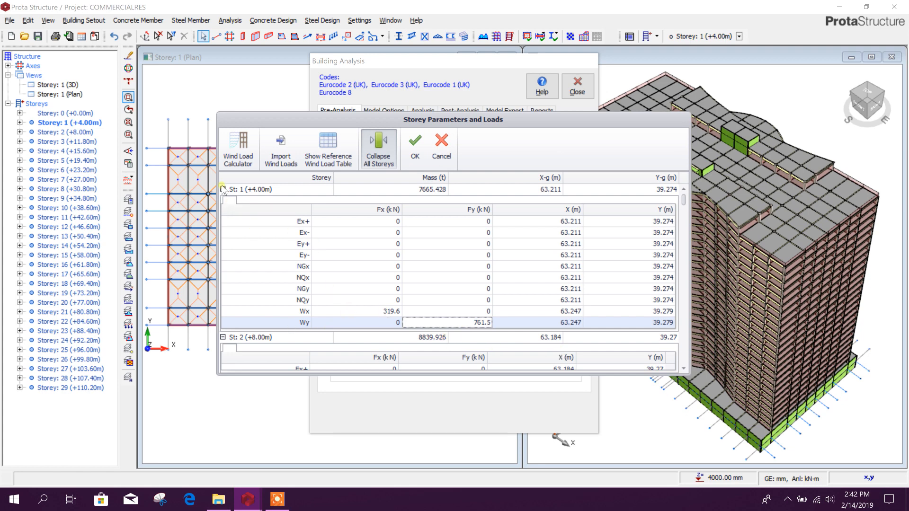
left_click(223, 190)
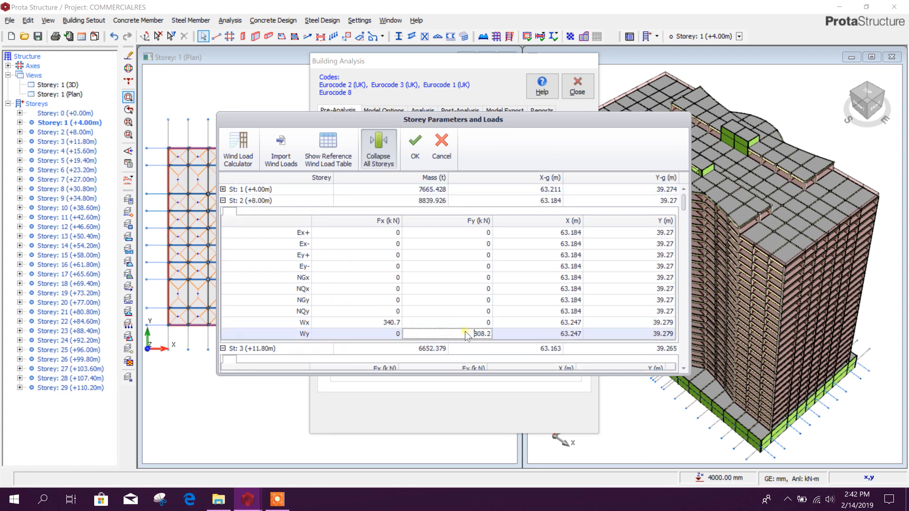
left_click(222, 201)
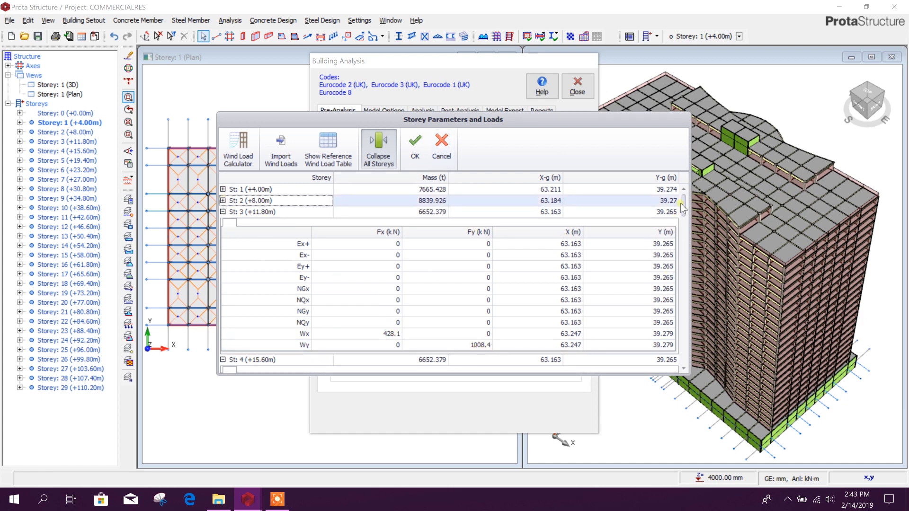
scroll("down", 3)
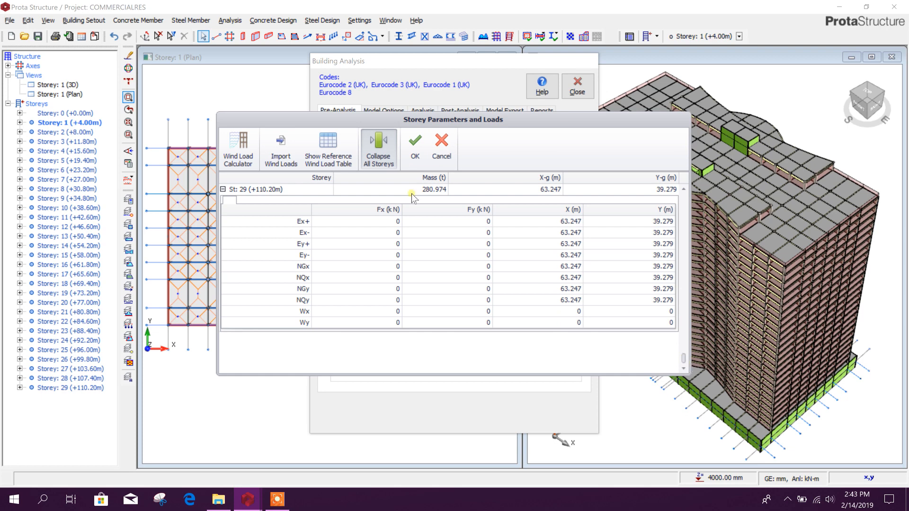
mouse_move(428, 146)
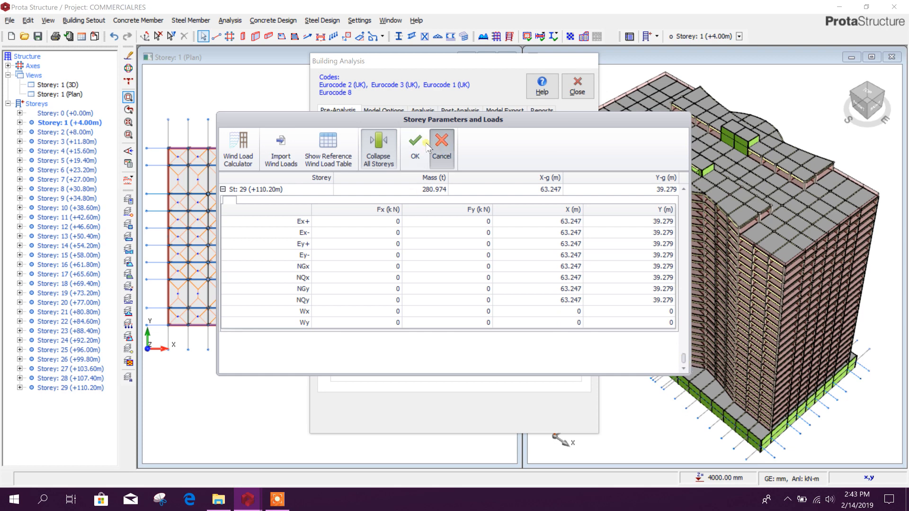
- Accept the storey loads and review the shear wall and slab model options
left_click(414, 144)
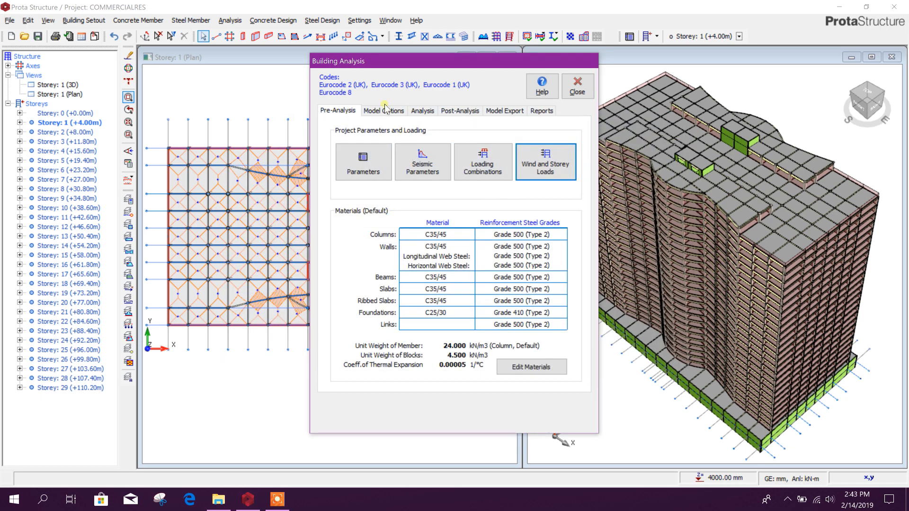
left_click(384, 111)
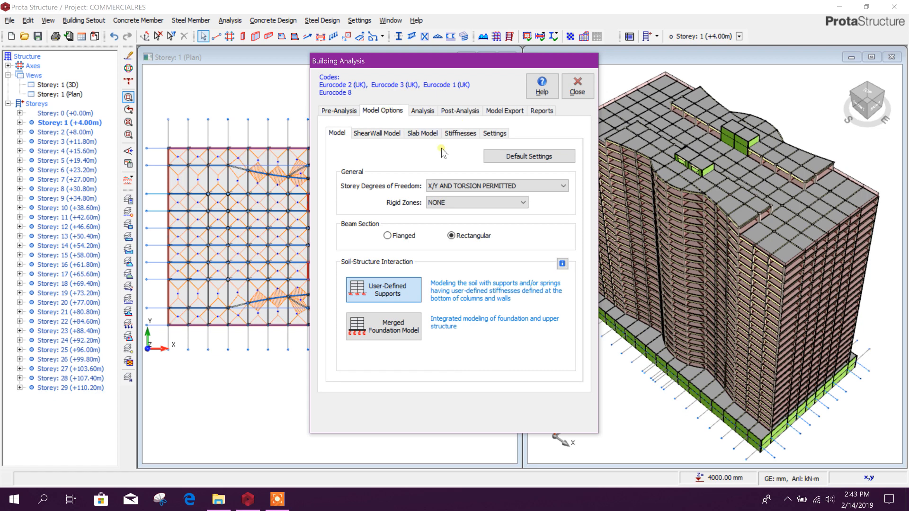
left_click(376, 132)
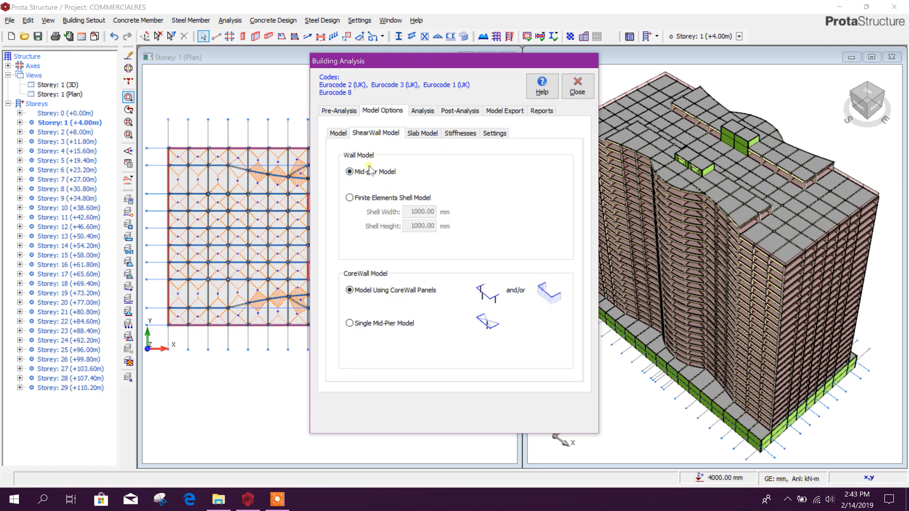
left_click(422, 133)
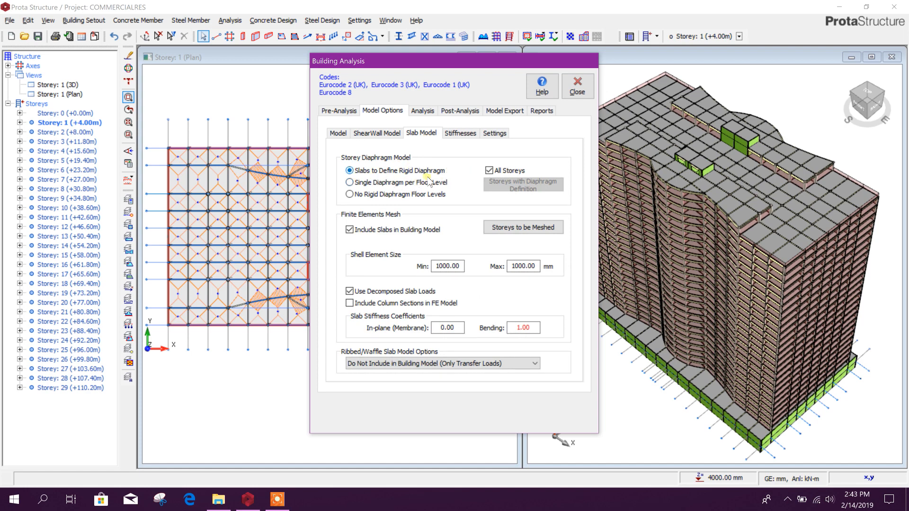
- Review the member stiffness factors and the general analysis settings
left_click(460, 132)
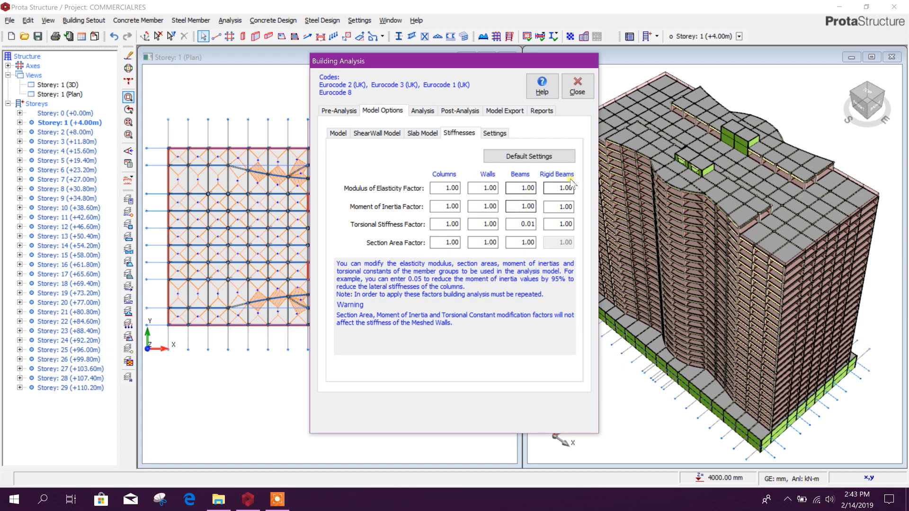
left_click(494, 132)
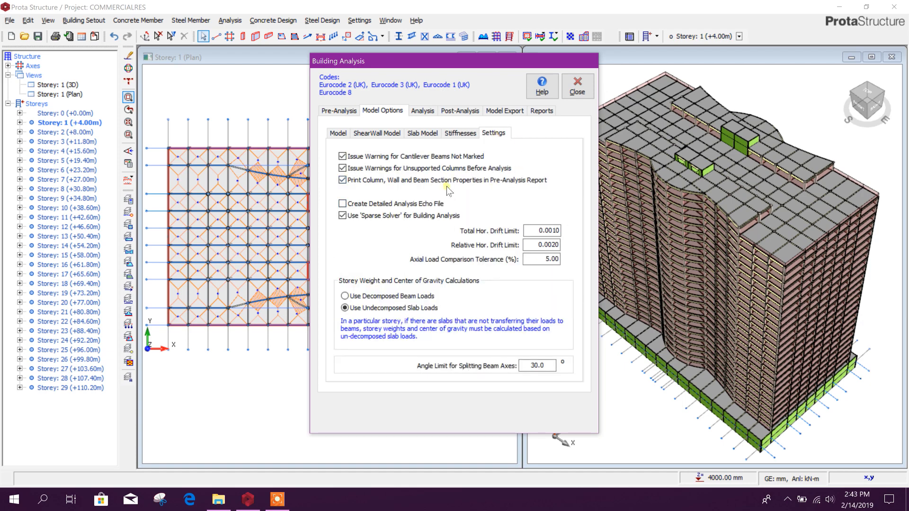
left_click(460, 133)
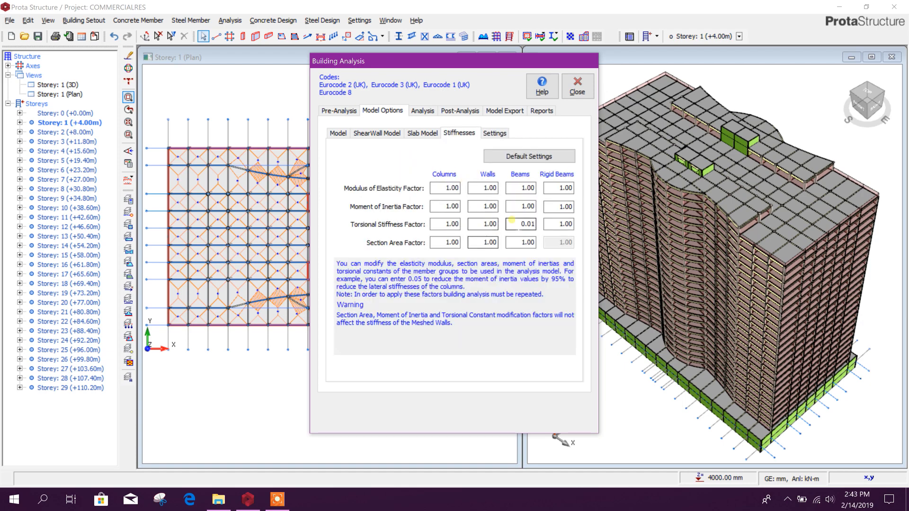
left_click(559, 207)
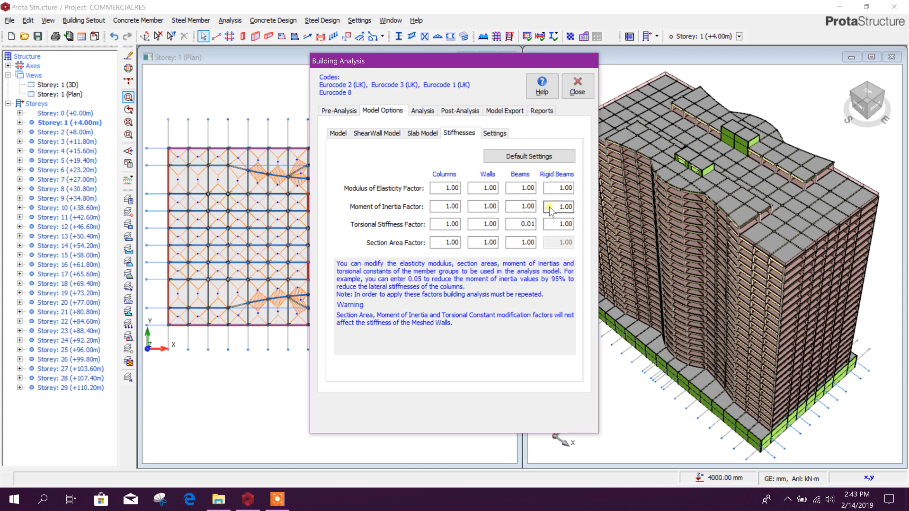
left_click(494, 133)
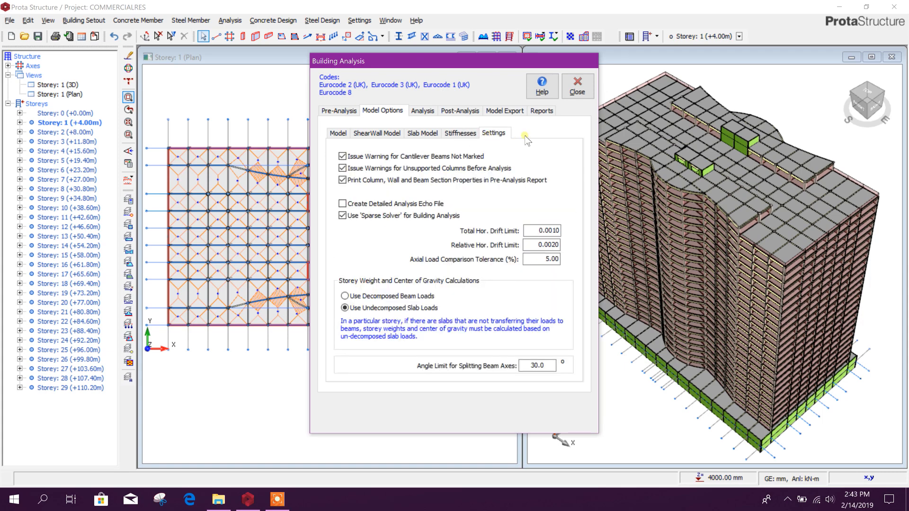
- Start the building analysis run and let it complete successfully
left_click(421, 111)
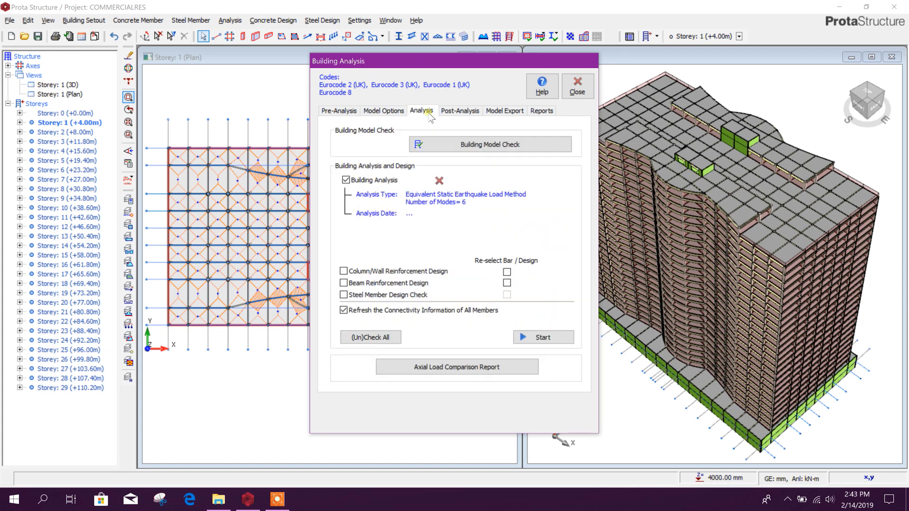
mouse_move(542, 177)
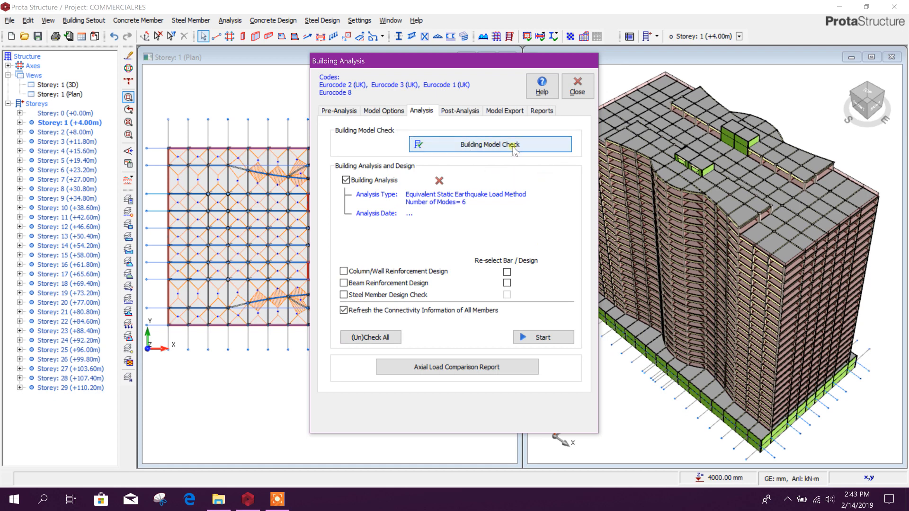
mouse_move(459, 66)
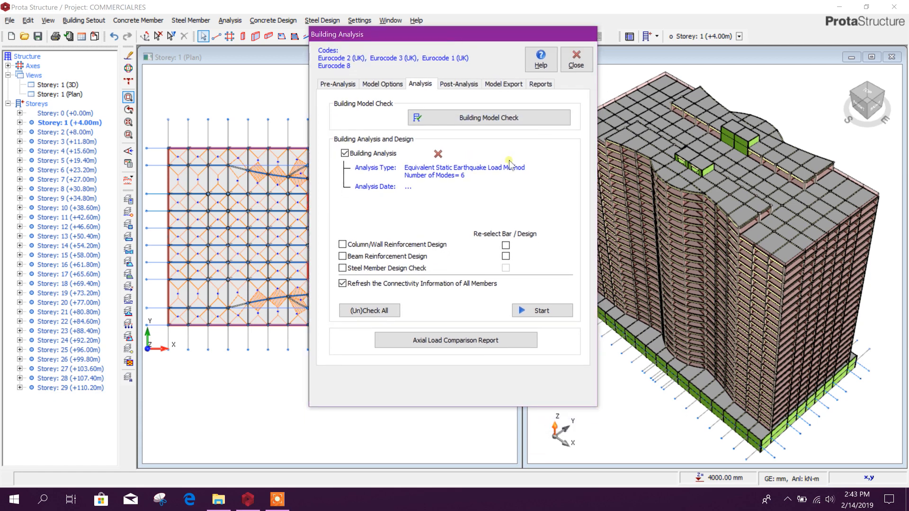
mouse_move(460, 204)
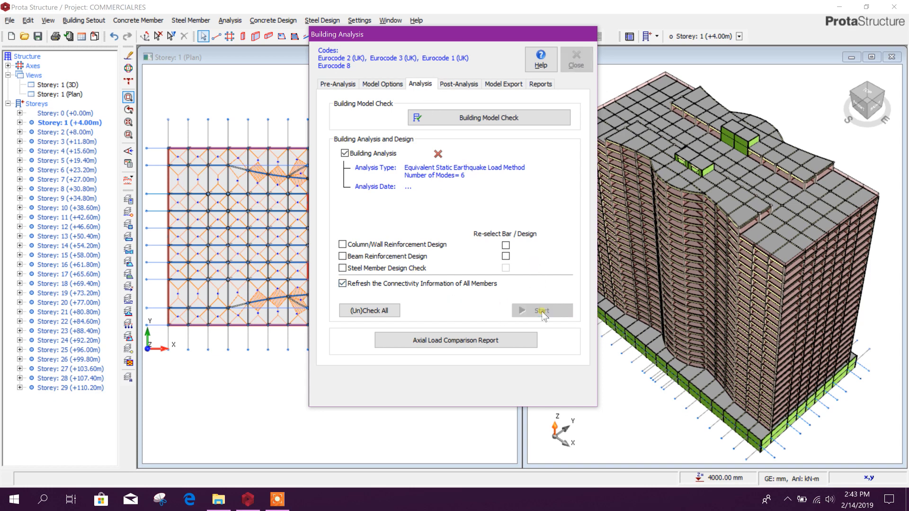
left_click(540, 311)
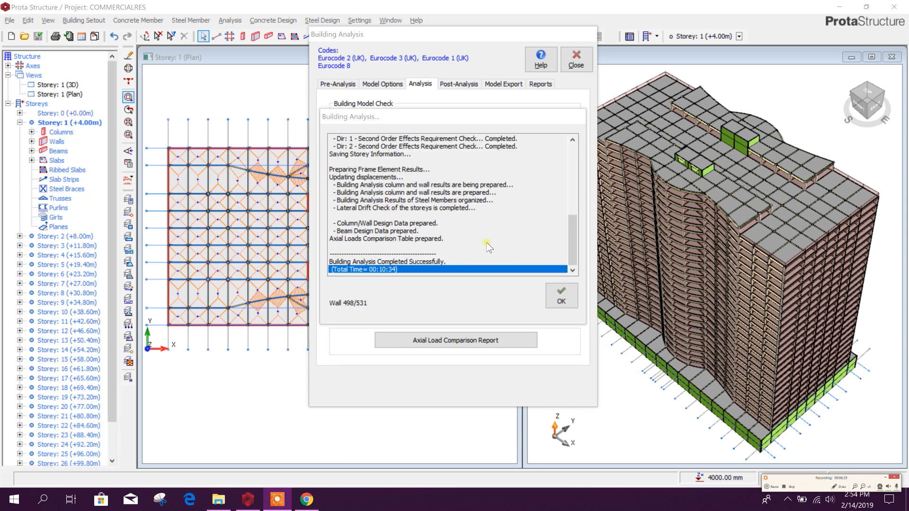
mouse_move(432, 205)
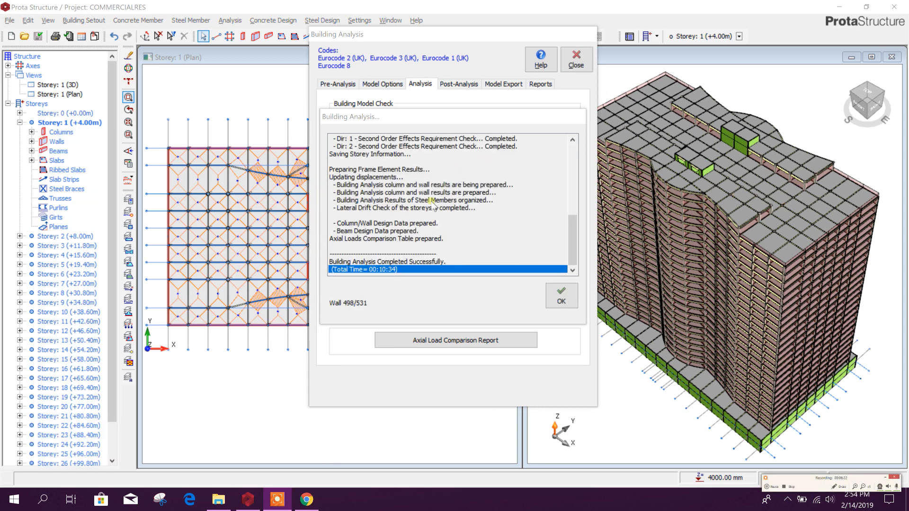
- Dismiss the analysis log and launch the Model and Analysis Results Display from Post-Analysis
left_click(560, 296)
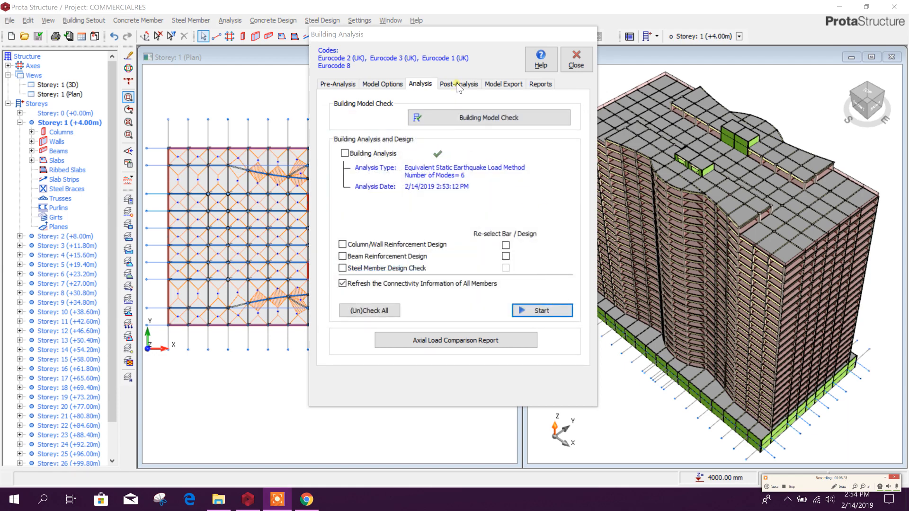
left_click(457, 83)
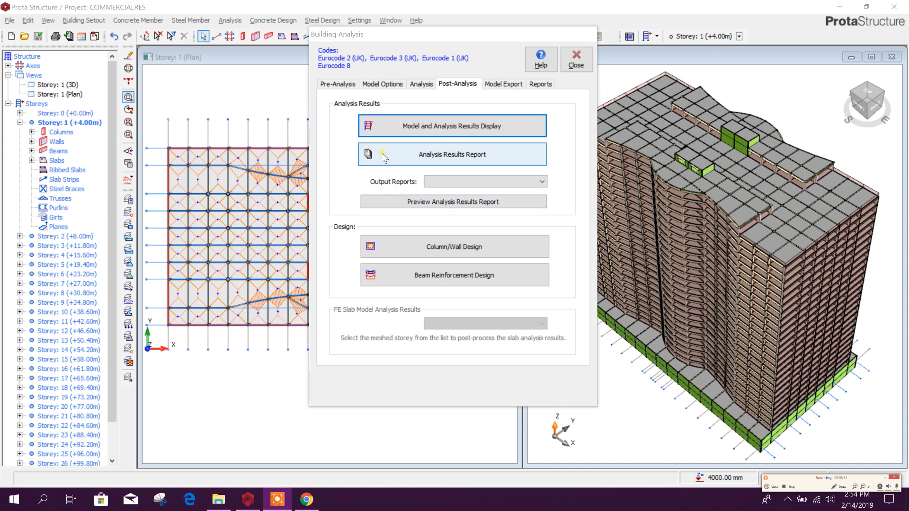
mouse_move(452, 126)
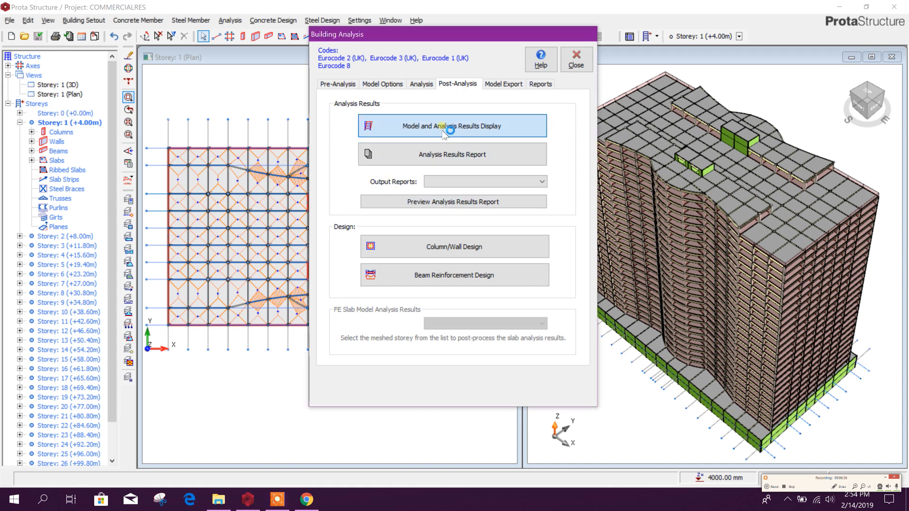
left_click(452, 126)
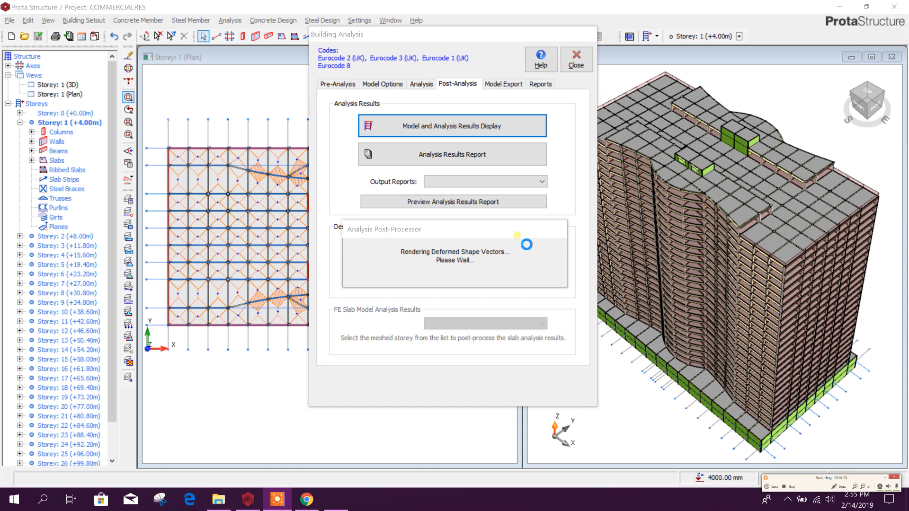
- Load the results viewer and toggle value labels on then off for the displacement diagram
left_click(451, 126)
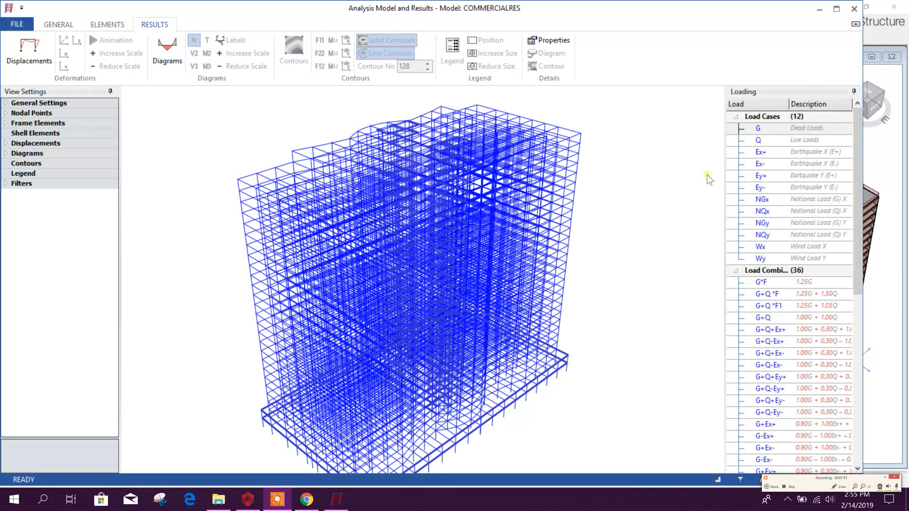
left_click(470, 291)
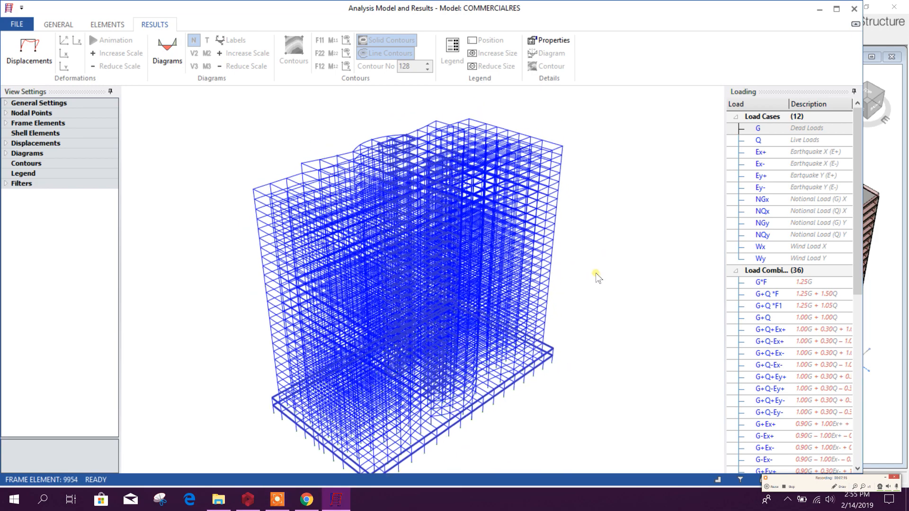
left_click(835, 11)
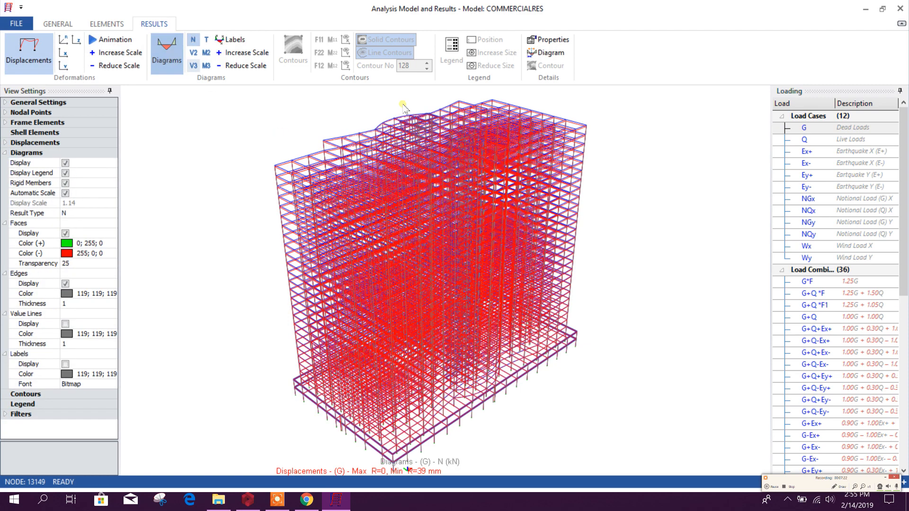
left_click(230, 40)
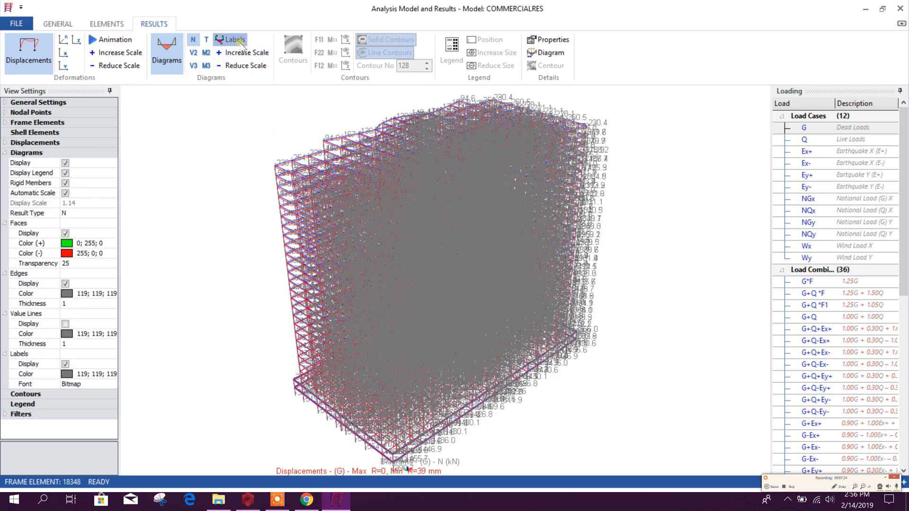
left_click(235, 39)
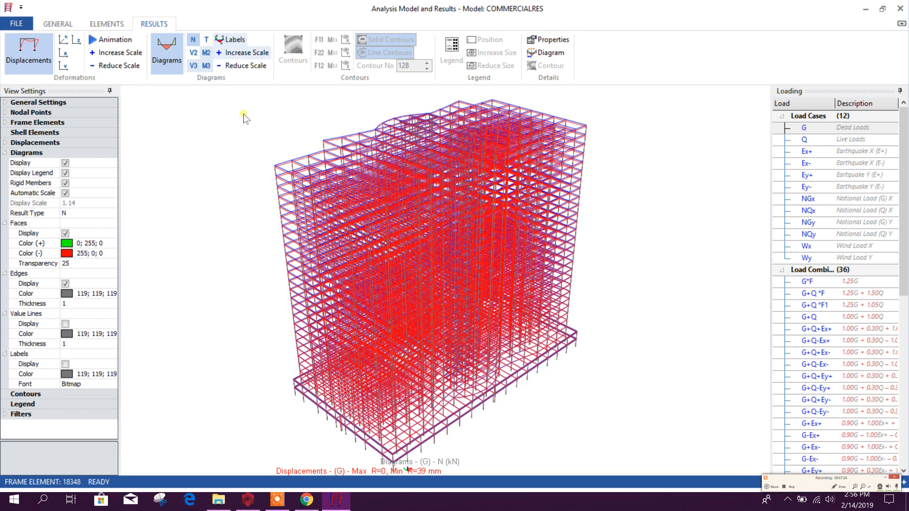
- Show the displaced shape for the Earthquake X (E+) case with animation disabled
left_click(806, 151)
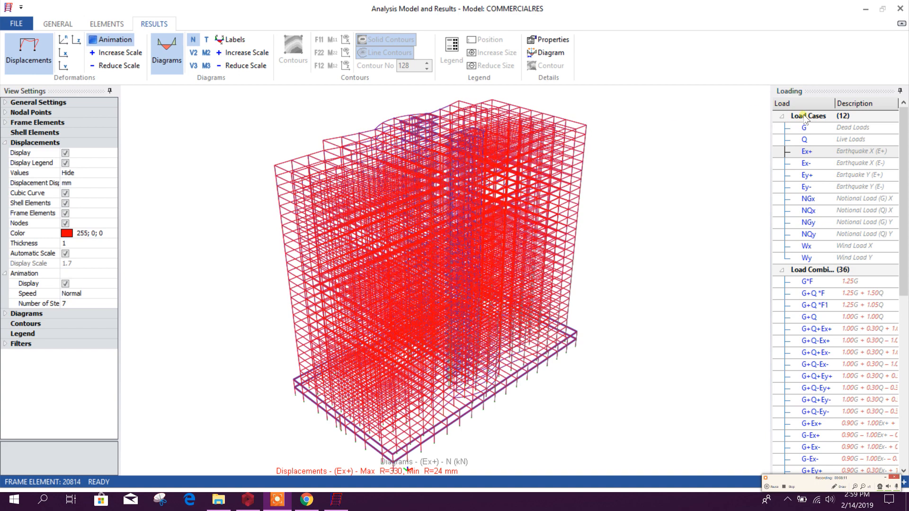
left_click(65, 283)
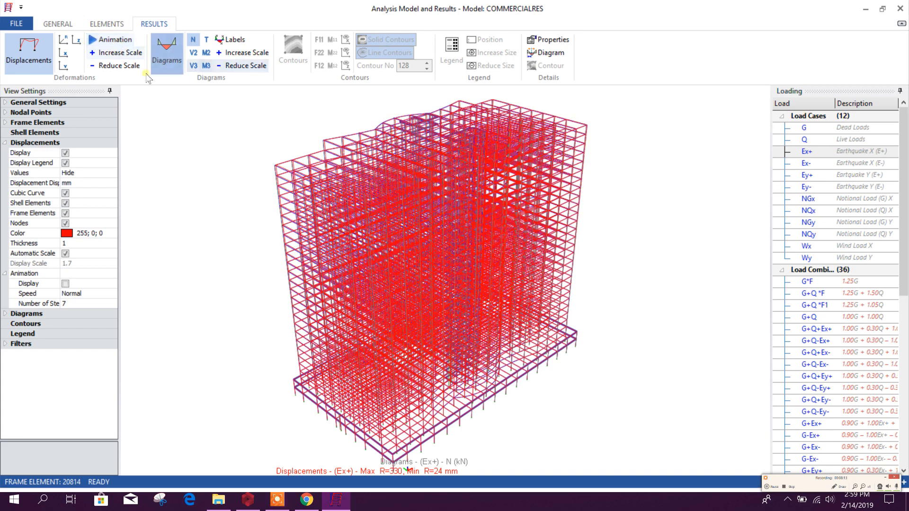
left_click(167, 52)
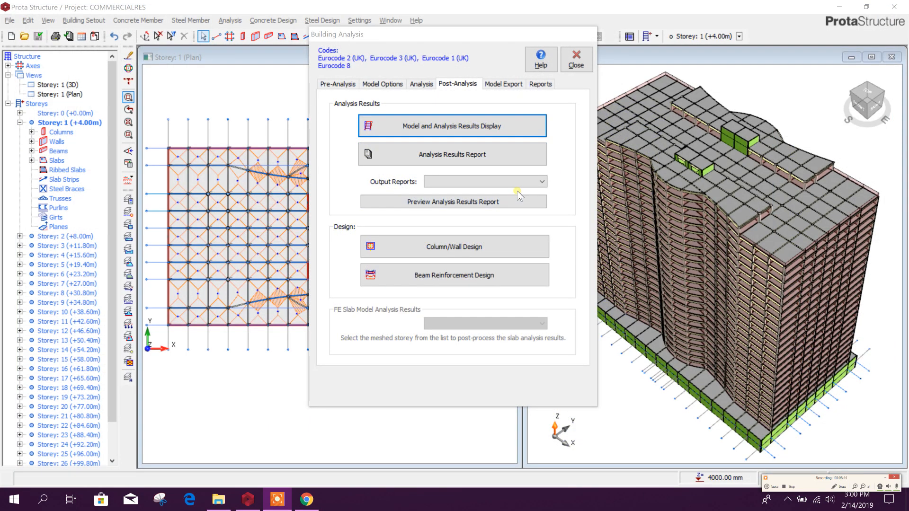
mouse_move(512, 87)
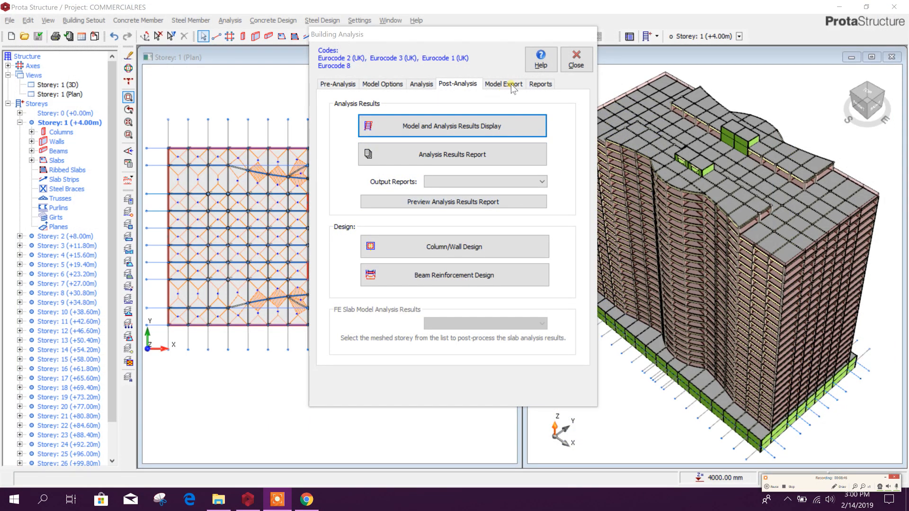
left_click(502, 83)
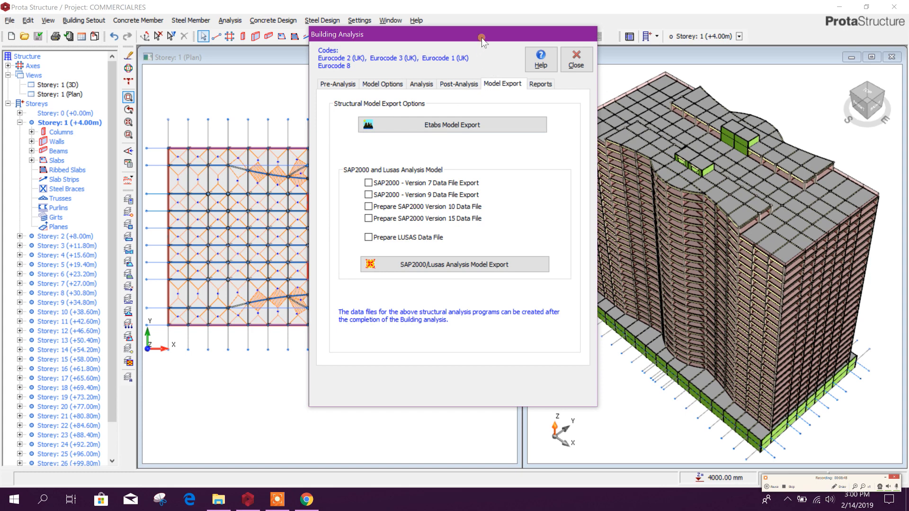
left_click(458, 83)
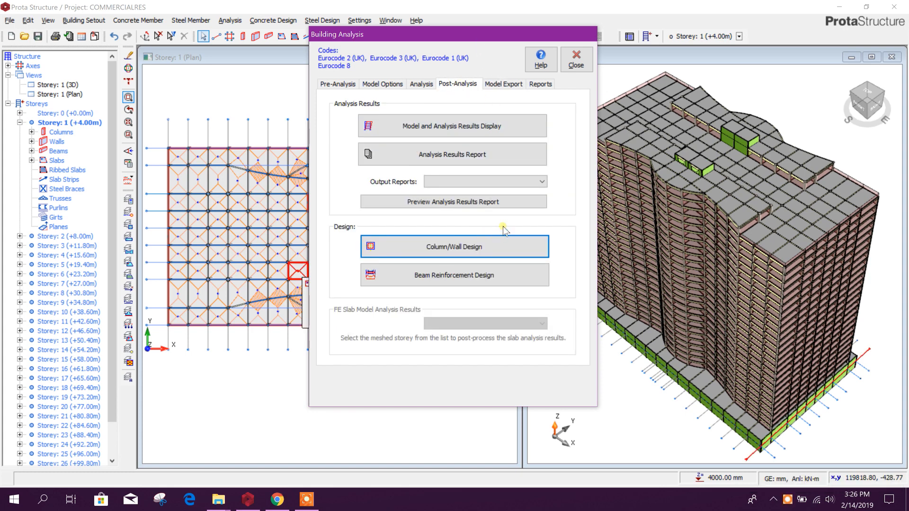
mouse_move(509, 250)
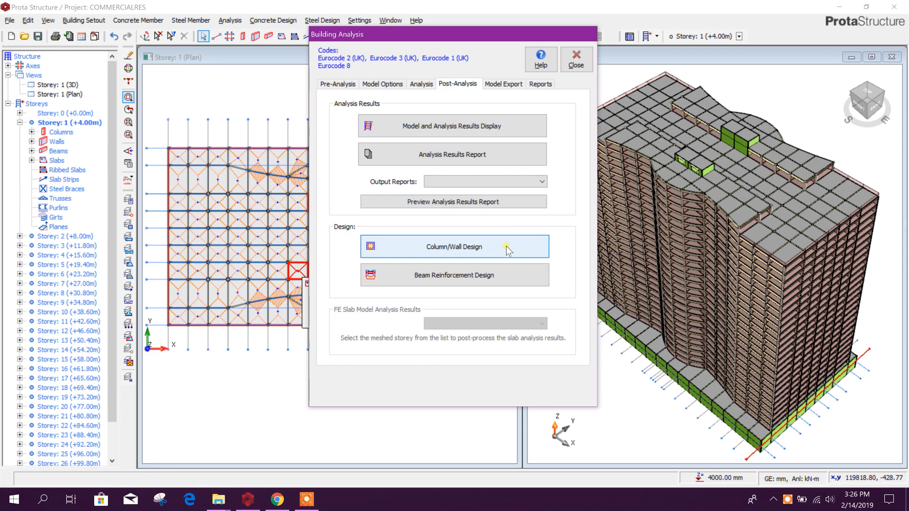
- Filter the column reinforcement design table to Storey 1, listing its 178 columns
left_click(453, 246)
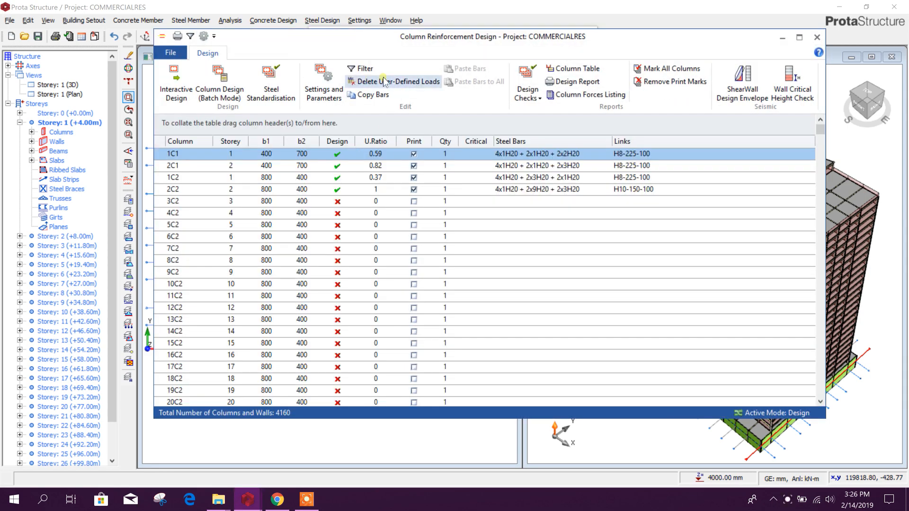
left_click(365, 69)
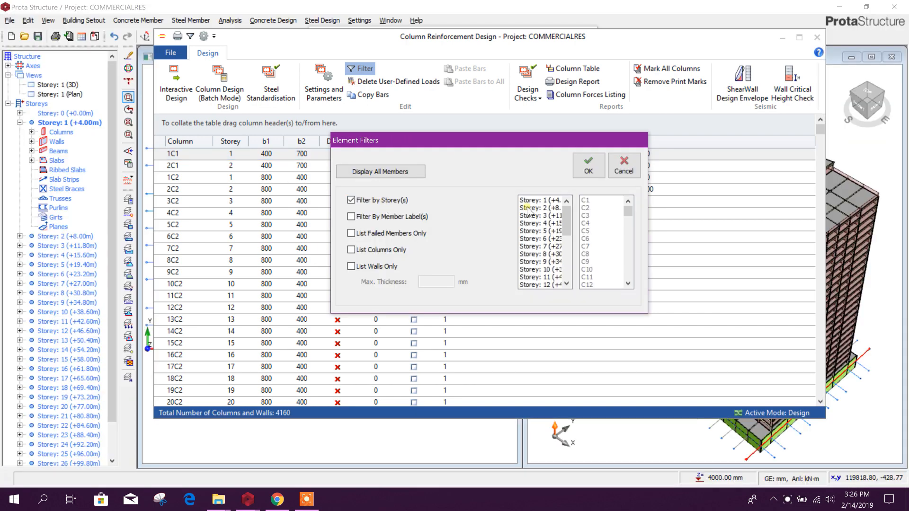
left_click(539, 200)
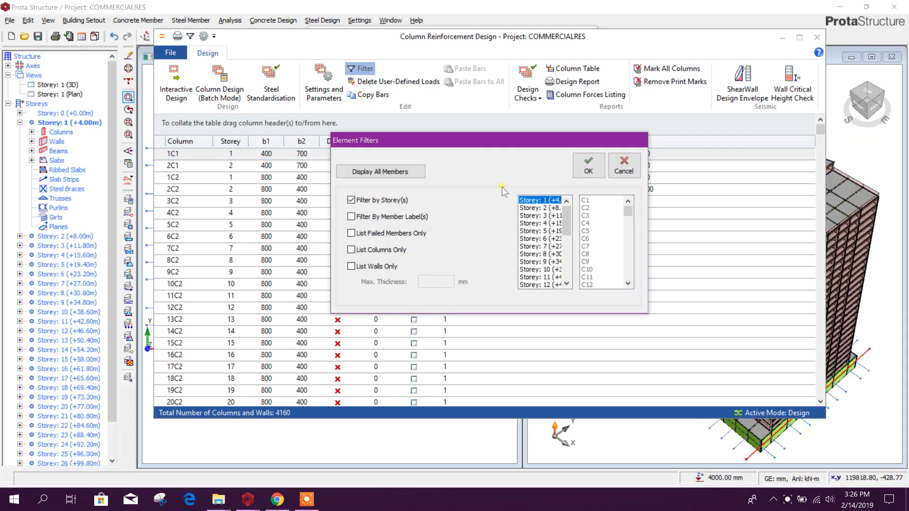
left_click(588, 163)
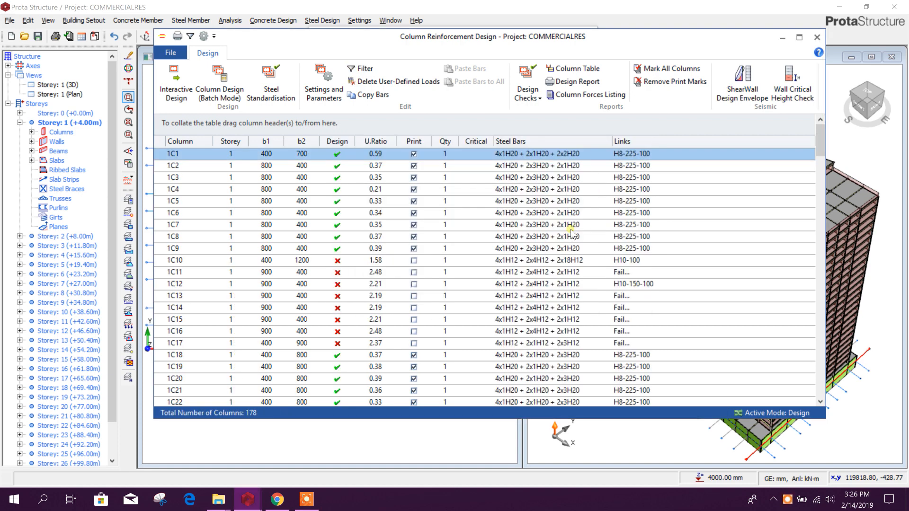
scroll("down", 3)
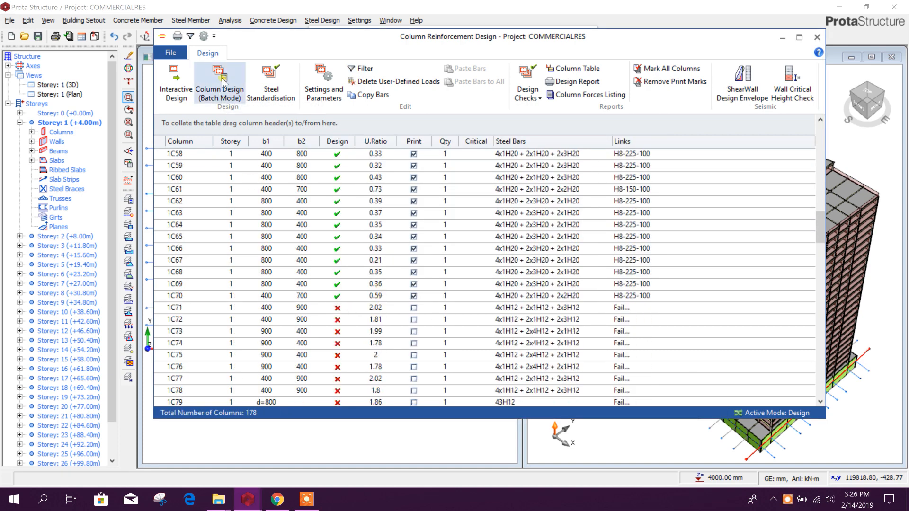
- Run batch column design with the Check Steel option and close it on completion
left_click(220, 81)
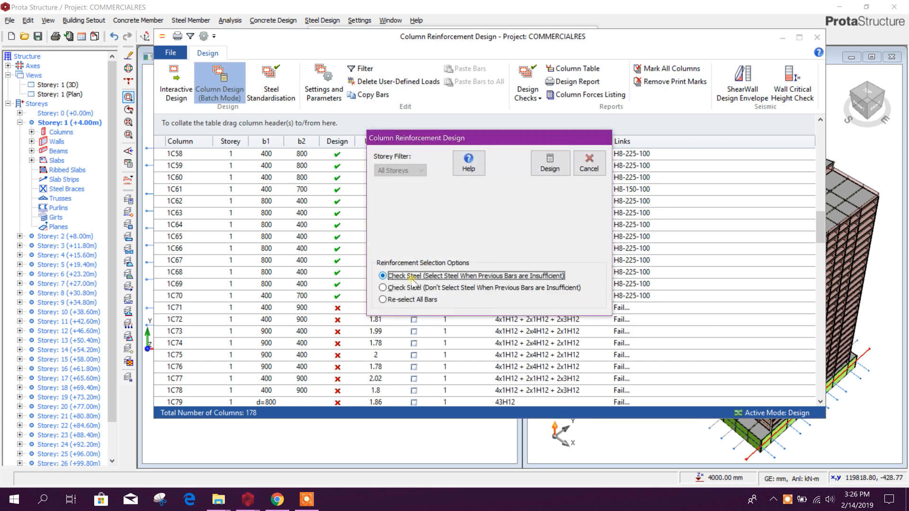
mouse_move(548, 284)
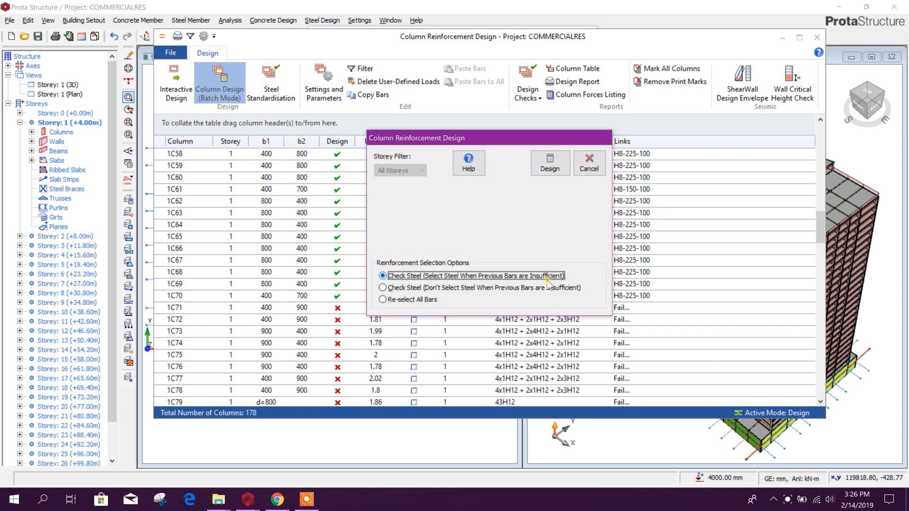
left_click(550, 163)
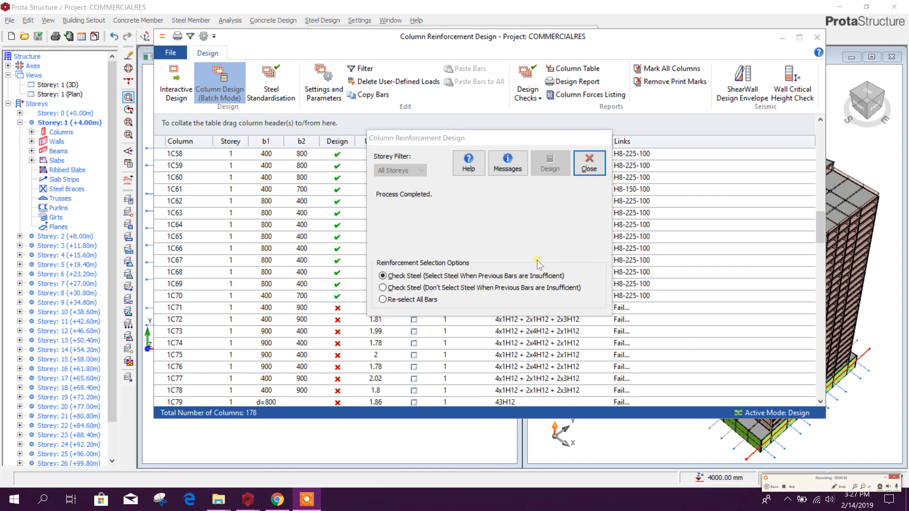
mouse_move(579, 186)
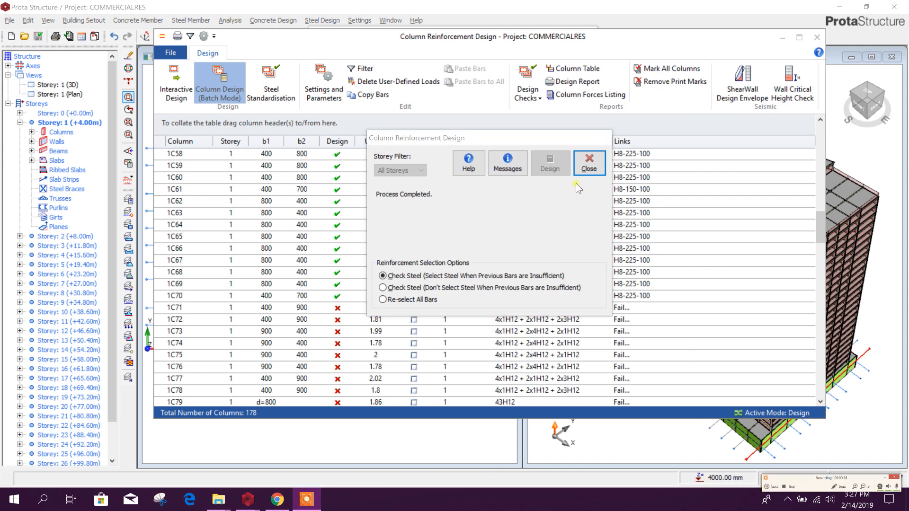
left_click(588, 162)
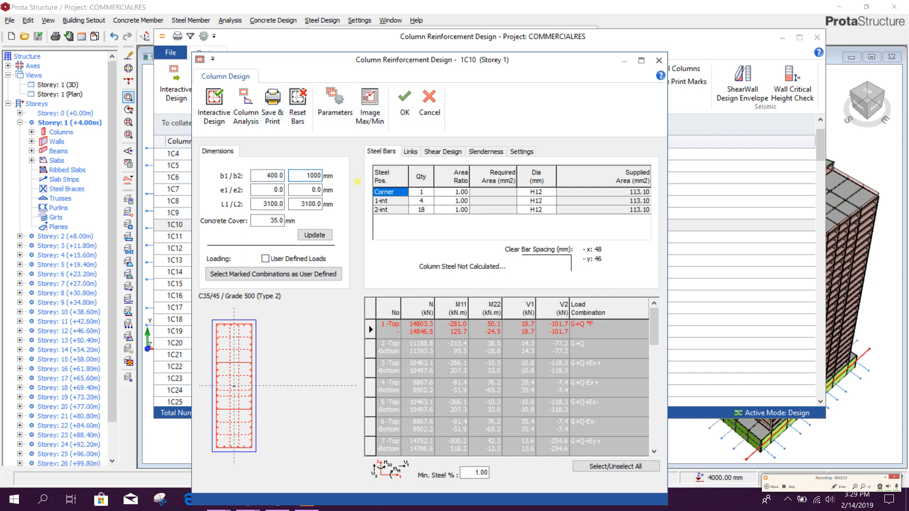
- Set 1C10 to fixed bar layout, edit its bars and review slenderness and shear links
left_click(334, 106)
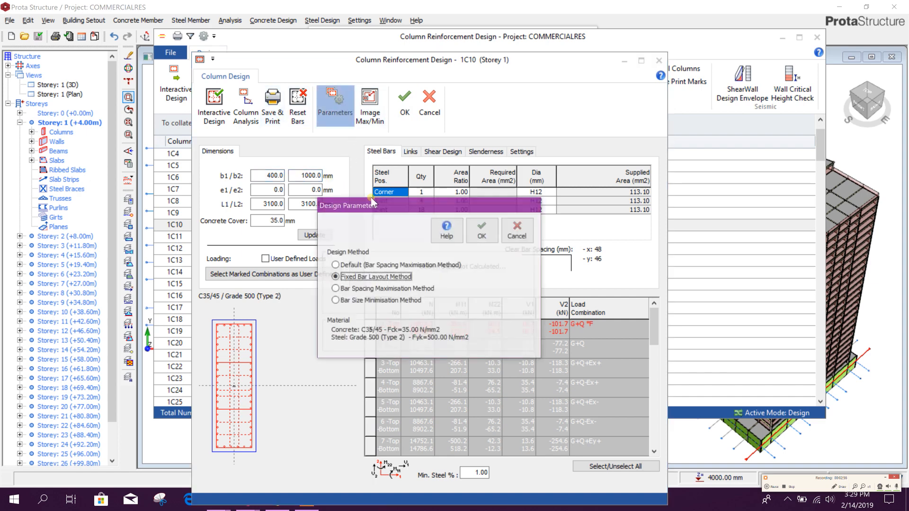
left_click(482, 230)
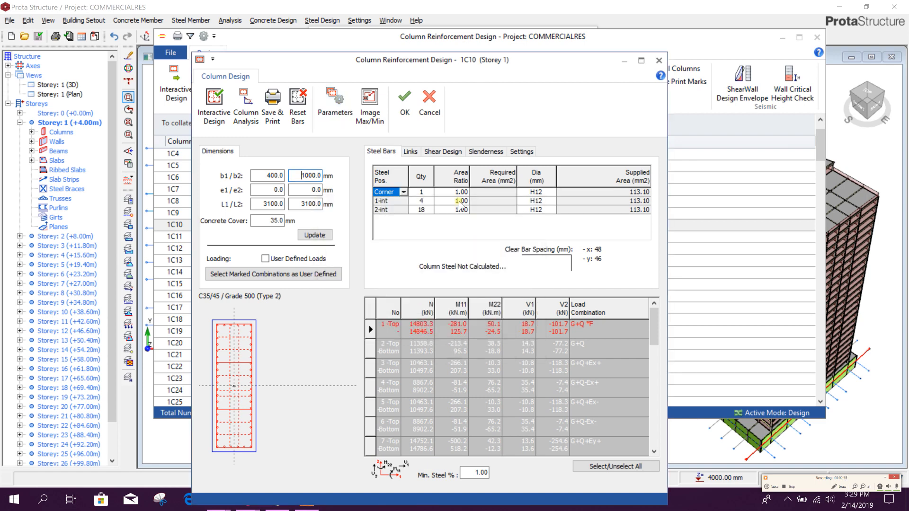
left_click(421, 209)
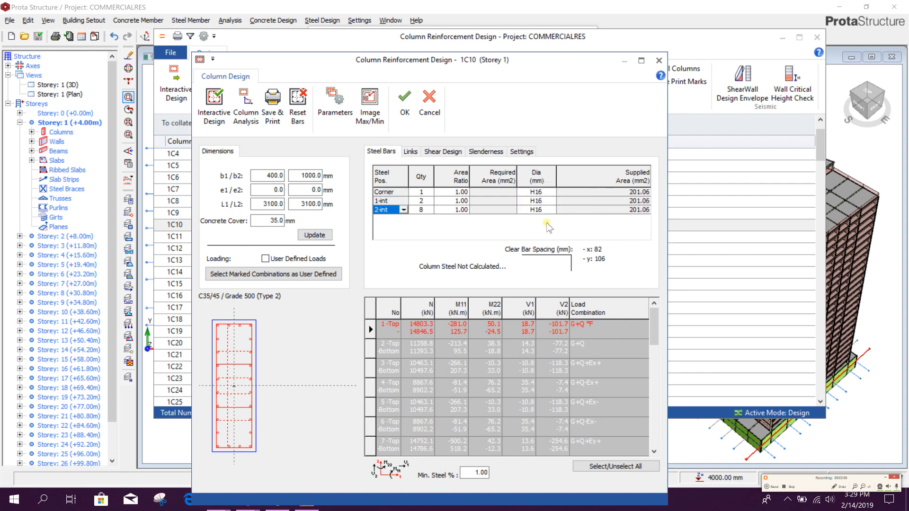
mouse_move(453, 172)
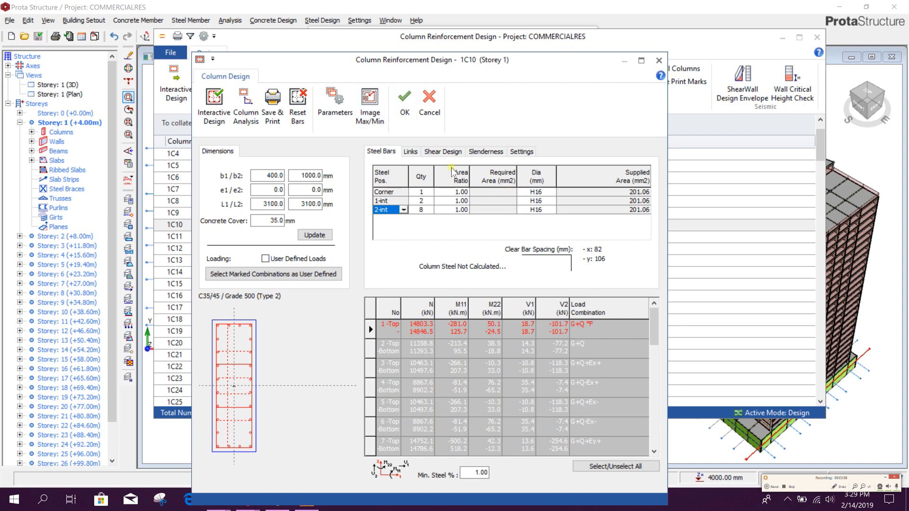
left_click(485, 151)
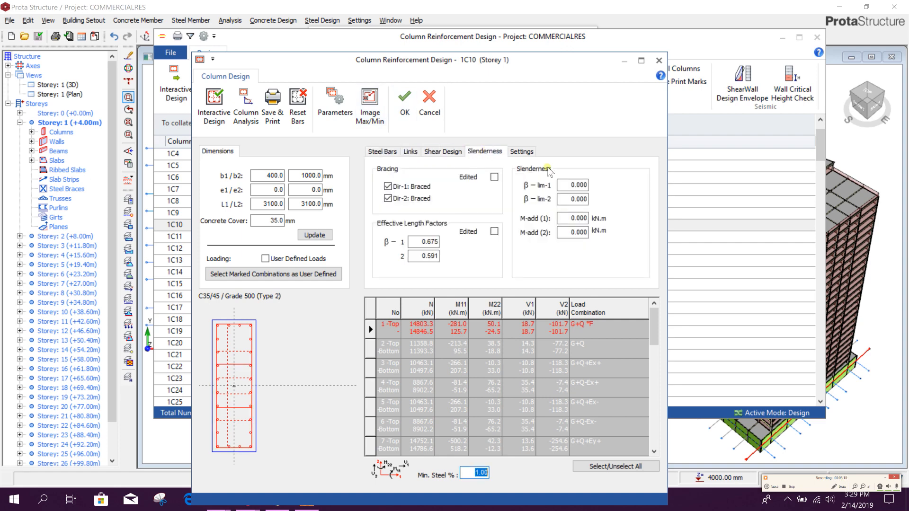
left_click(442, 151)
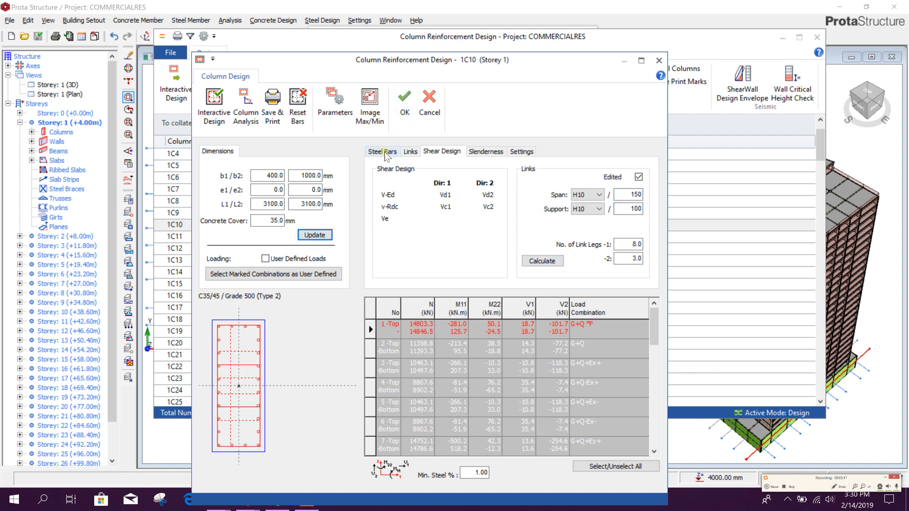
mouse_move(230, 109)
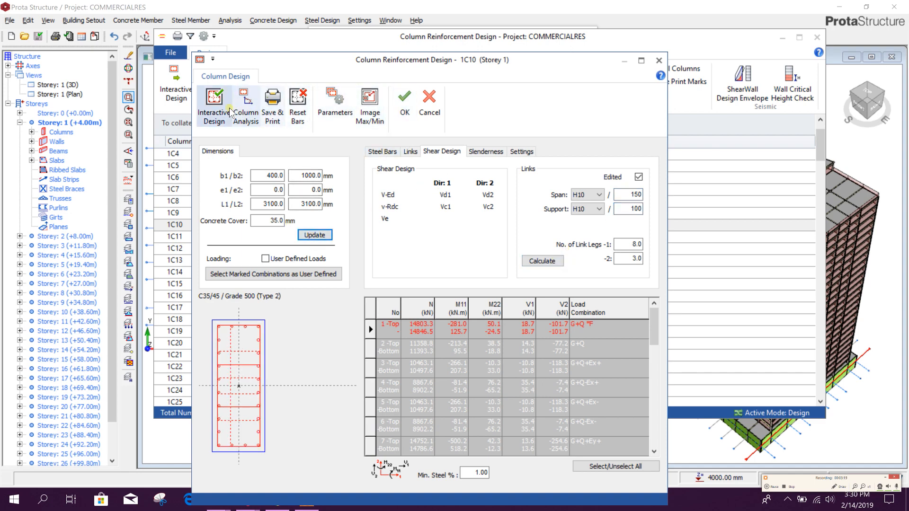
- Run the interactive design check for 1C10 and review its axial-load-exceeded result
left_click(245, 106)
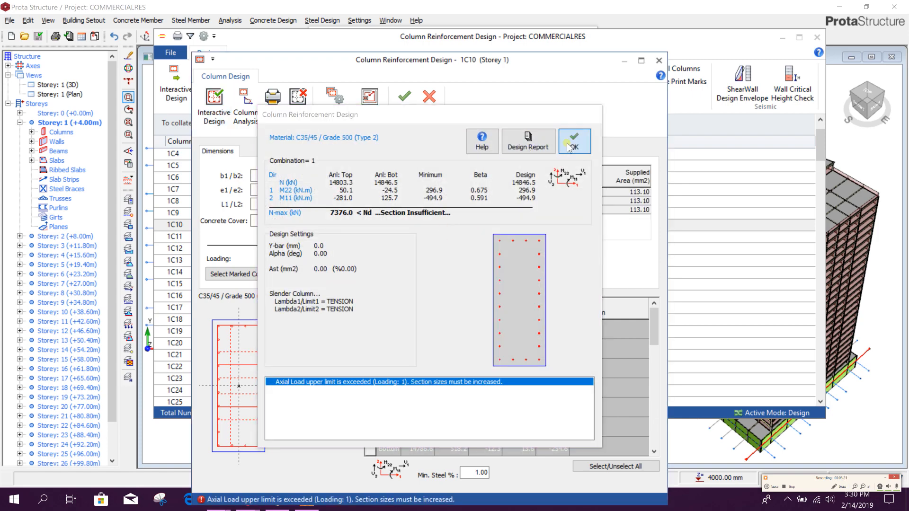
left_click(573, 141)
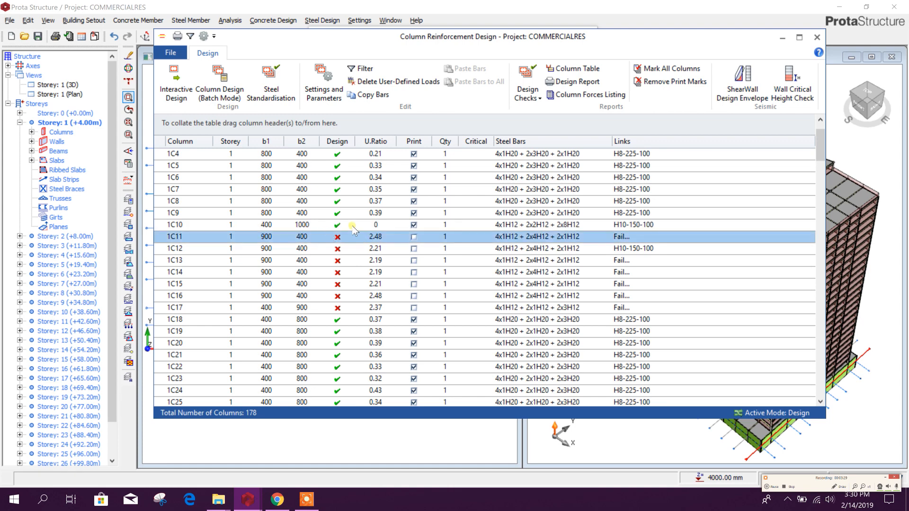
scroll("down", 3)
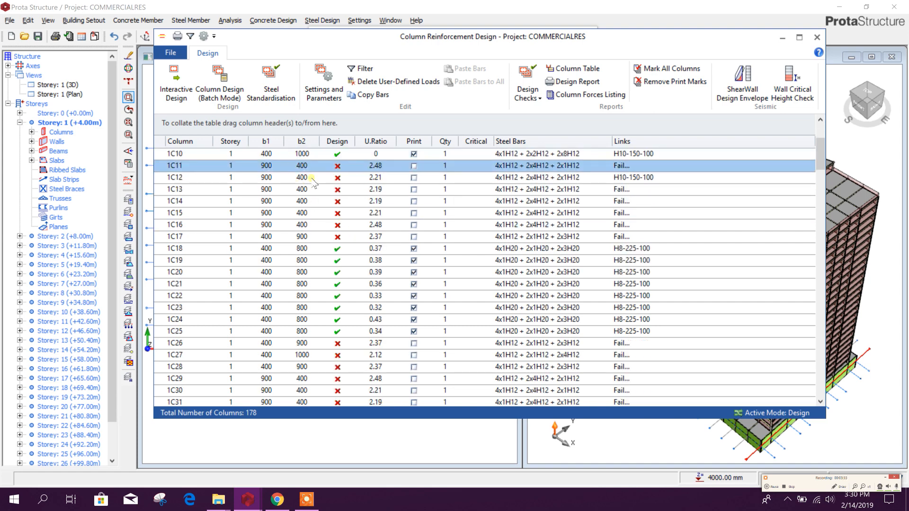
scroll("down", 3)
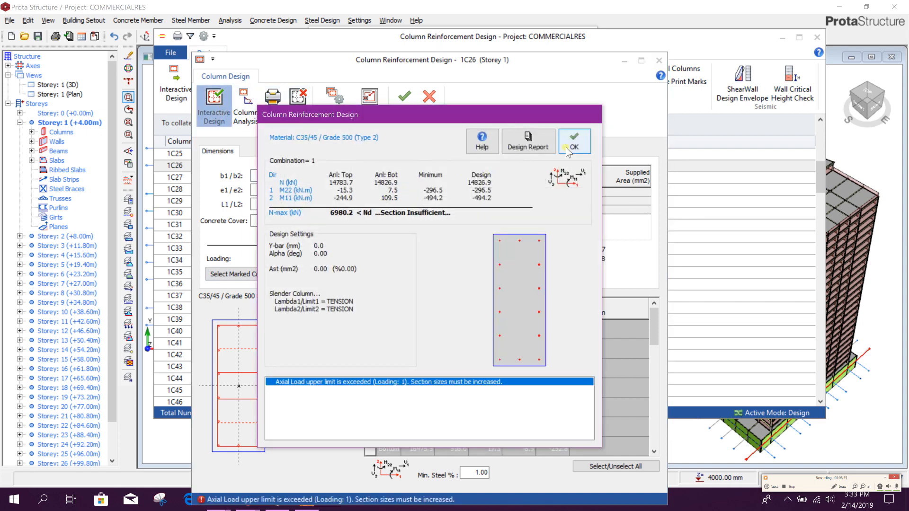
- Enlarge column 1C26's longitudinal bars to H16 so its design passes
left_click(574, 141)
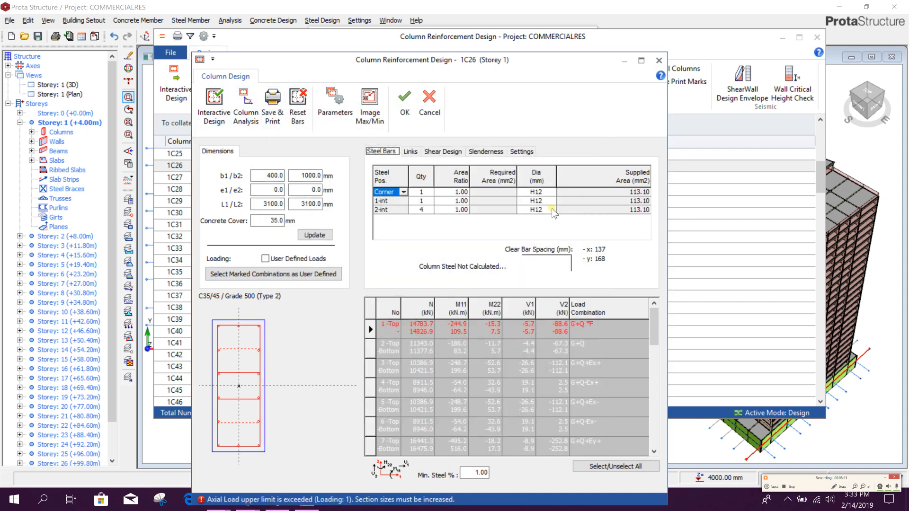
left_click(533, 209)
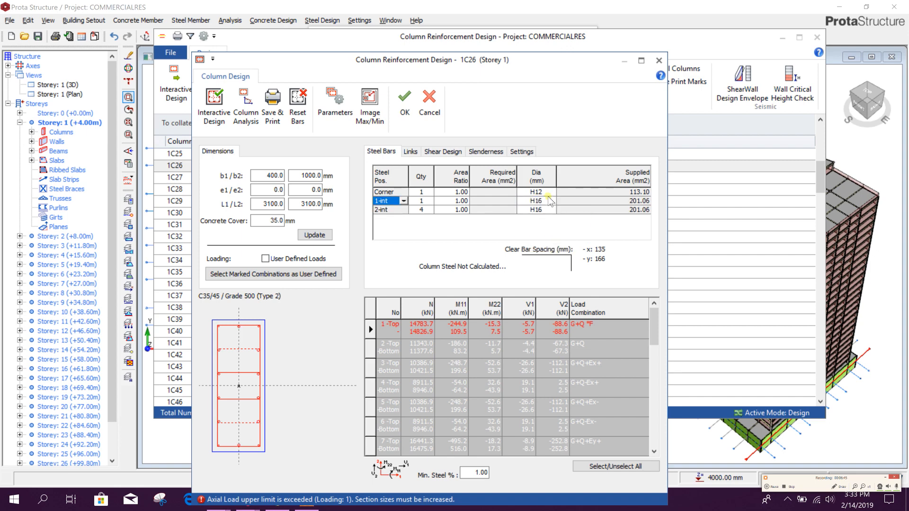
left_click(388, 192)
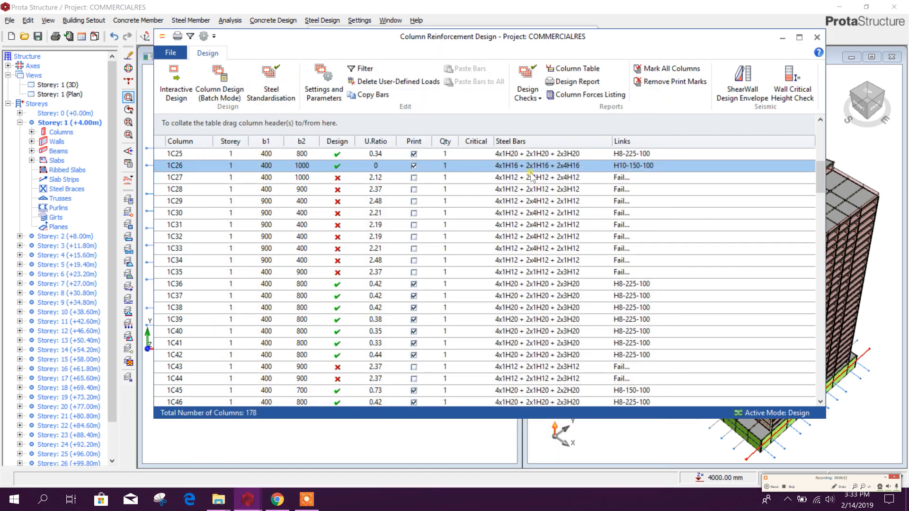
- Review the remaining column results and start batch design for all columns
scroll("down", 3)
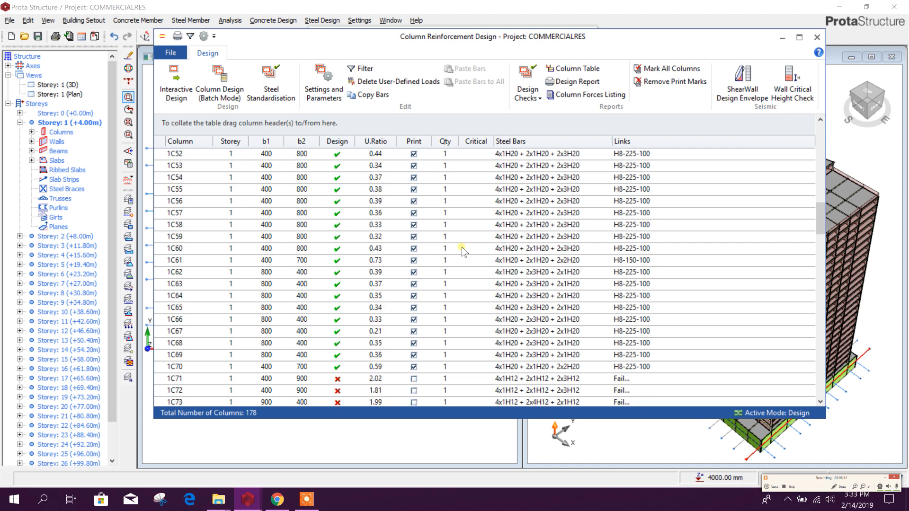
scroll("down", 3)
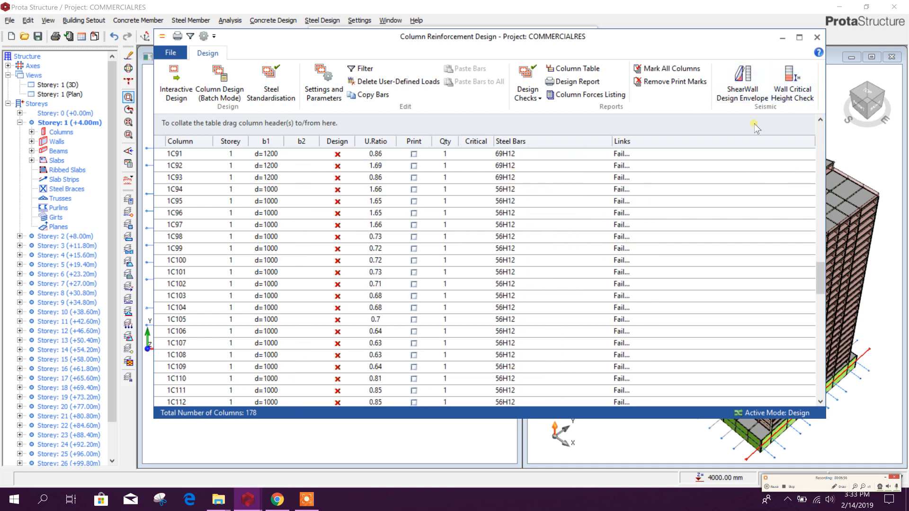
mouse_move(219, 82)
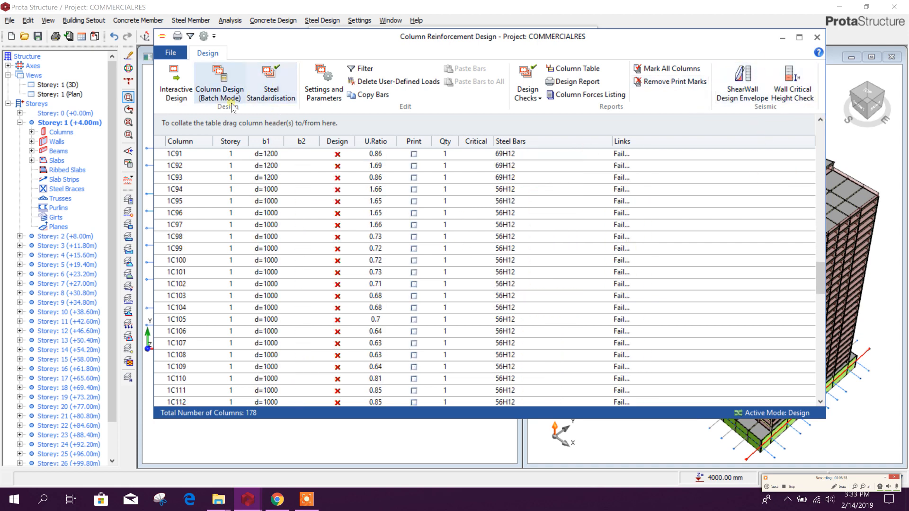
left_click(219, 81)
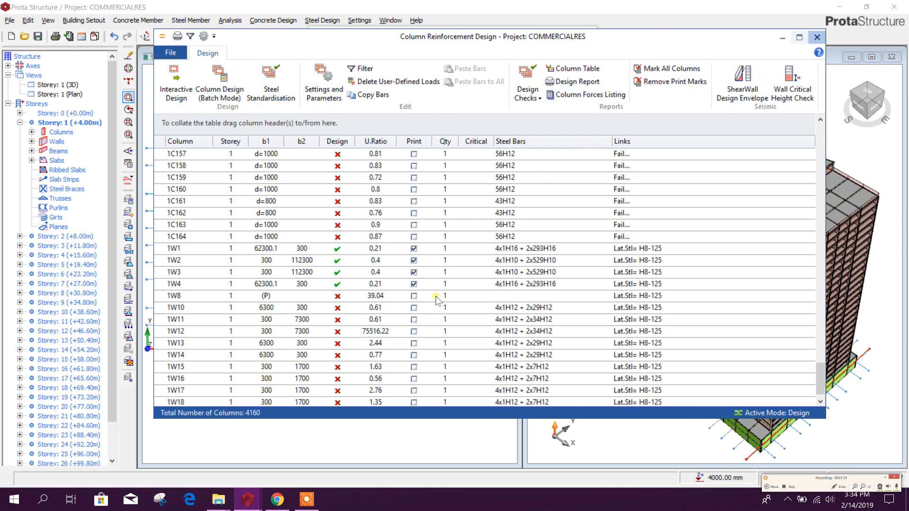
mouse_move(360, 367)
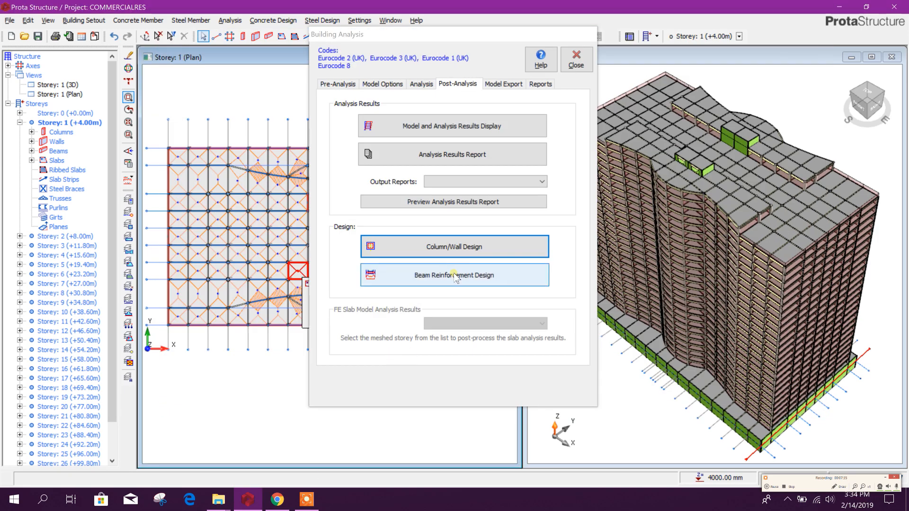
- Filter the beam reinforcement design table to the 31 beam axes of Storey 1
left_click(454, 275)
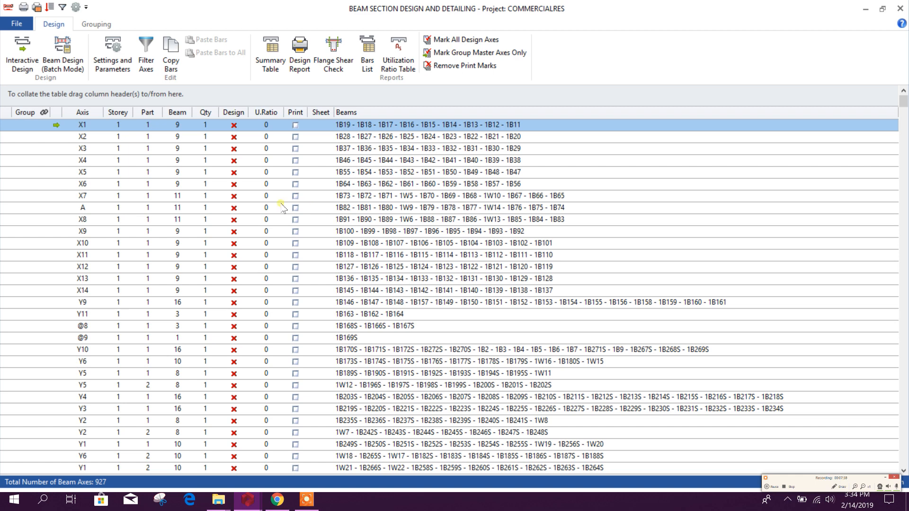
left_click(146, 55)
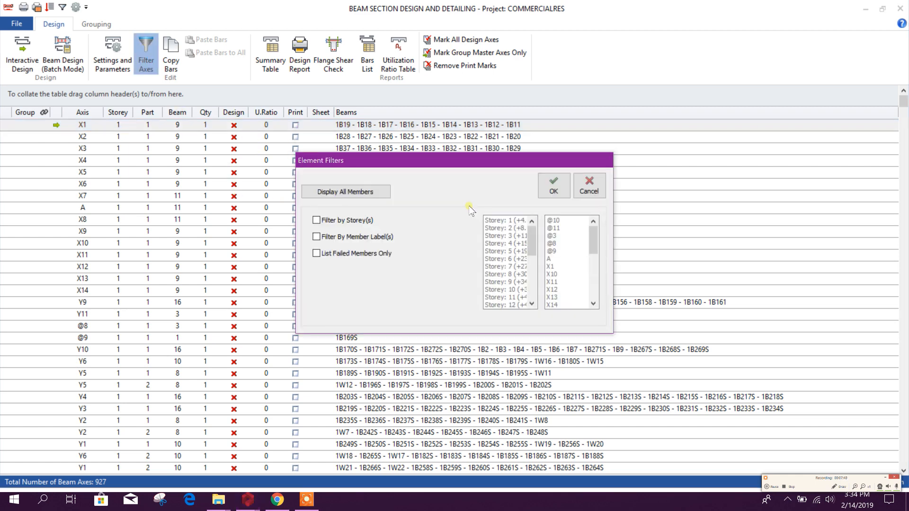
left_click(316, 220)
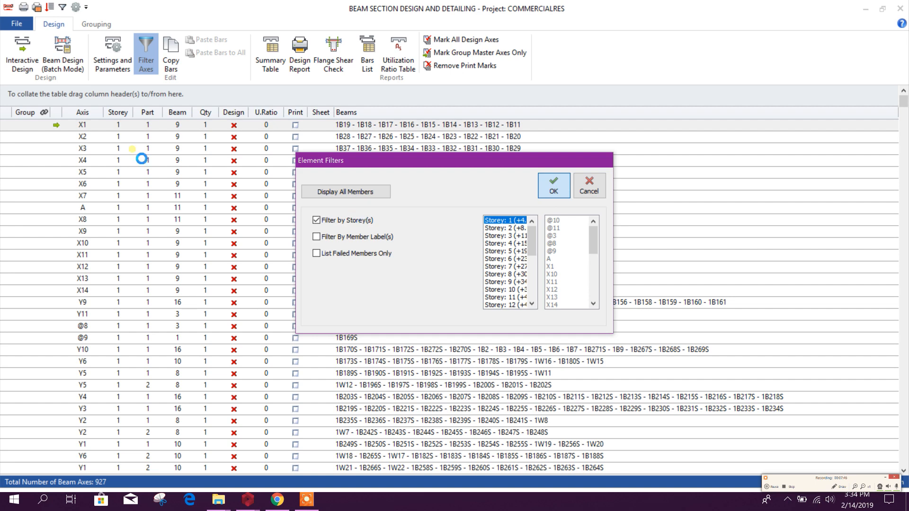
left_click(552, 185)
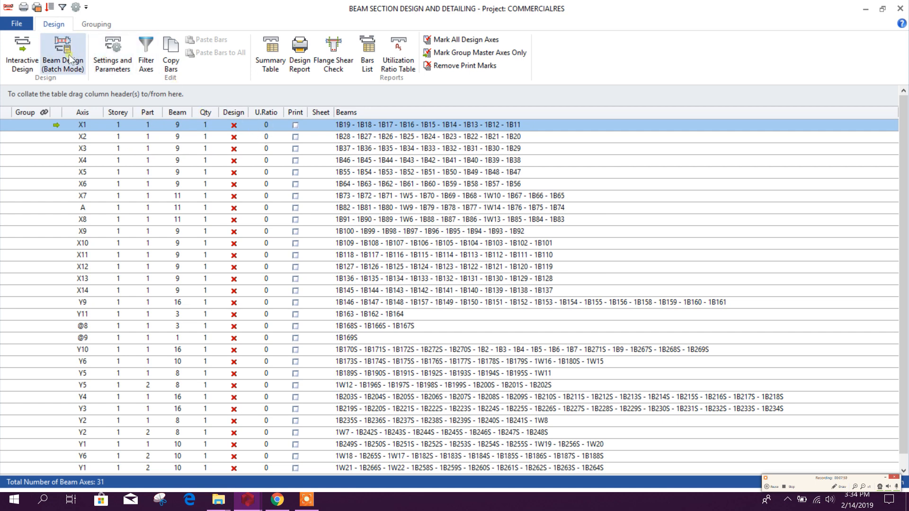
- Batch-design all storey-1 beams with Re-select All Bars, then close Building Analysis
left_click(62, 52)
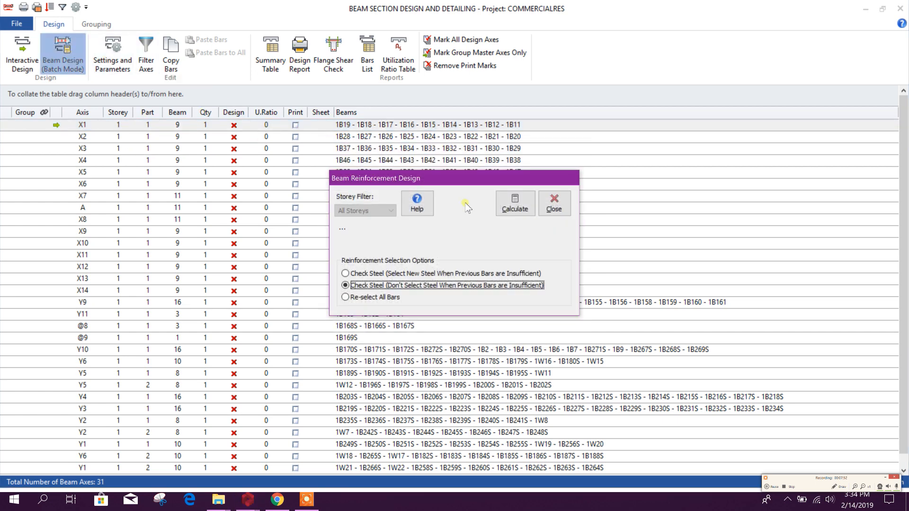
left_click(345, 273)
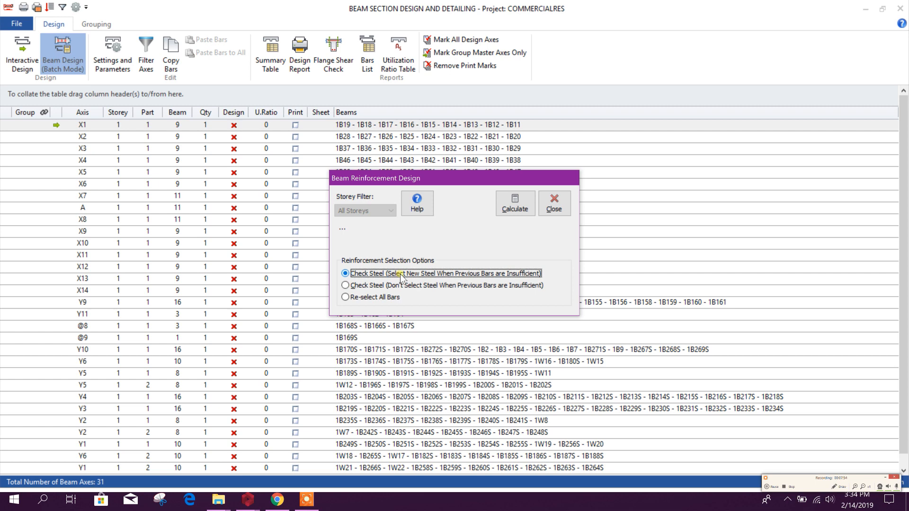
left_click(346, 297)
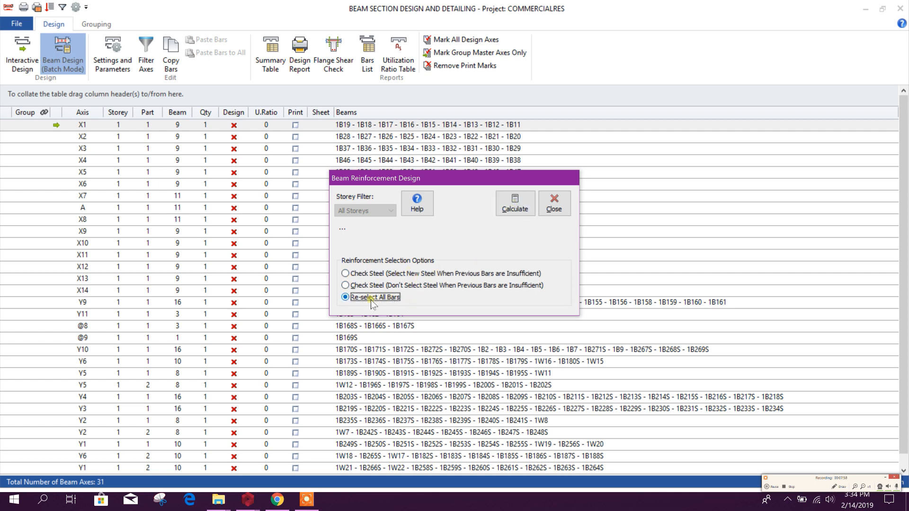
left_click(514, 203)
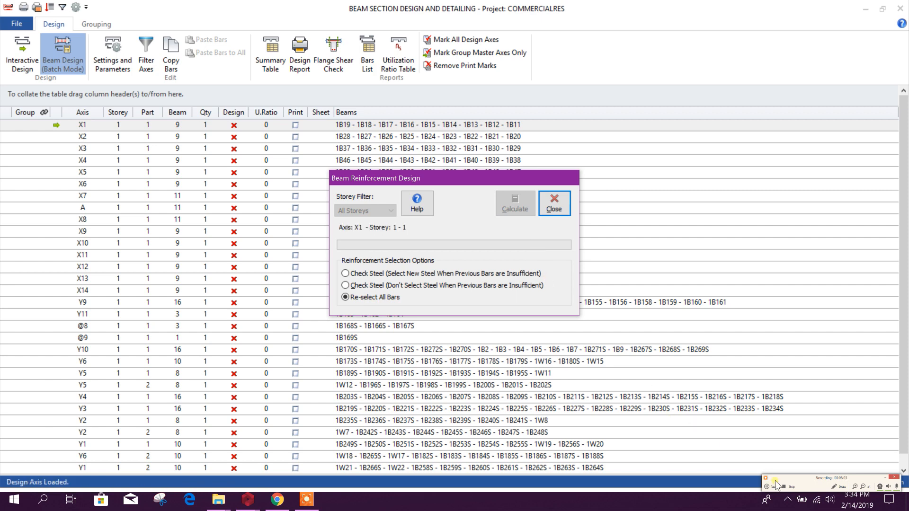
left_click(513, 202)
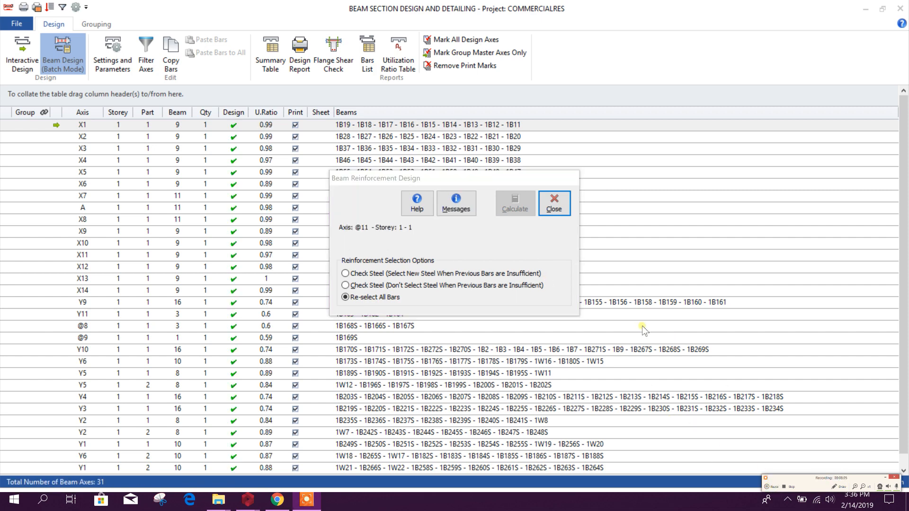
mouse_move(481, 233)
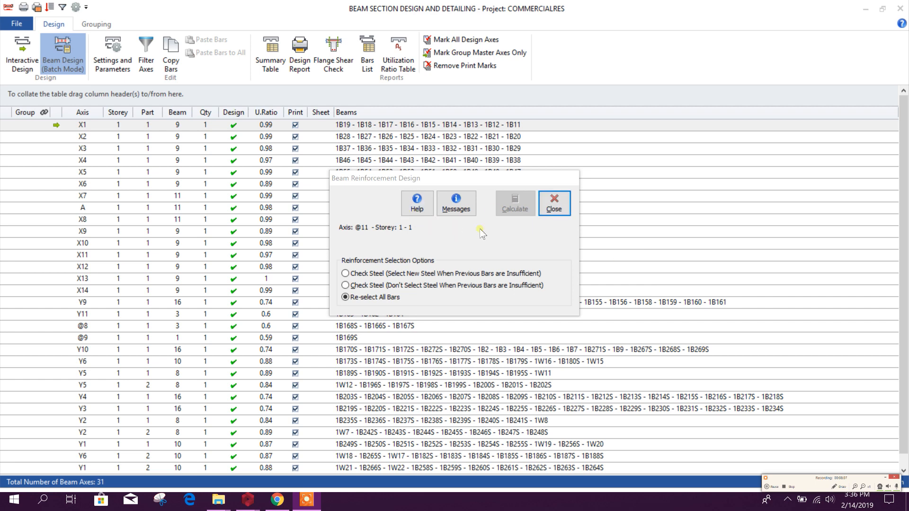
left_click(553, 202)
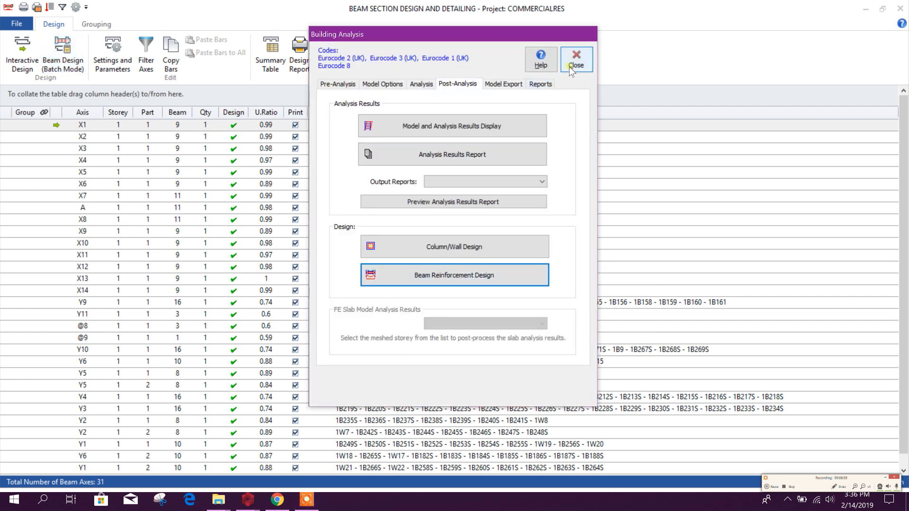
left_click(577, 59)
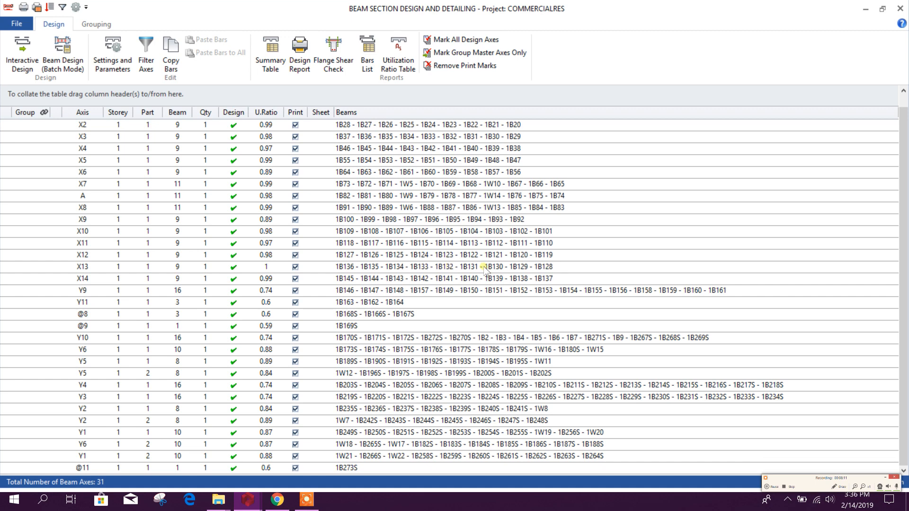
scroll("up", 3)
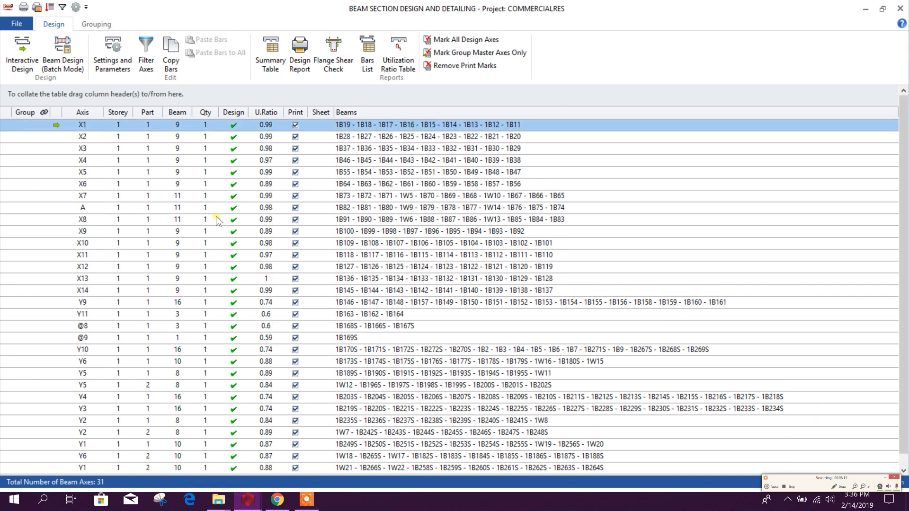
mouse_move(308, 298)
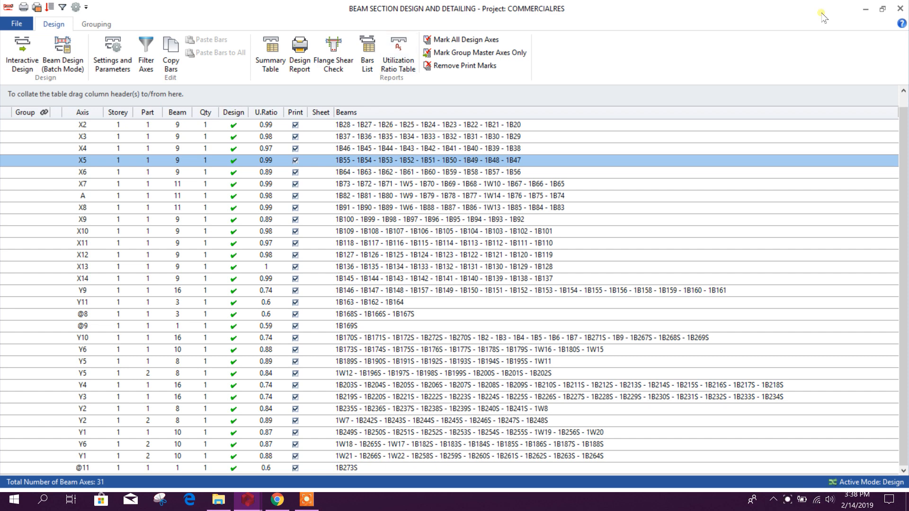
- Refilter the beam axis list to Storey 2
left_click(146, 53)
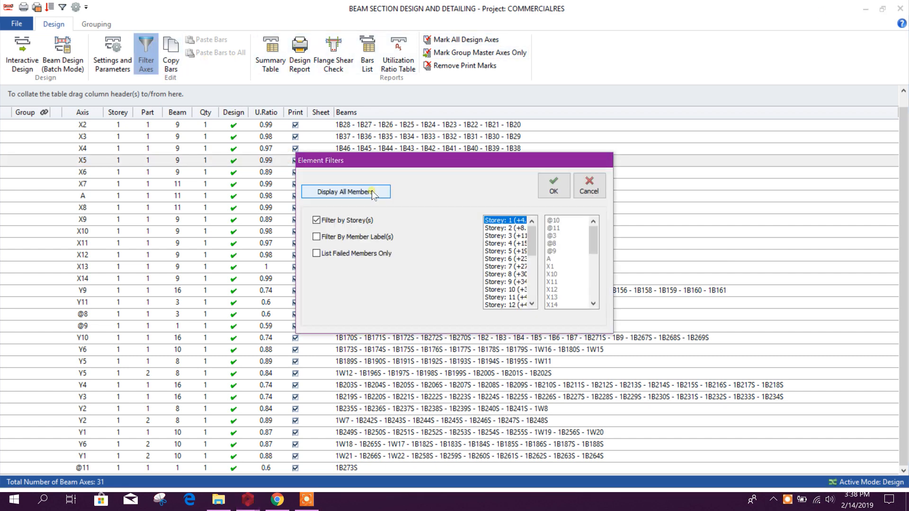
left_click(506, 227)
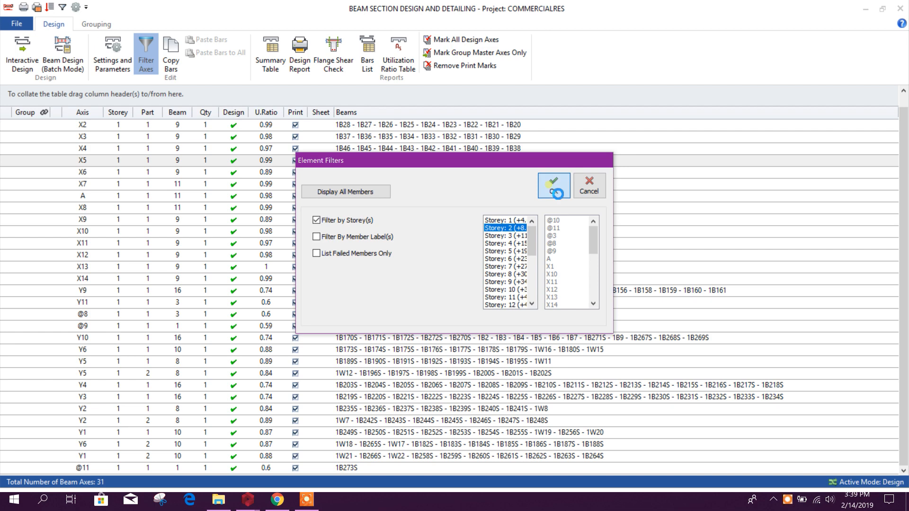
left_click(552, 186)
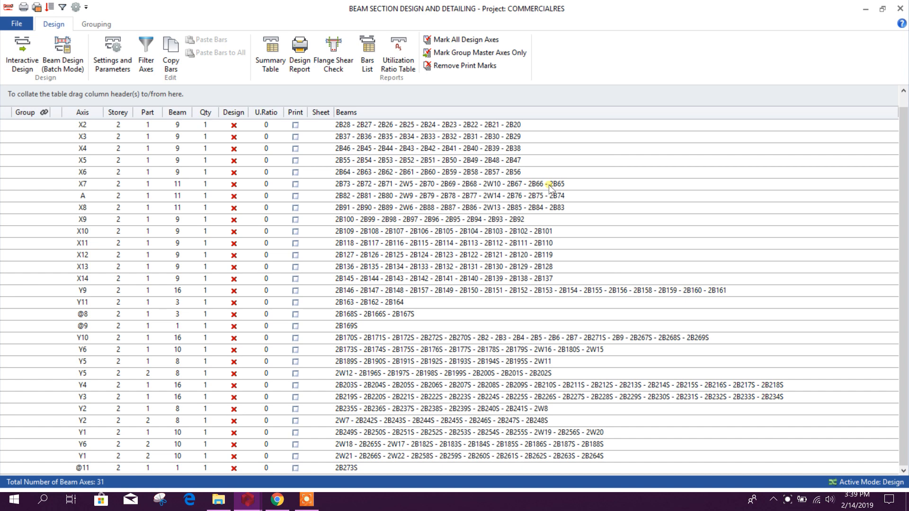
- Batch-design the storey-2 beams with Re-select All Bars and close the progress dialog
left_click(62, 52)
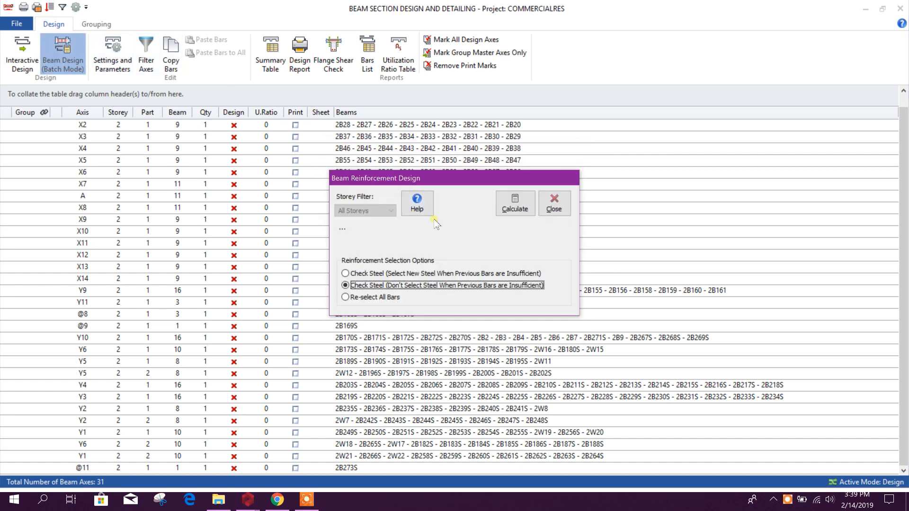
mouse_move(432, 278)
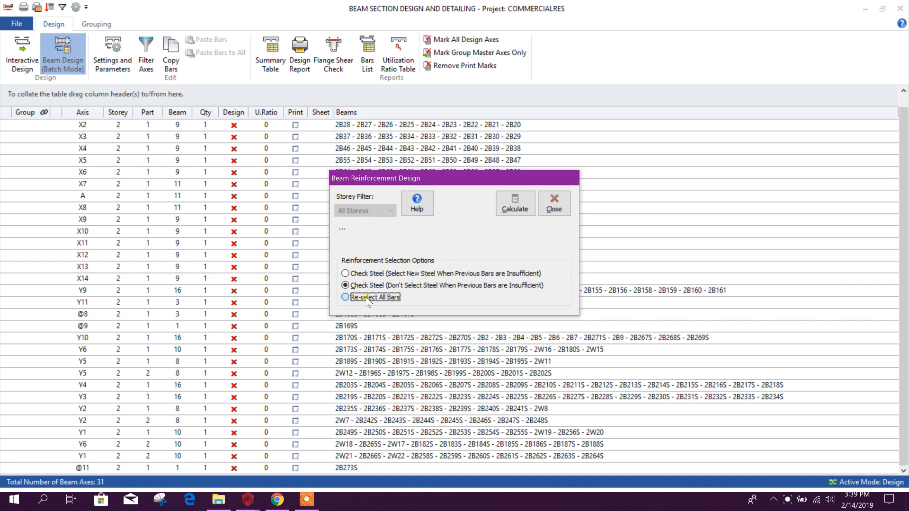
left_click(346, 296)
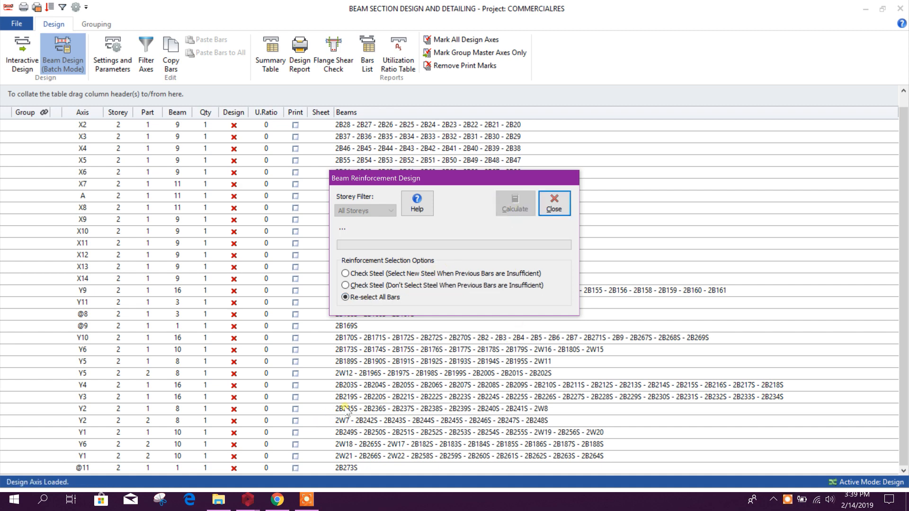
left_click(513, 203)
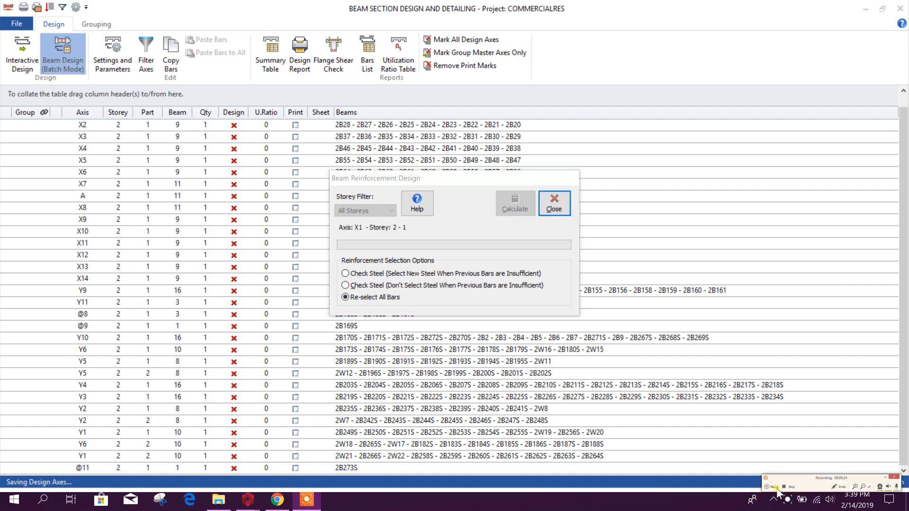
left_click(513, 202)
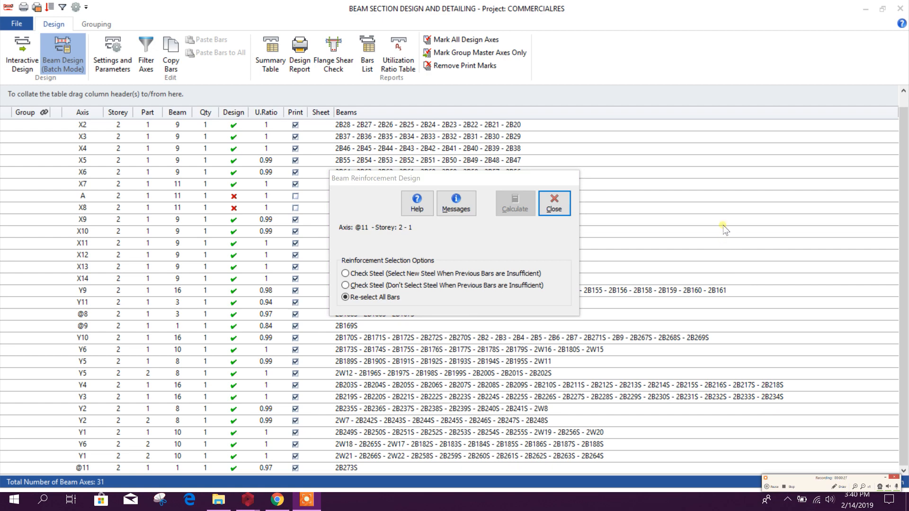
mouse_move(570, 231)
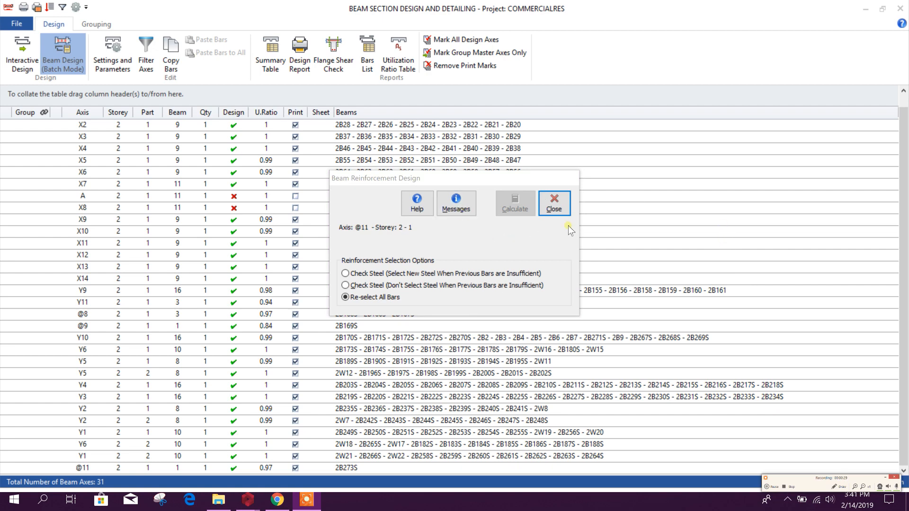
left_click(553, 202)
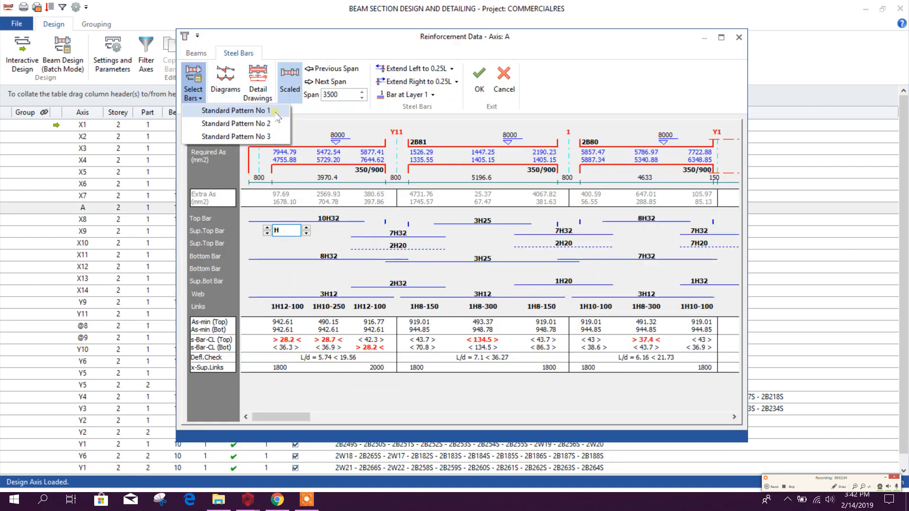
- Apply Standard Pattern No 2 bars to axis A so it passes
left_click(235, 111)
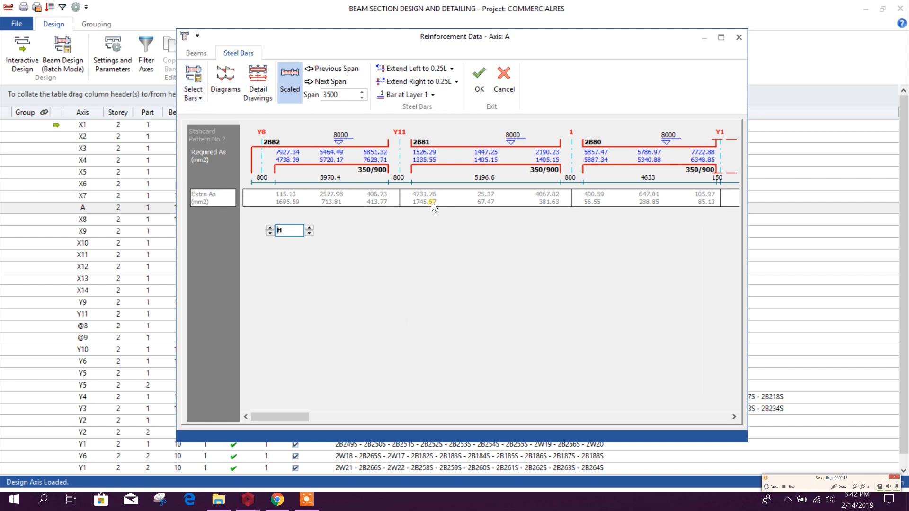
left_click(479, 74)
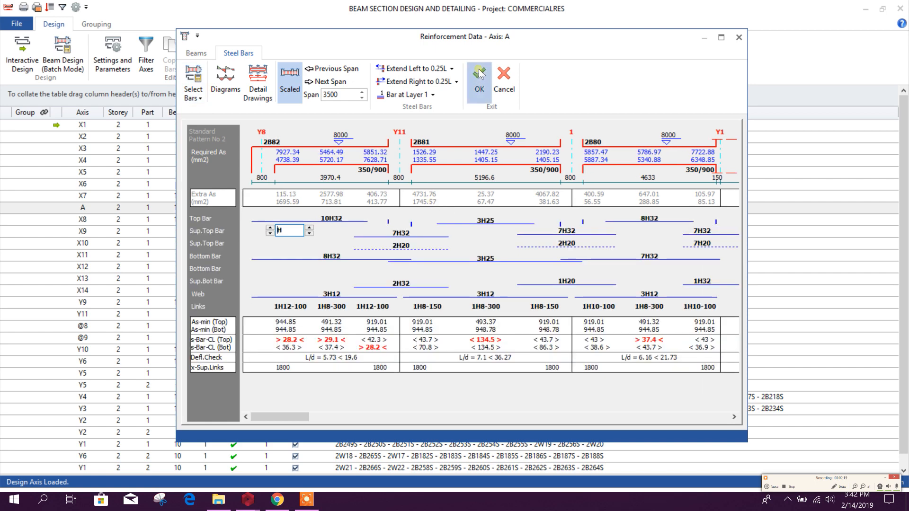
left_click(479, 90)
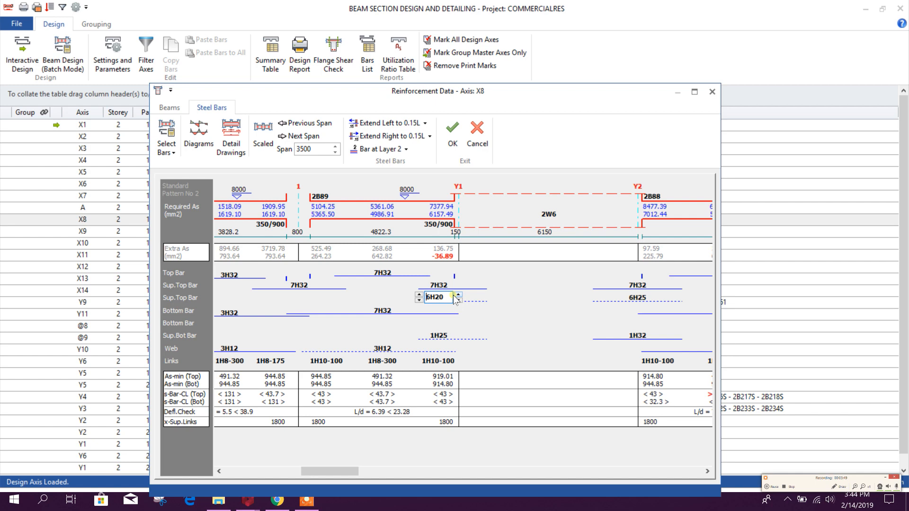
- Adjust axis X8's support bar diameters near Y1, keeping 7H32 top bars, and accept
left_click(457, 294)
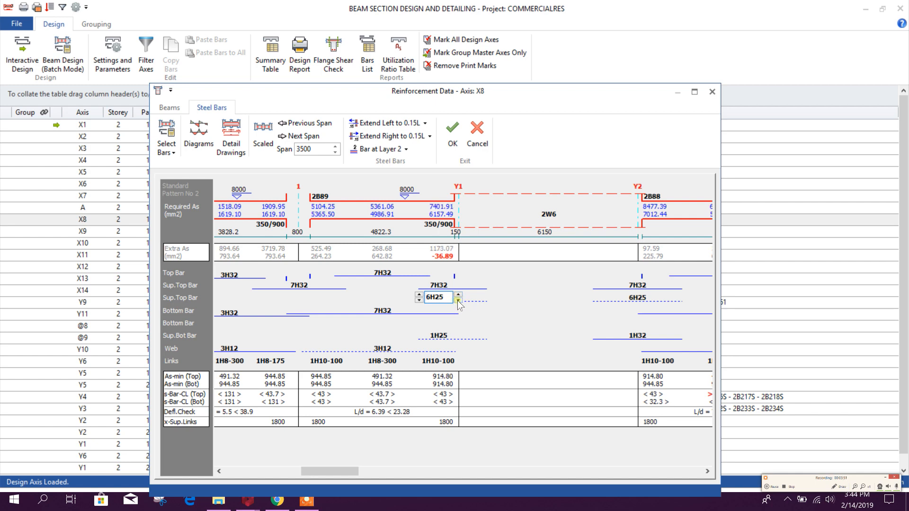
left_click(458, 295)
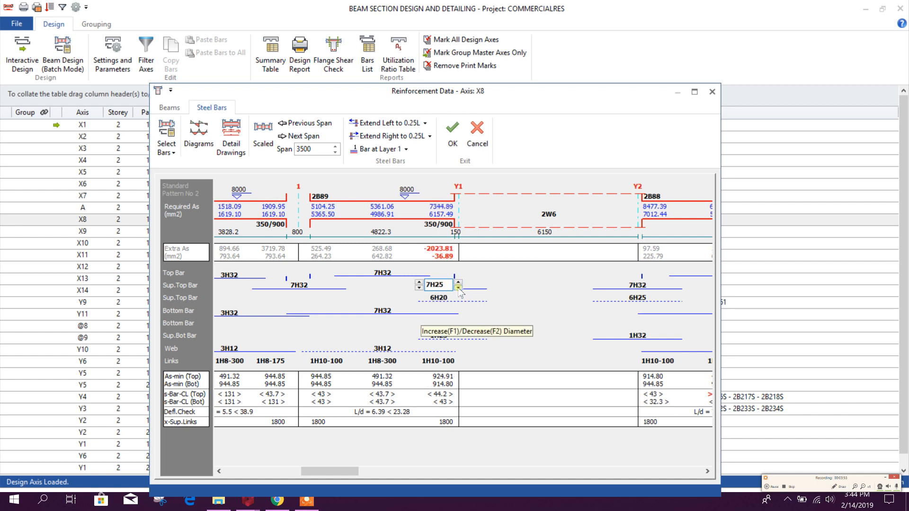
left_click(458, 282)
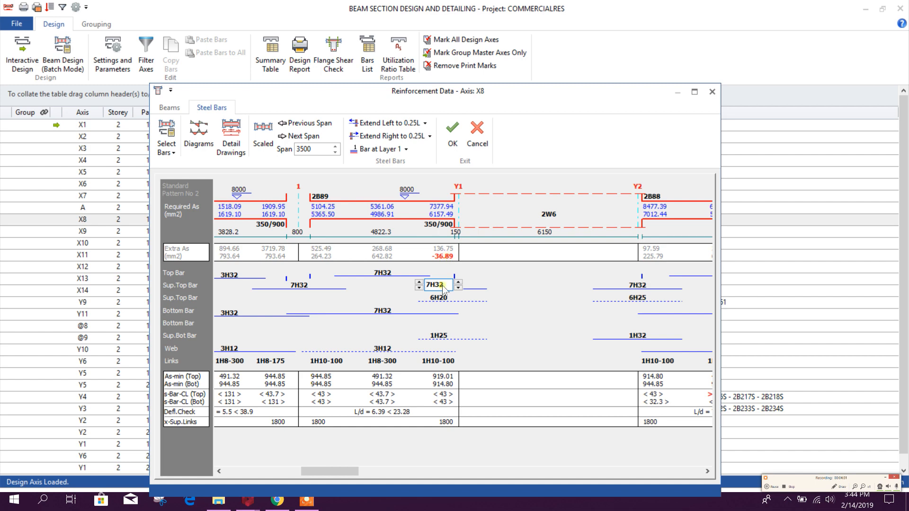
left_click(459, 335)
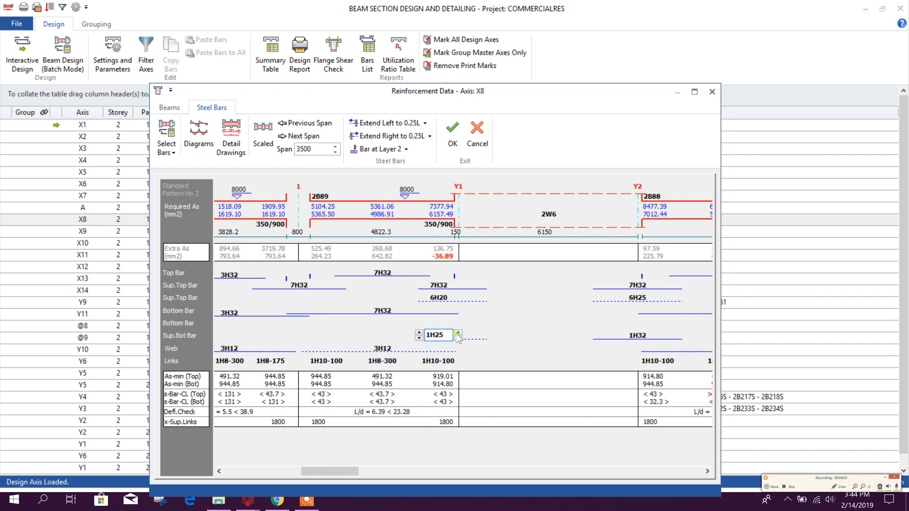
left_click(458, 332)
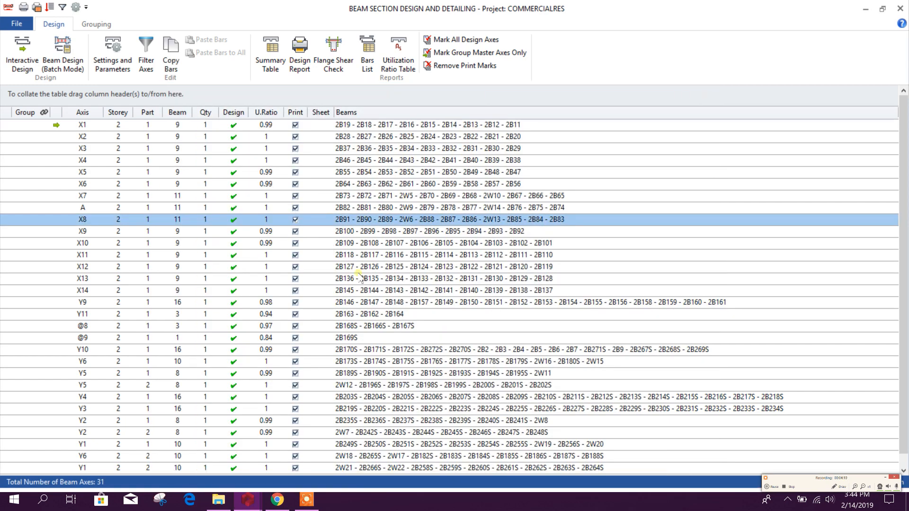
mouse_move(593, 28)
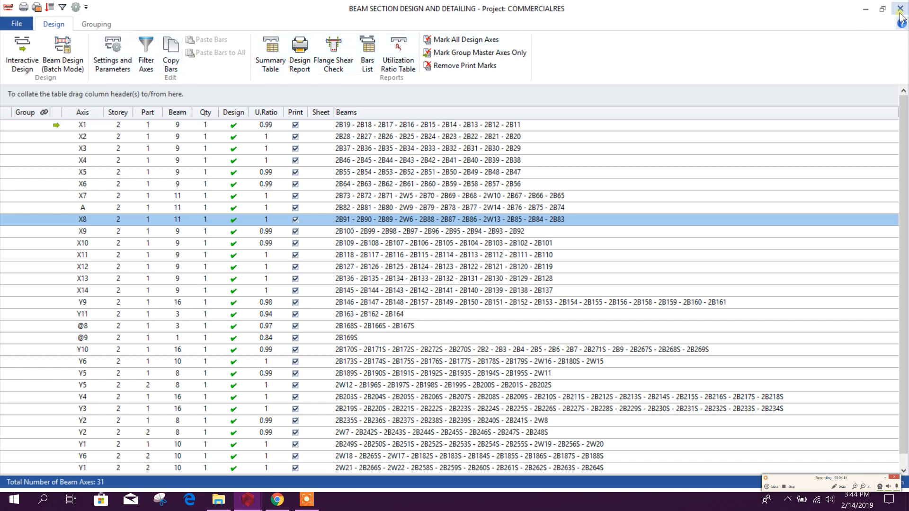
mouse_move(489, 282)
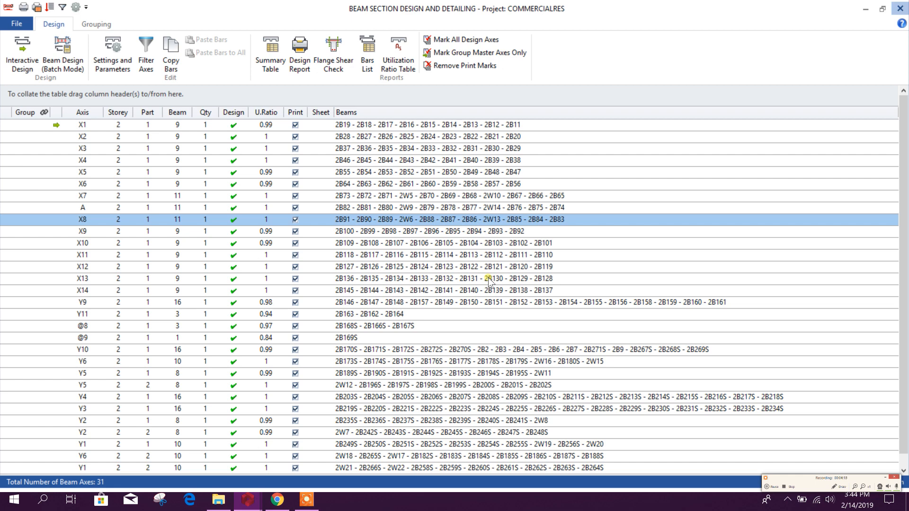
mouse_move(458, 276)
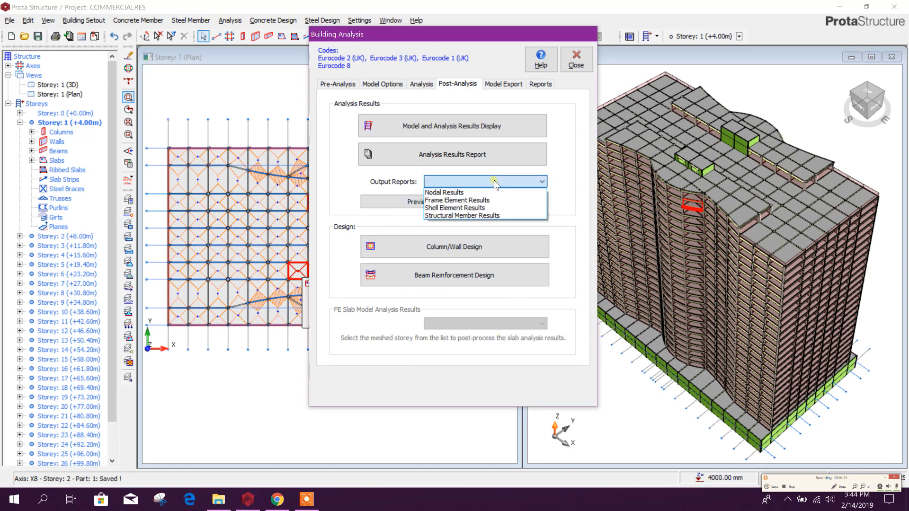
mouse_move(485, 200)
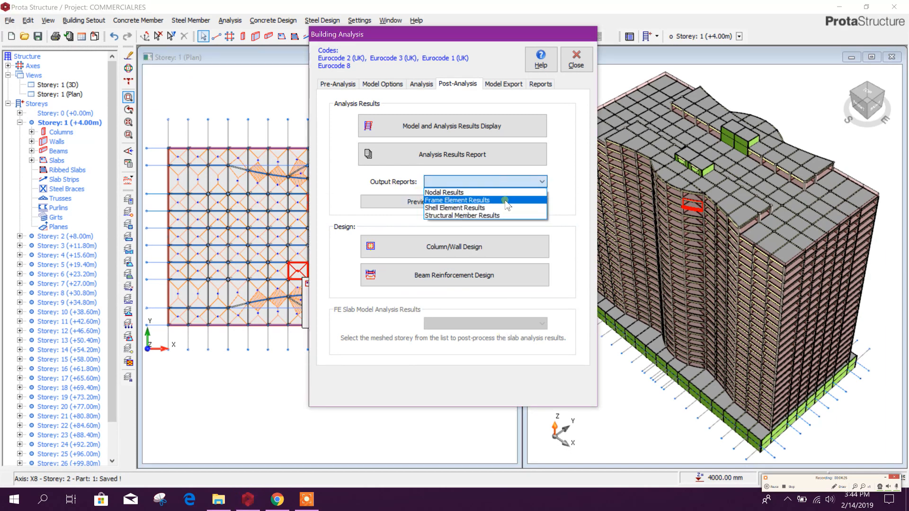
mouse_move(486, 215)
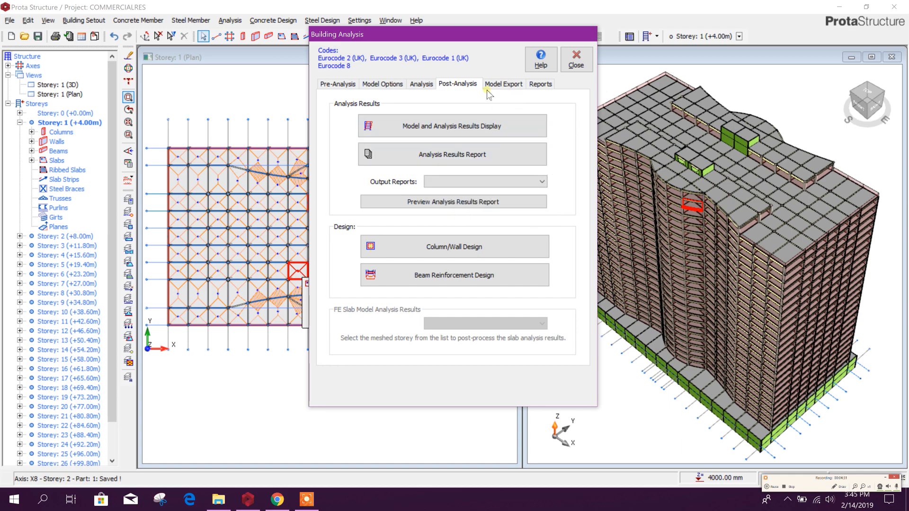
- Close the building analysis settings from the Pre-Analysis page and dismiss the Concrete Design menu
left_click(337, 83)
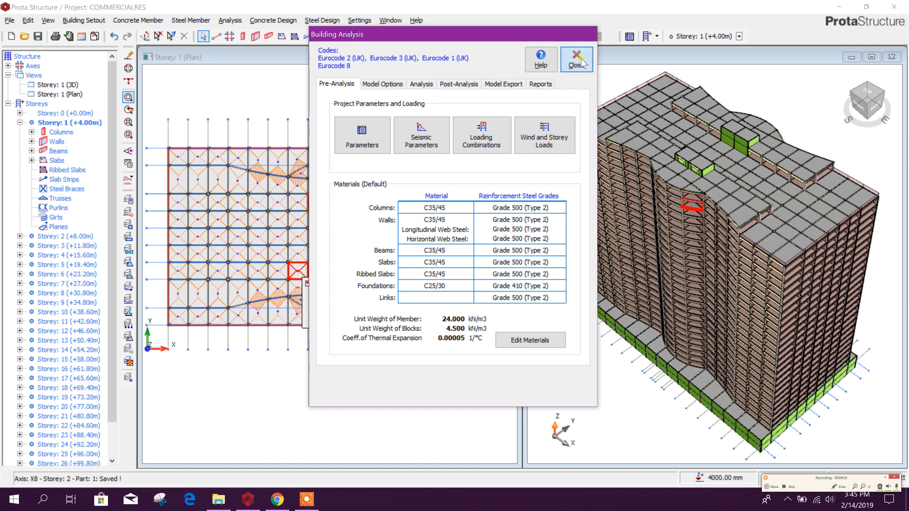
left_click(577, 59)
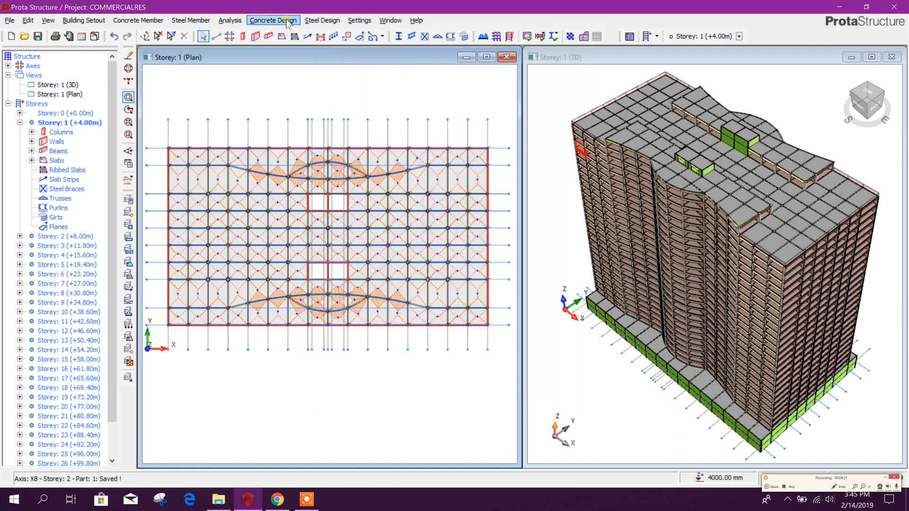
left_click(273, 20)
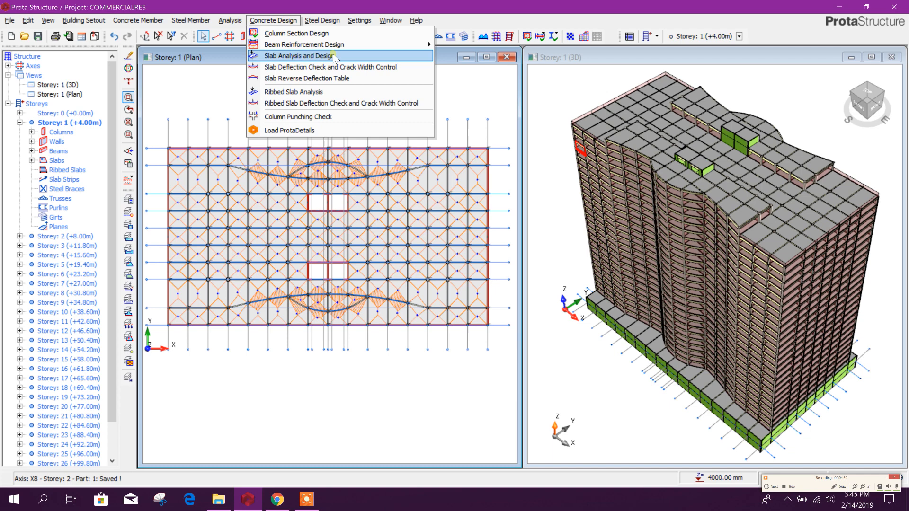
mouse_move(355, 59)
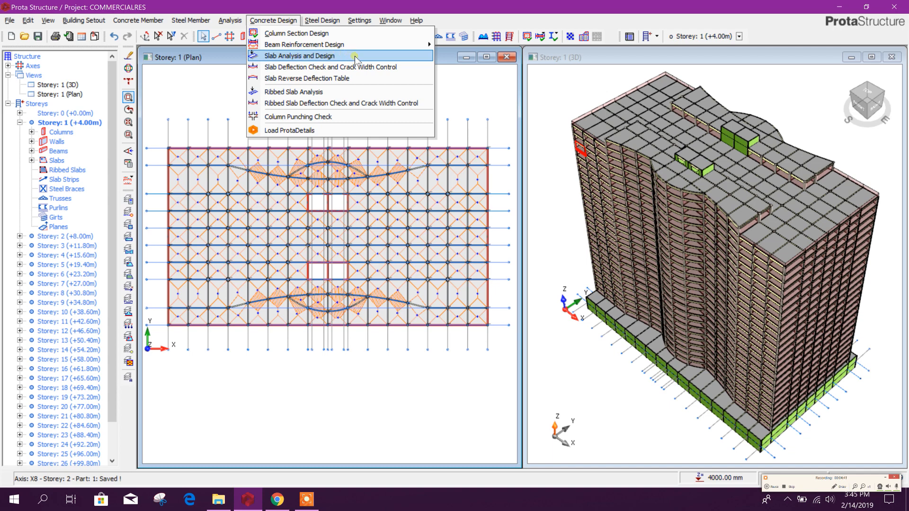
left_click(390, 20)
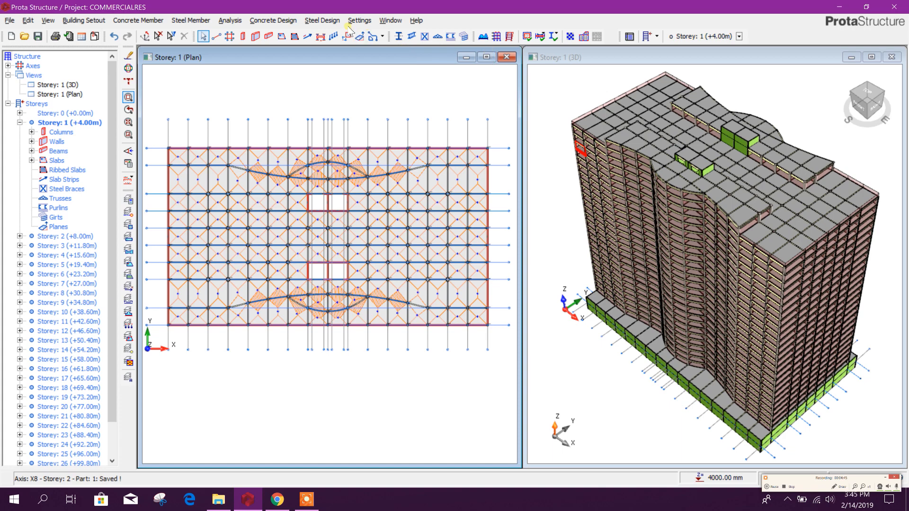
- Start FE Floor Analysis for storey 1 and run Floor Mesh and Analysis with default stiffness factors
left_click(230, 20)
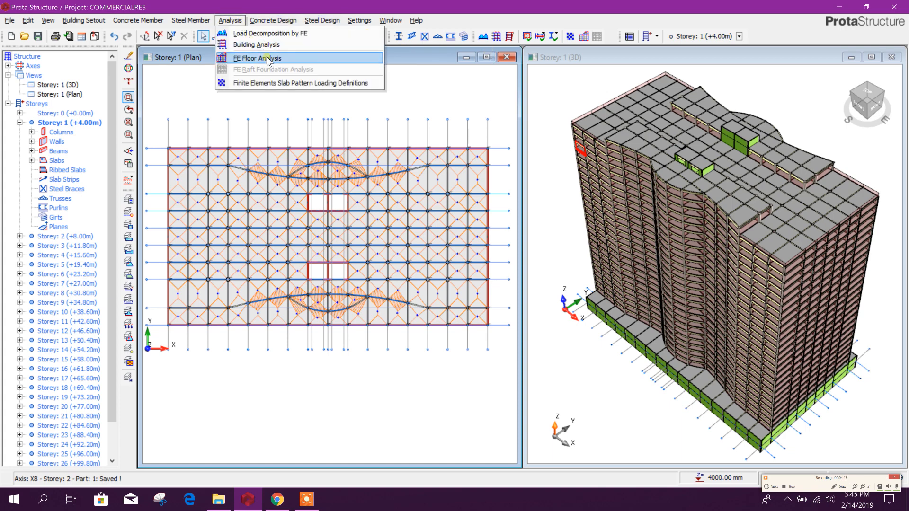
left_click(284, 61)
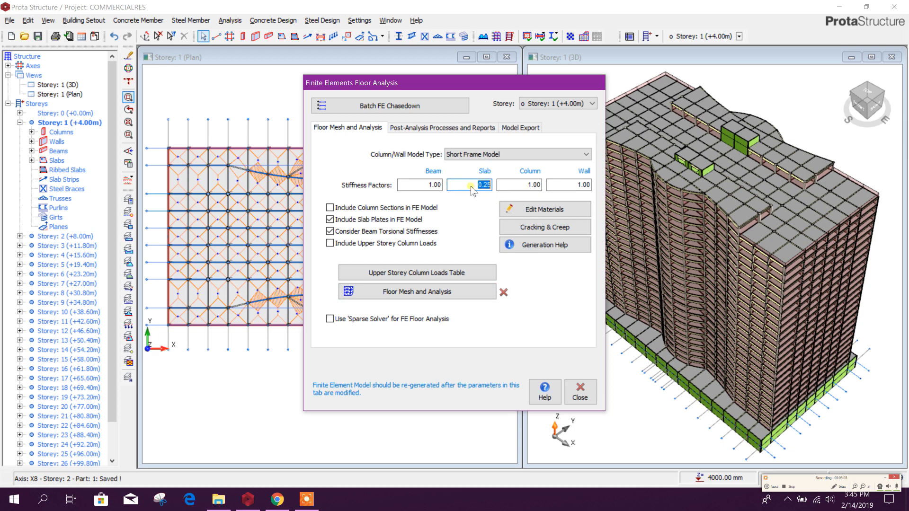
left_click(416, 291)
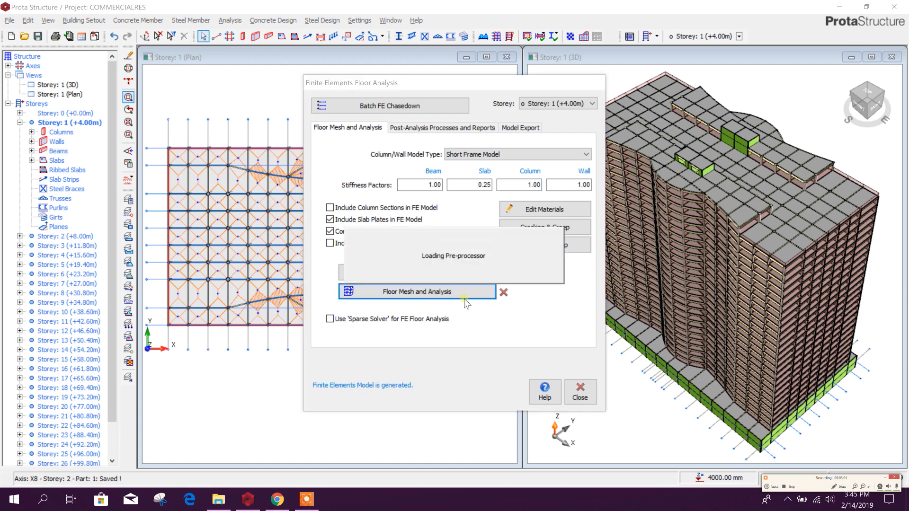
left_click(417, 292)
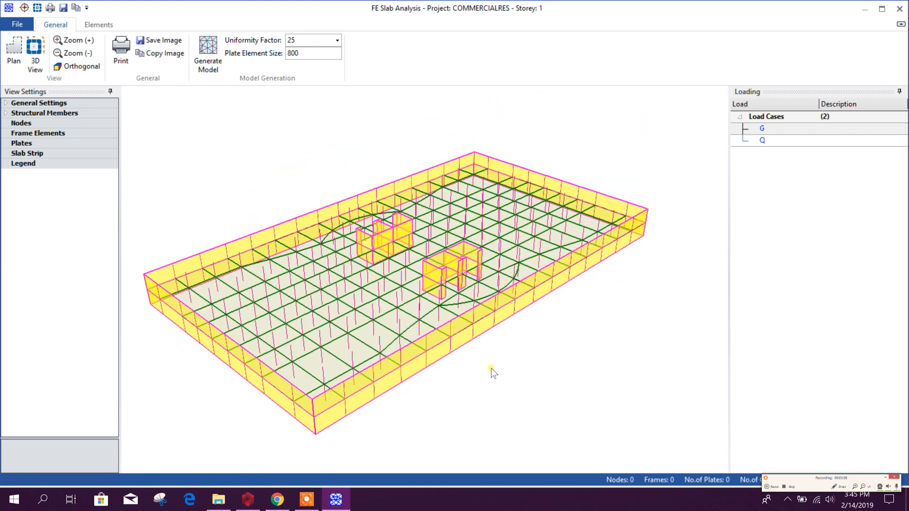
- Generate the storey 1 slab mesh (30,592 nodes, 56,080 plates) and proceed to the FE slab analysis
left_click(207, 52)
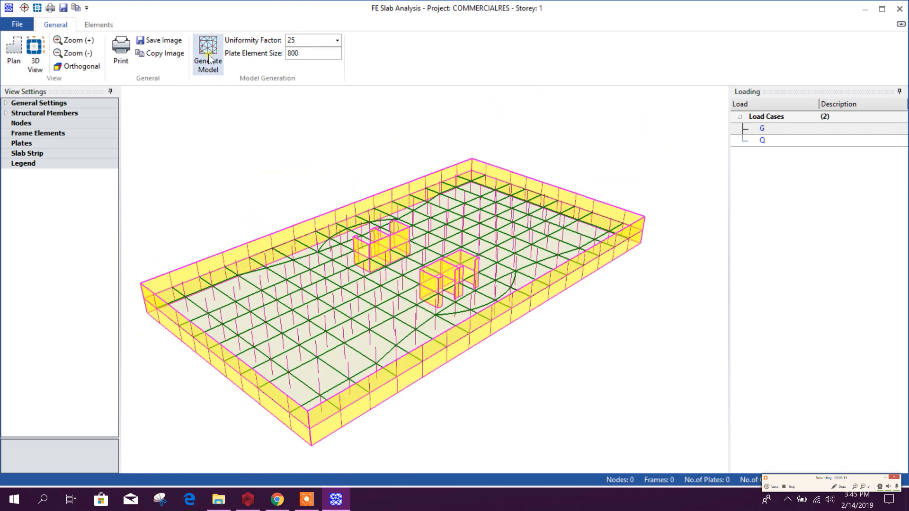
left_click(208, 52)
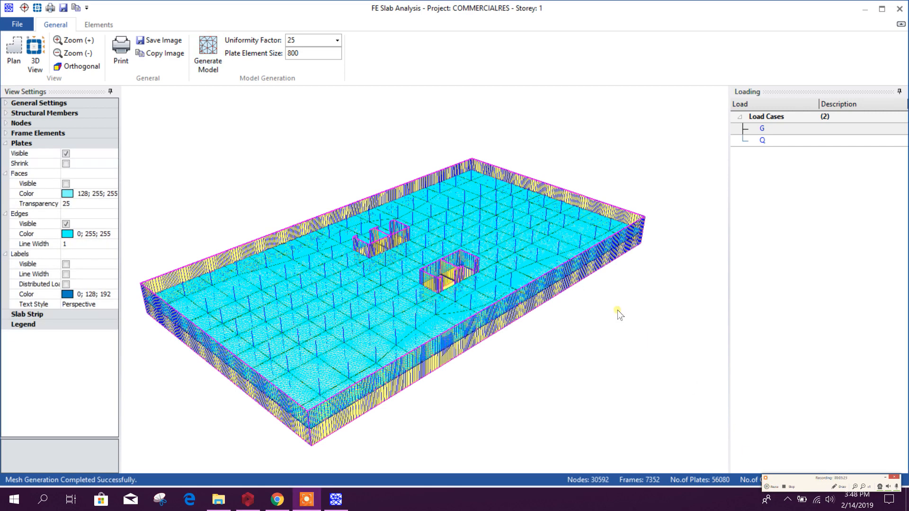
mouse_move(257, 144)
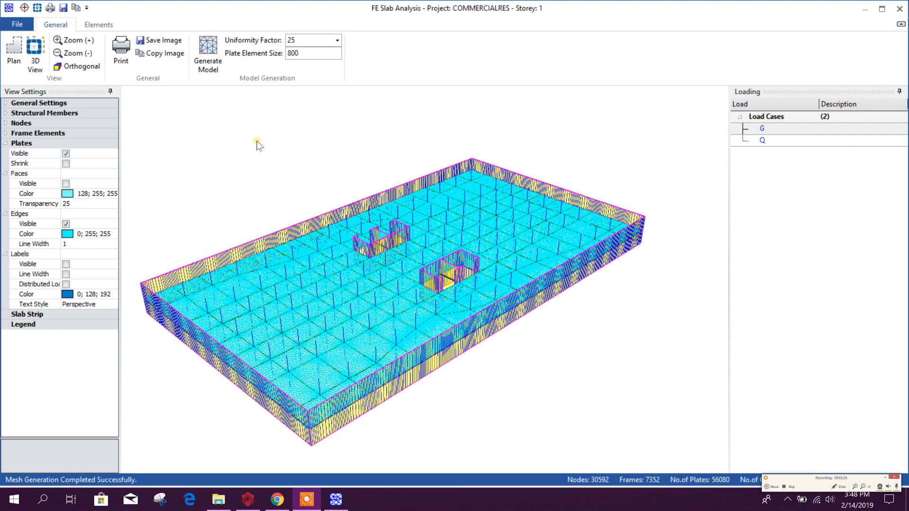
left_click(97, 25)
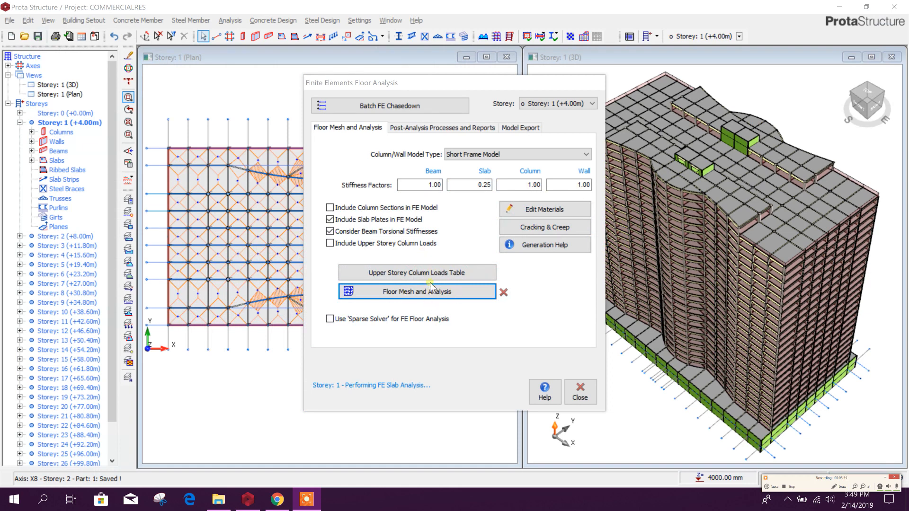
mouse_move(480, 92)
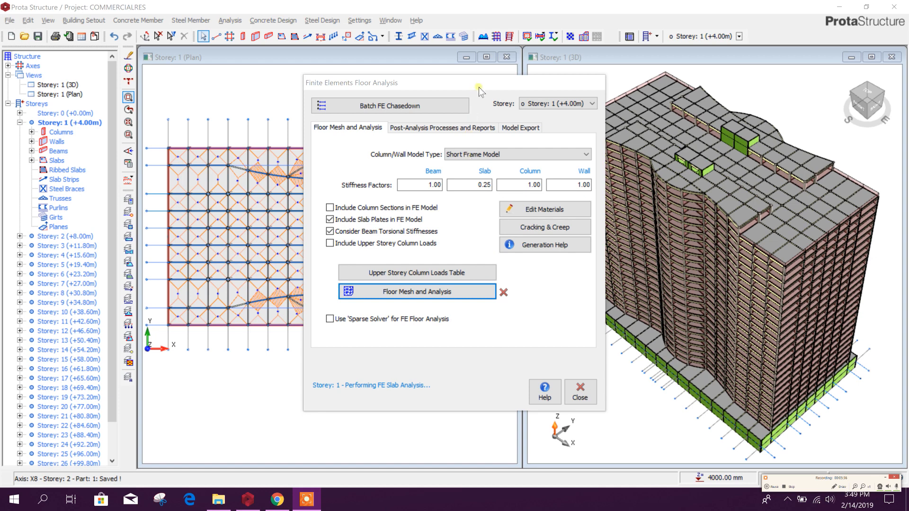
mouse_move(467, 276)
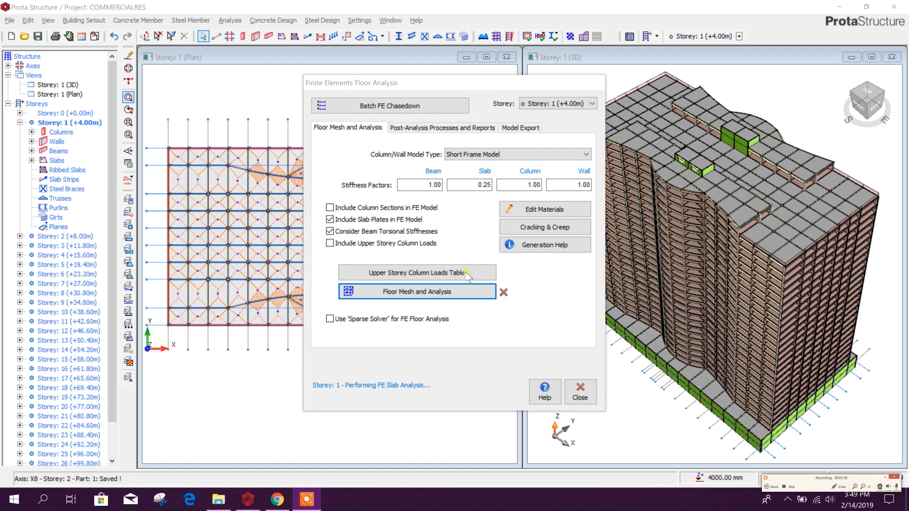
mouse_move(456, 266)
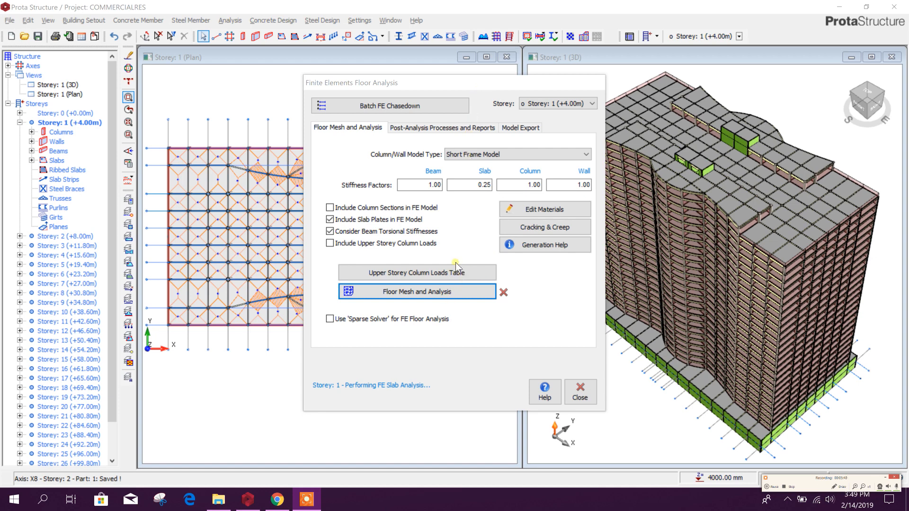
mouse_move(472, 310)
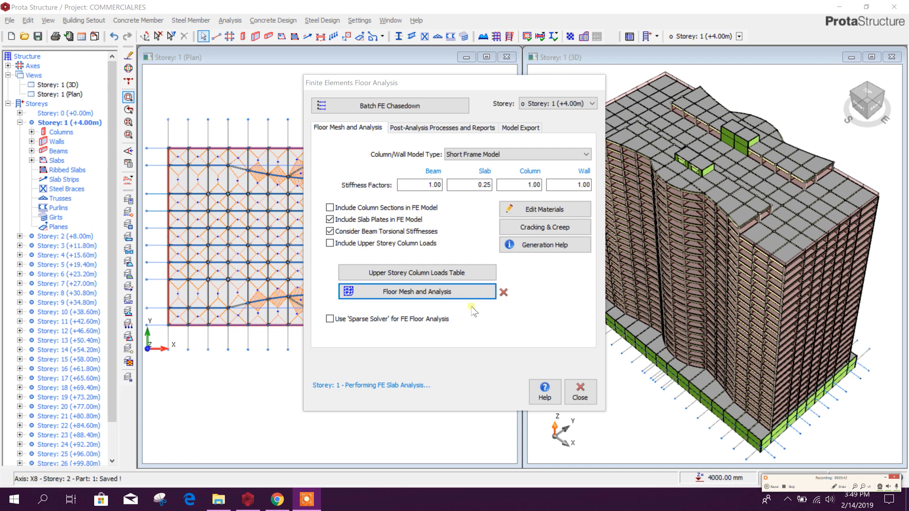
- Launch Analysis Post-processing from the Post-Analysis Processes and Reports page
left_click(442, 128)
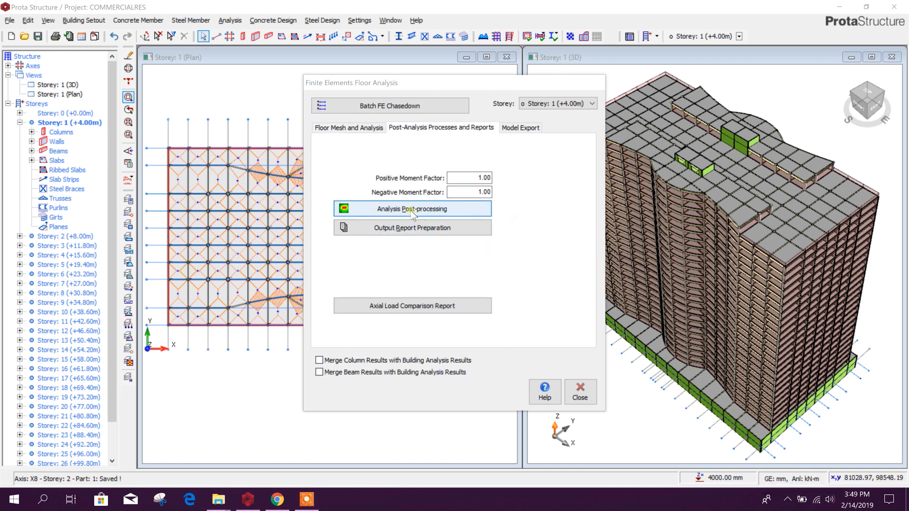
left_click(412, 208)
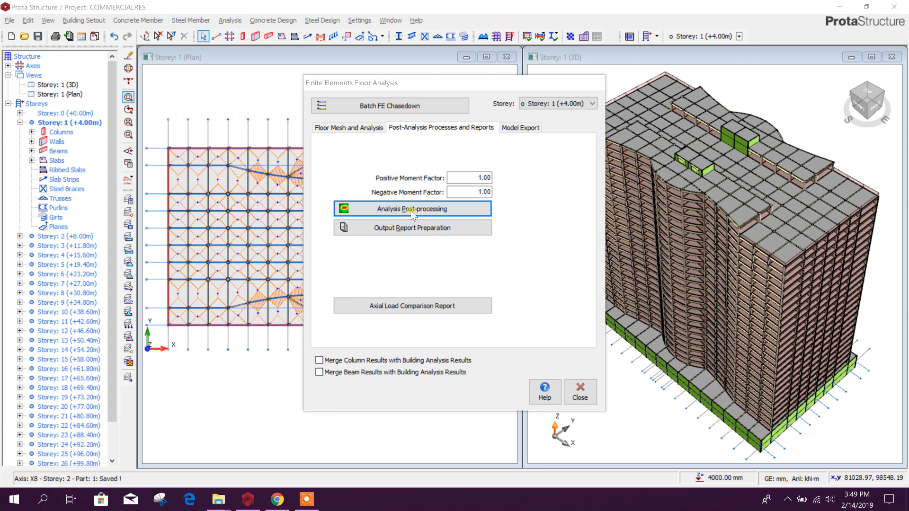
mouse_move(516, 277)
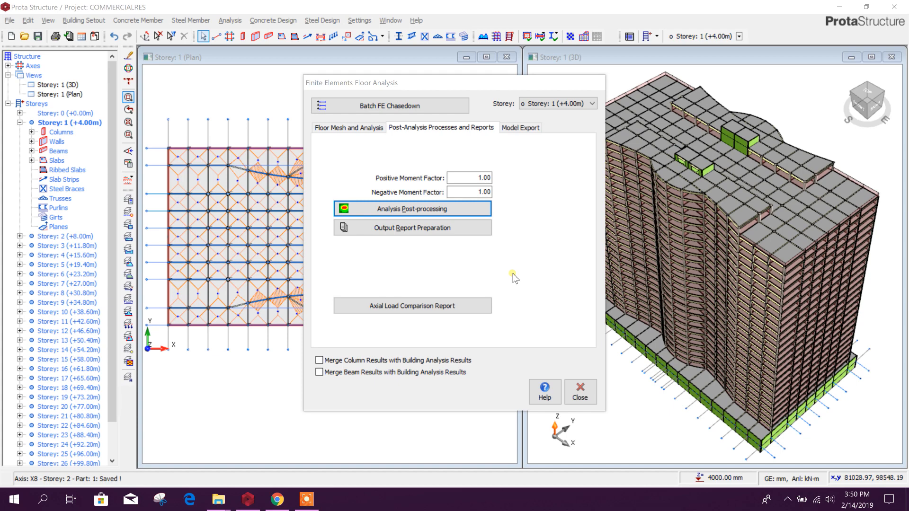
left_click(412, 208)
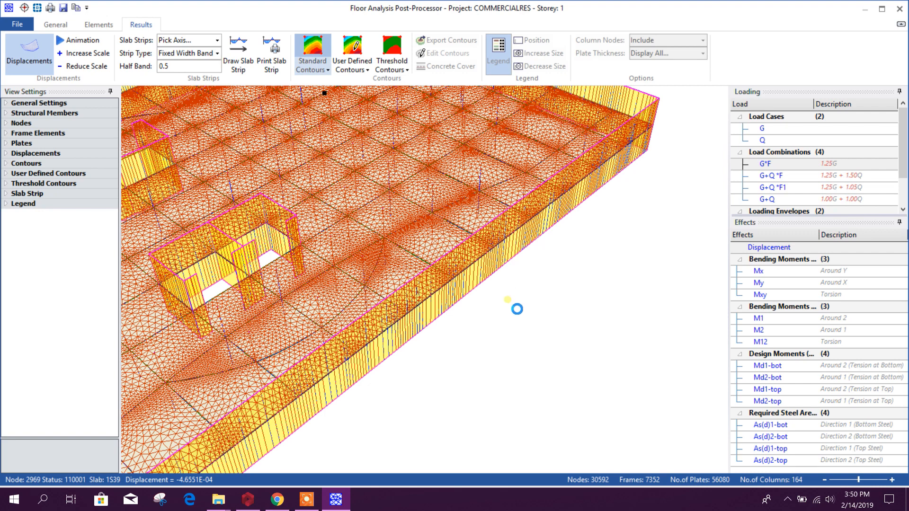
mouse_move(154, 110)
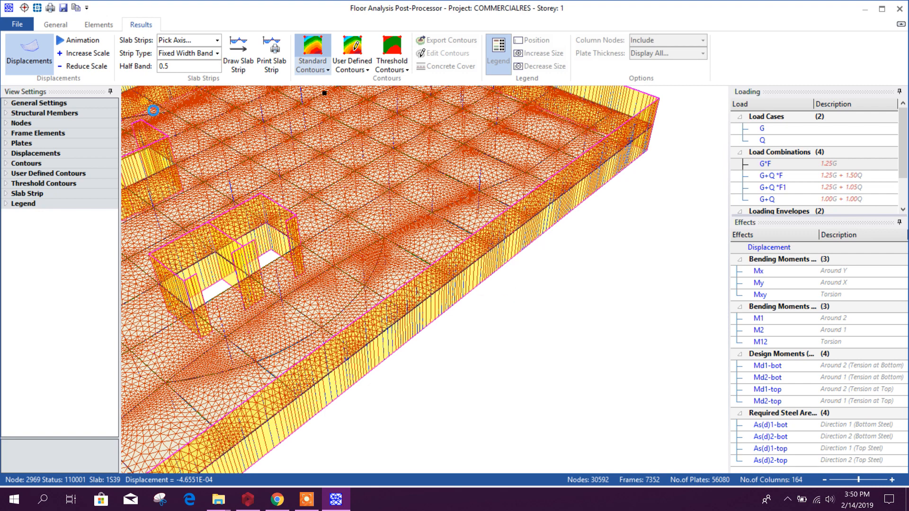
- Show the 1.25G displacement as standard contours and view the slab in plan
left_click(312, 52)
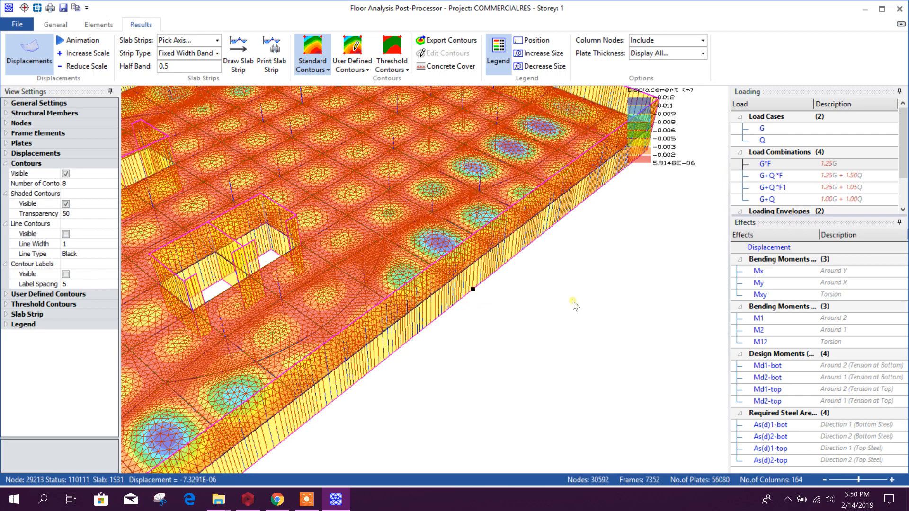
mouse_move(437, 278)
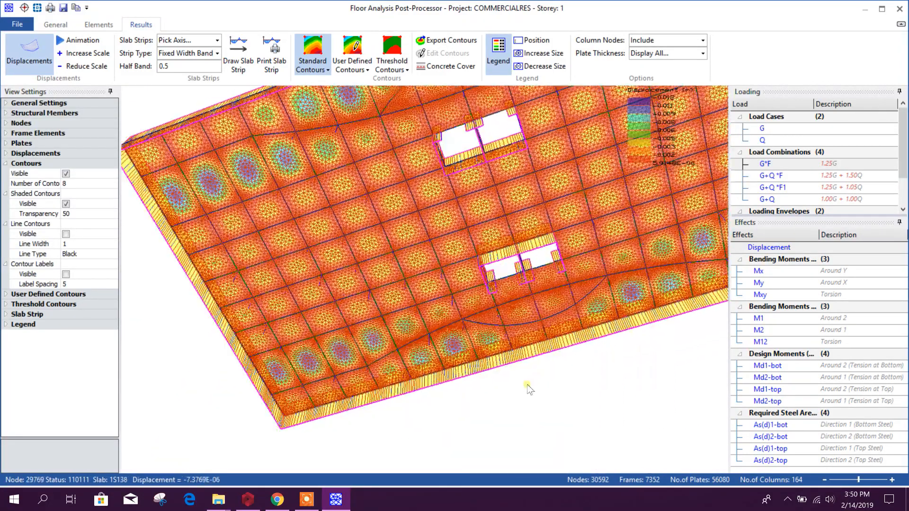
left_click(55, 25)
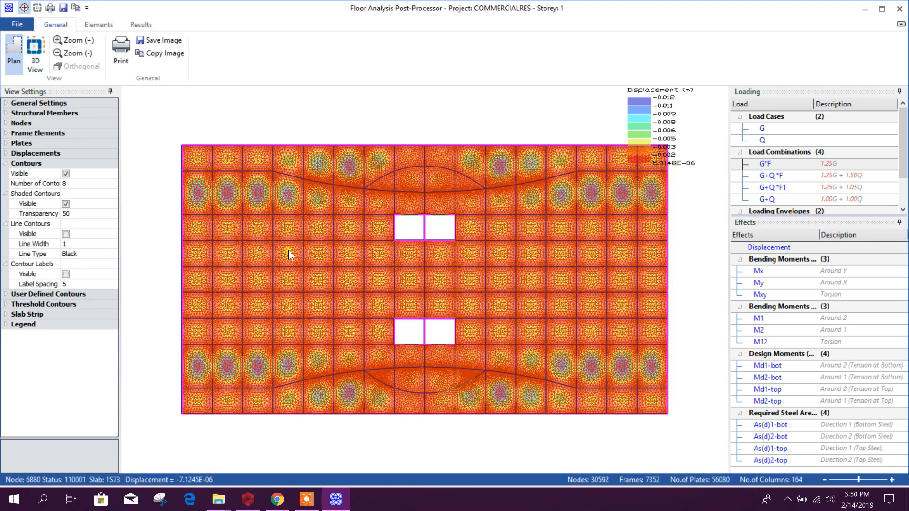
- Hide the deformed mesh and display the Mx and My bending moment contours
left_click(5, 153)
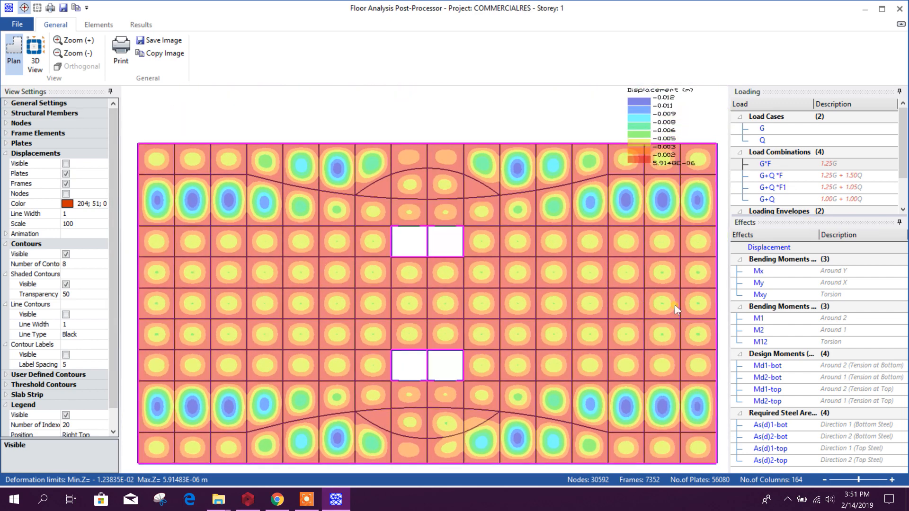
left_click(759, 283)
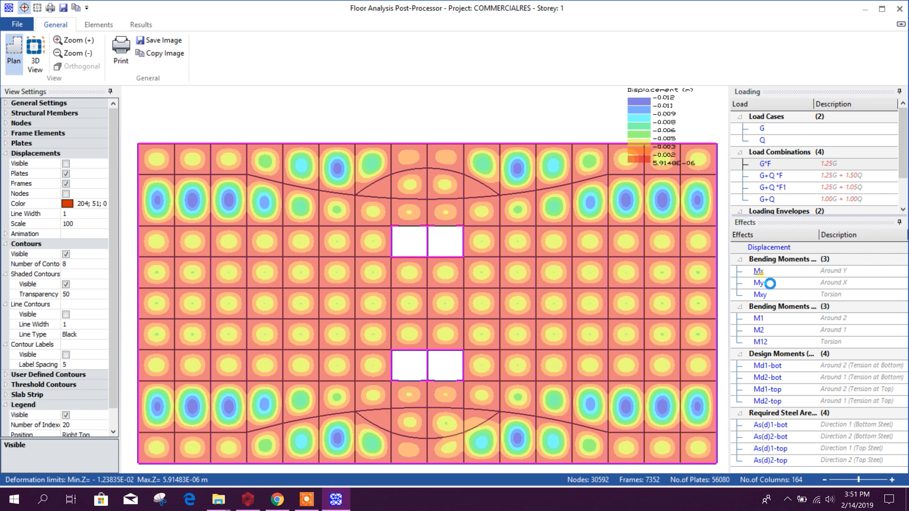
left_click(761, 295)
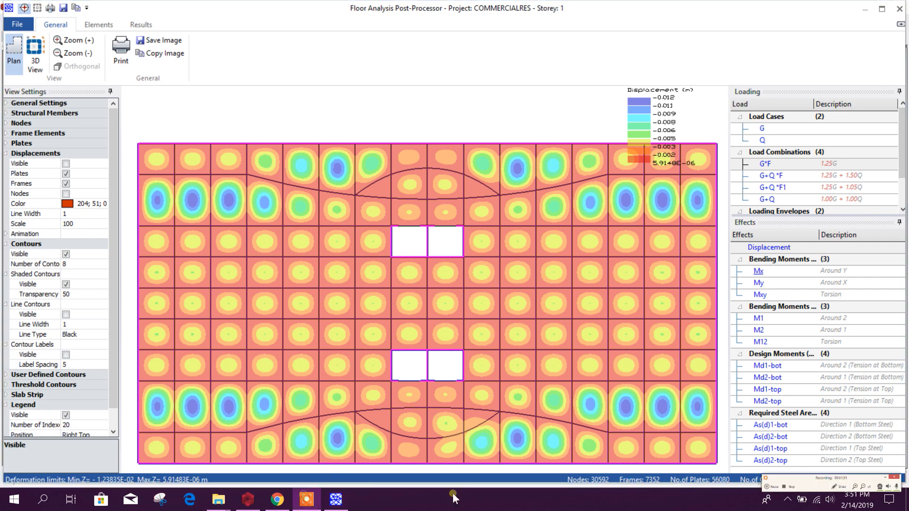
left_click(757, 271)
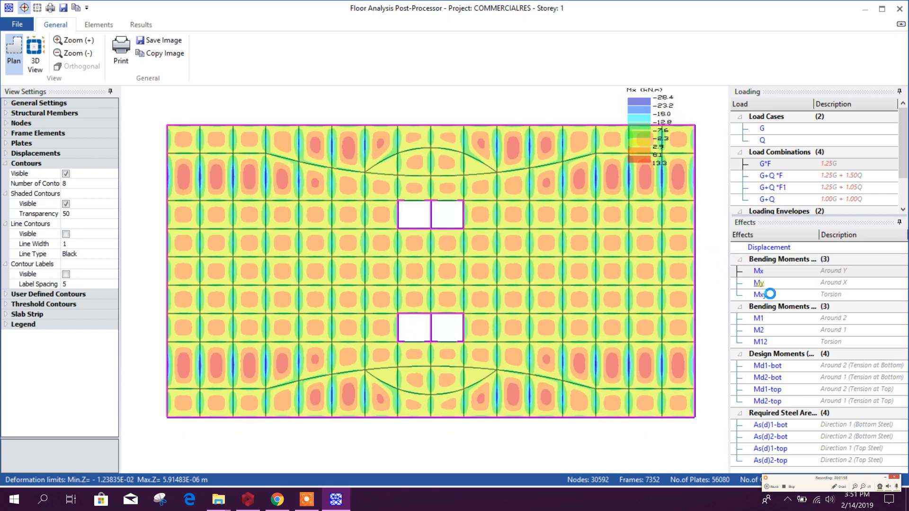
left_click(757, 282)
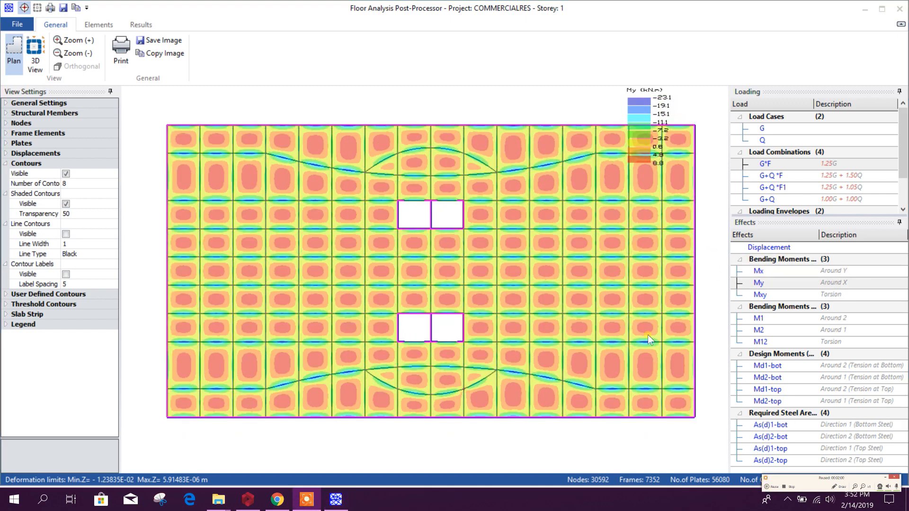
mouse_move(703, 358)
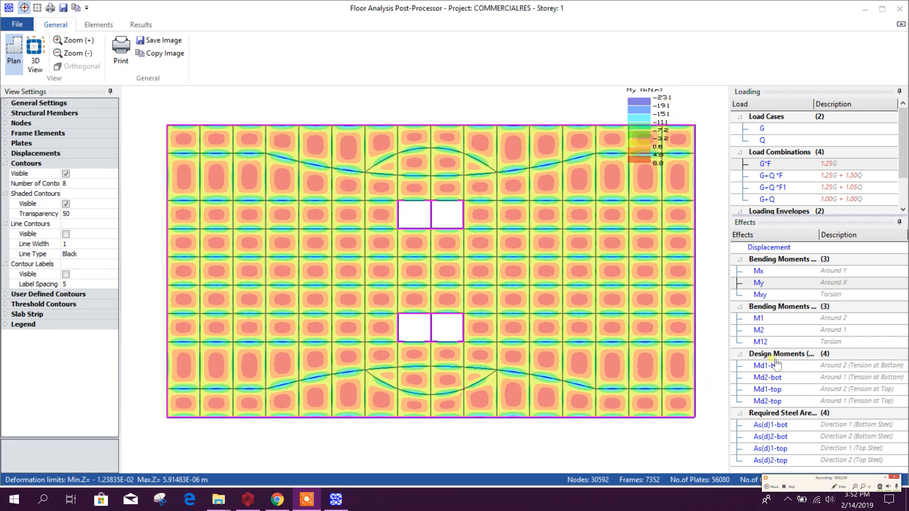
mouse_move(766, 378)
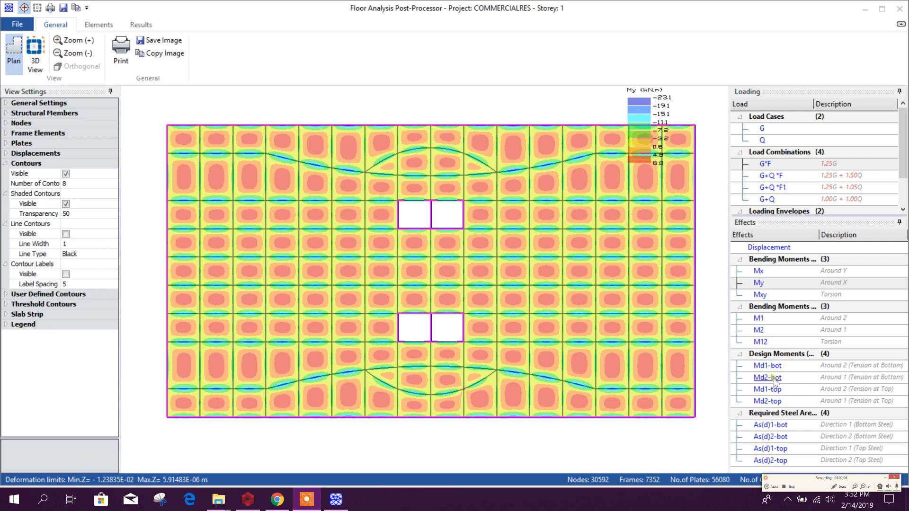
mouse_move(767, 436)
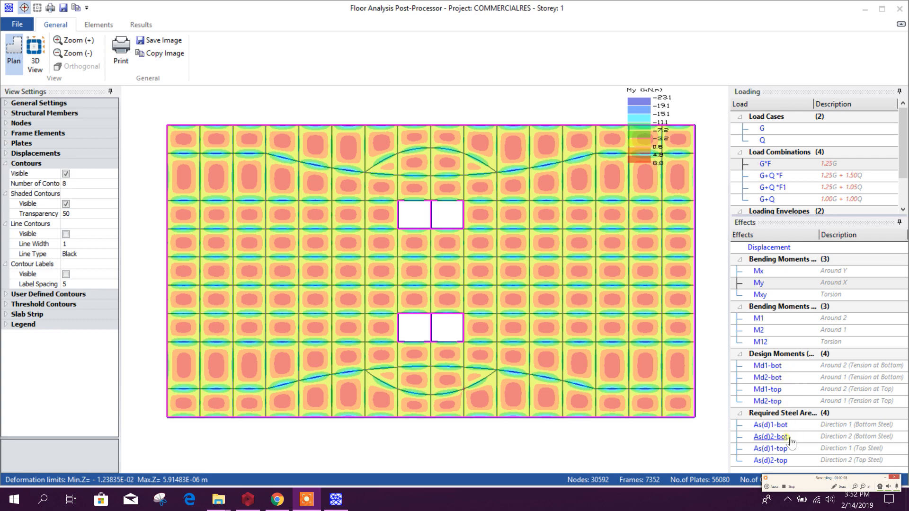
- Display the required bottom steel area As(d)1-bot contours across the slab
left_click(766, 424)
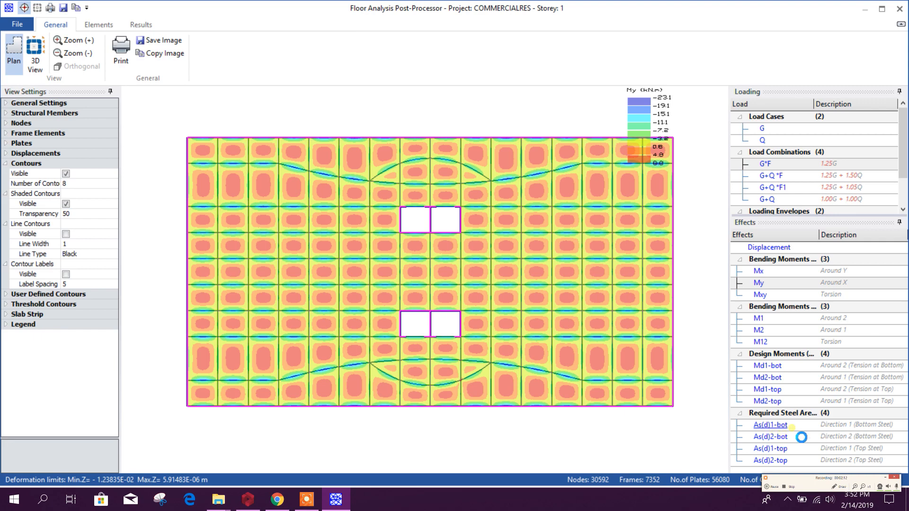
left_click(769, 425)
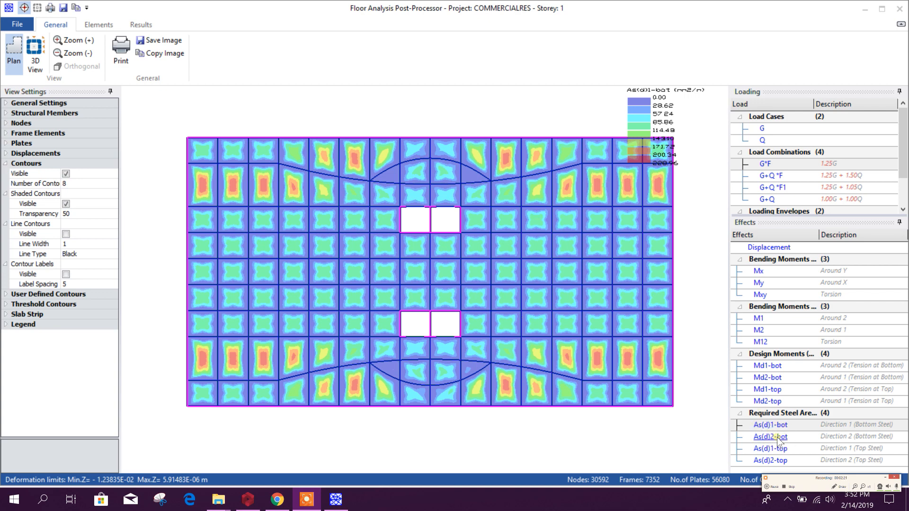
mouse_move(793, 443)
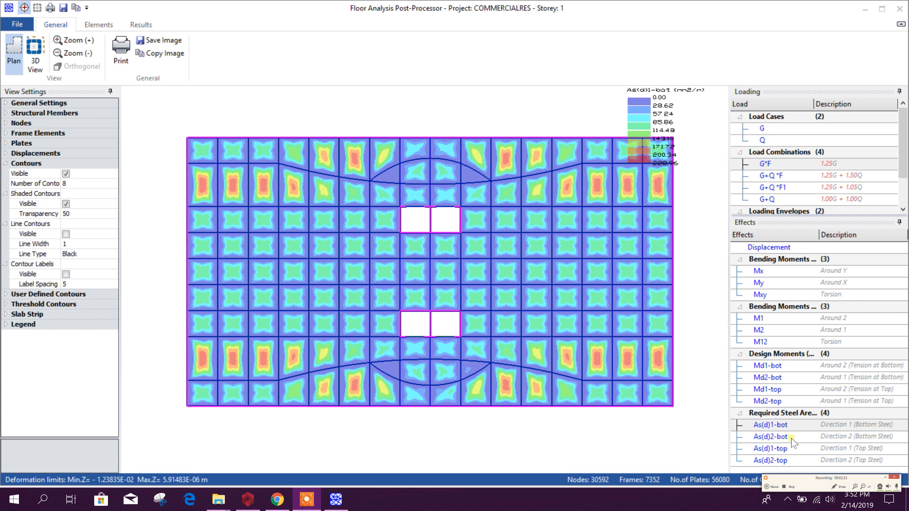
mouse_move(796, 465)
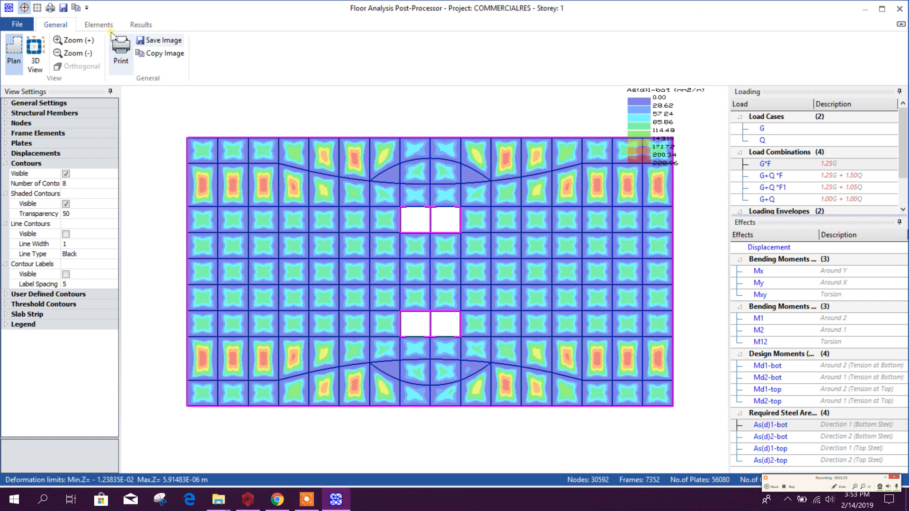
- Transfer the slab strip FE results, prepare the output report and close the floor analysis dialog
left_click(99, 25)
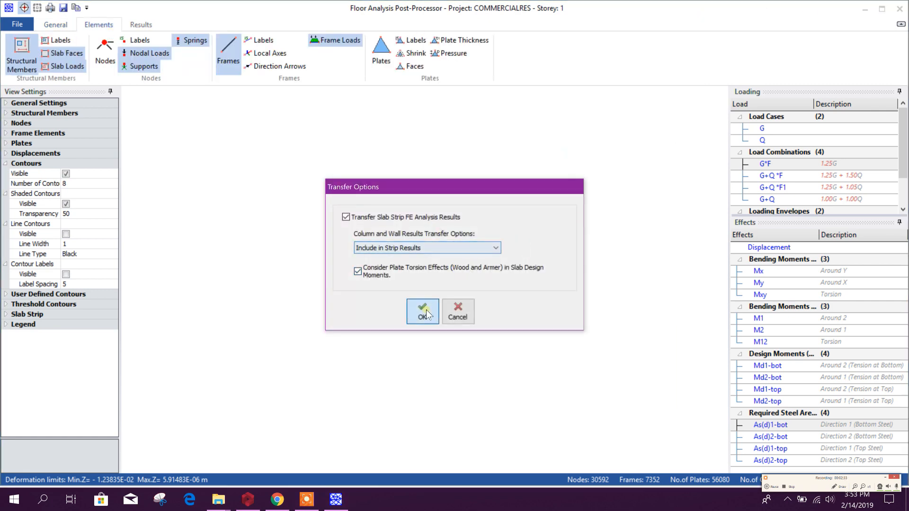
left_click(422, 311)
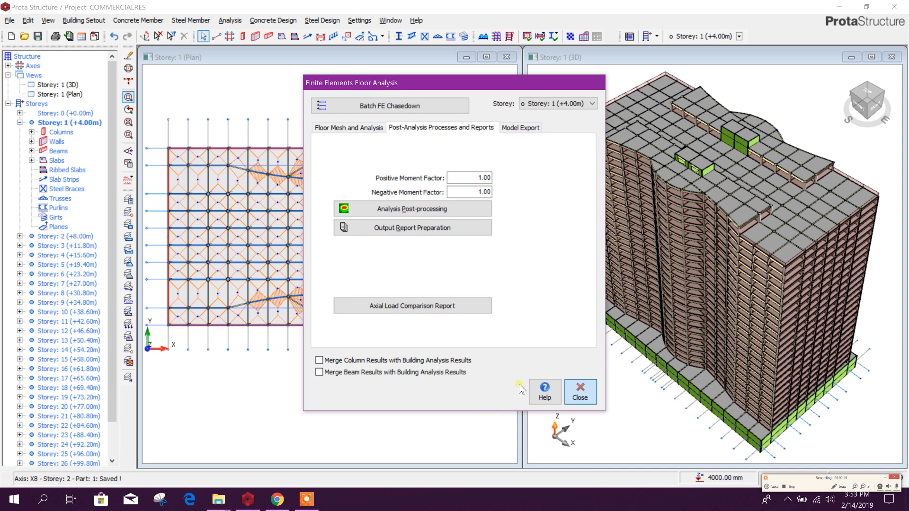
mouse_move(469, 229)
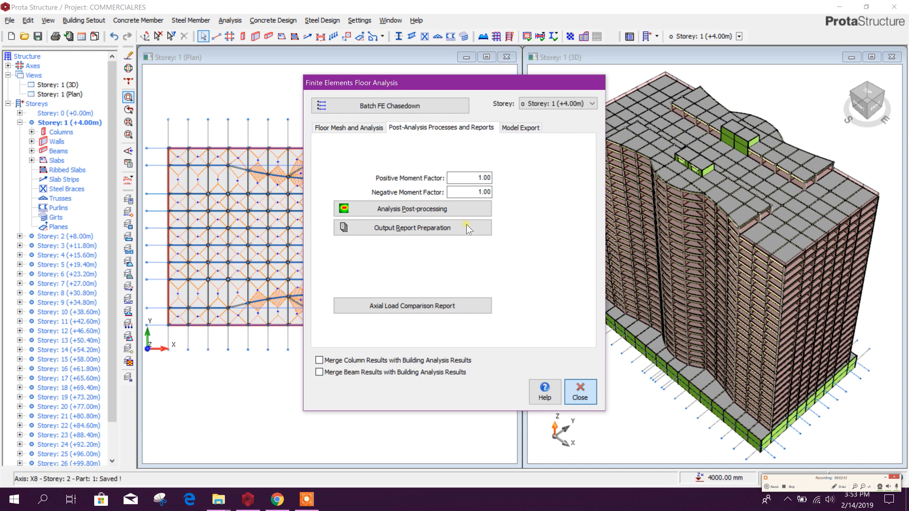
left_click(412, 227)
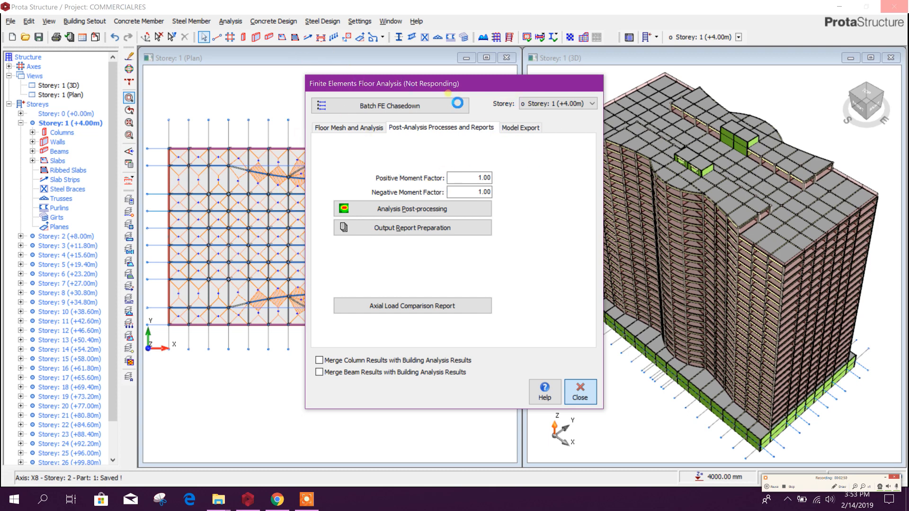
mouse_move(508, 211)
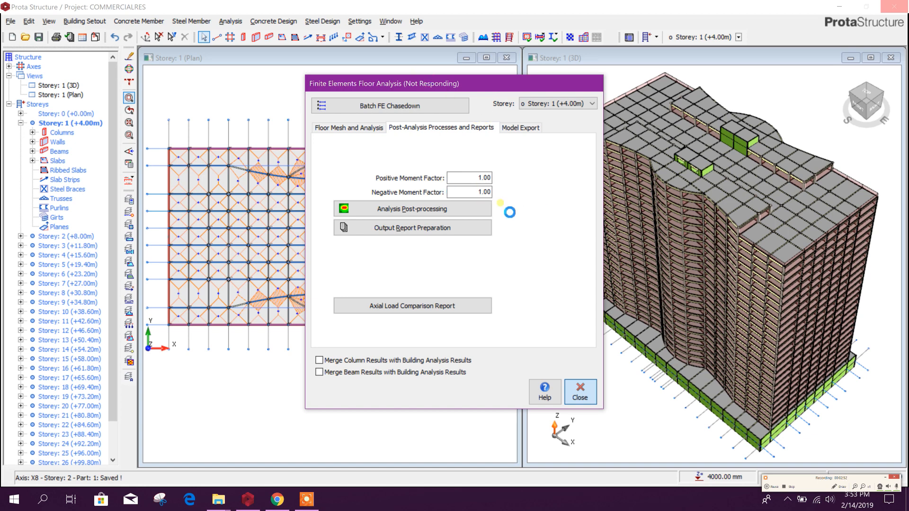
mouse_move(539, 216)
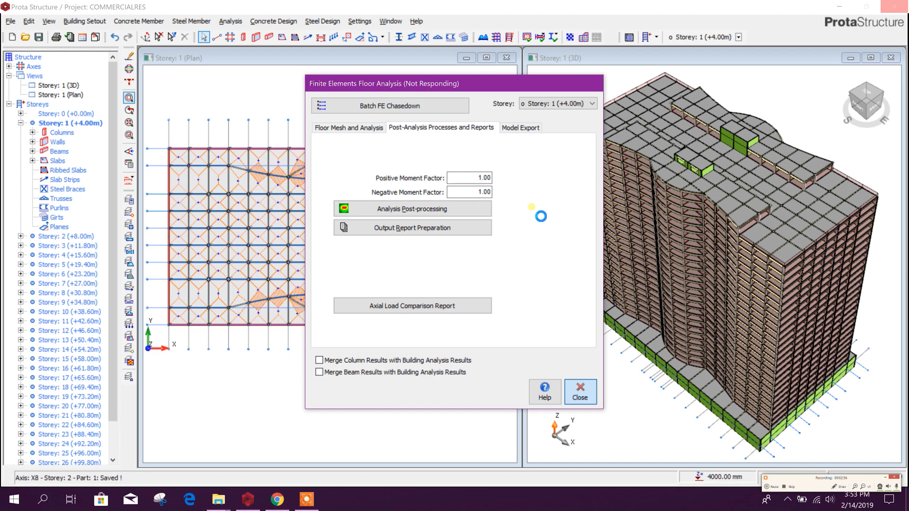
left_click(579, 391)
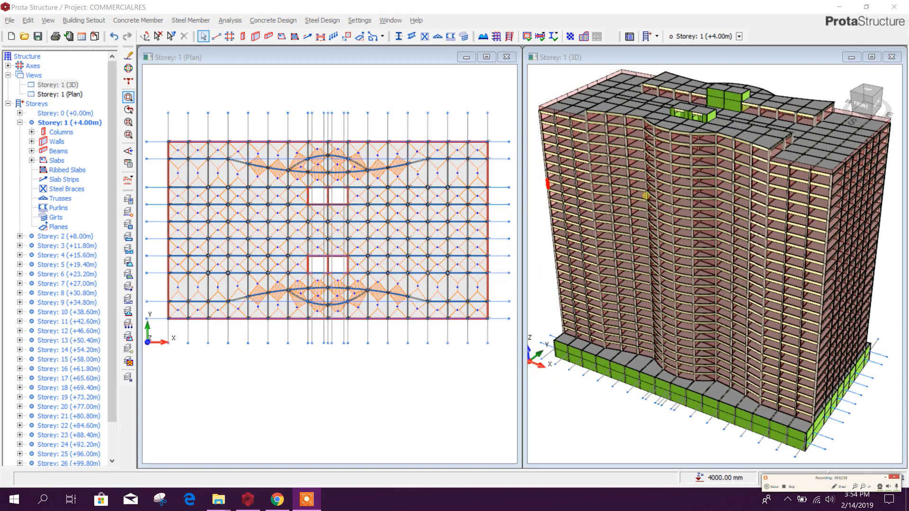
- Draw slab strip X1 horizontally across the plan and Y1 vertically through it
left_click(277, 178)
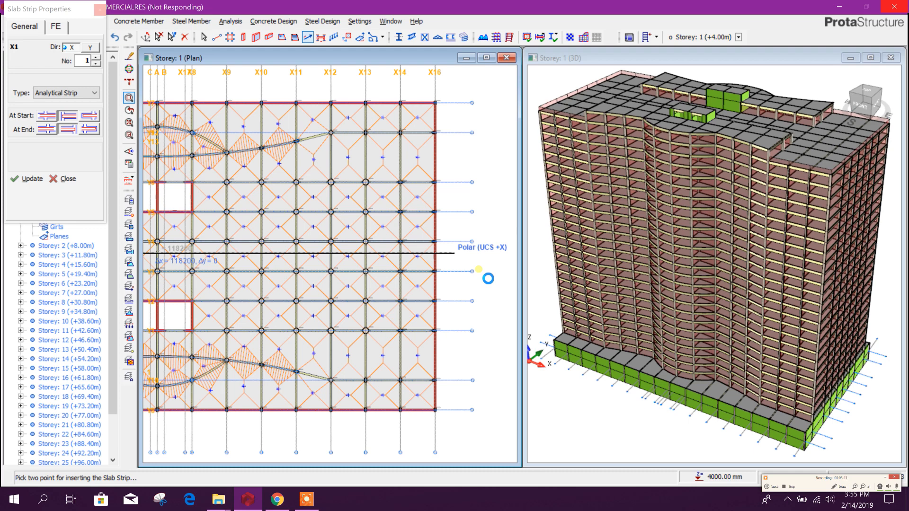
mouse_move(414, 253)
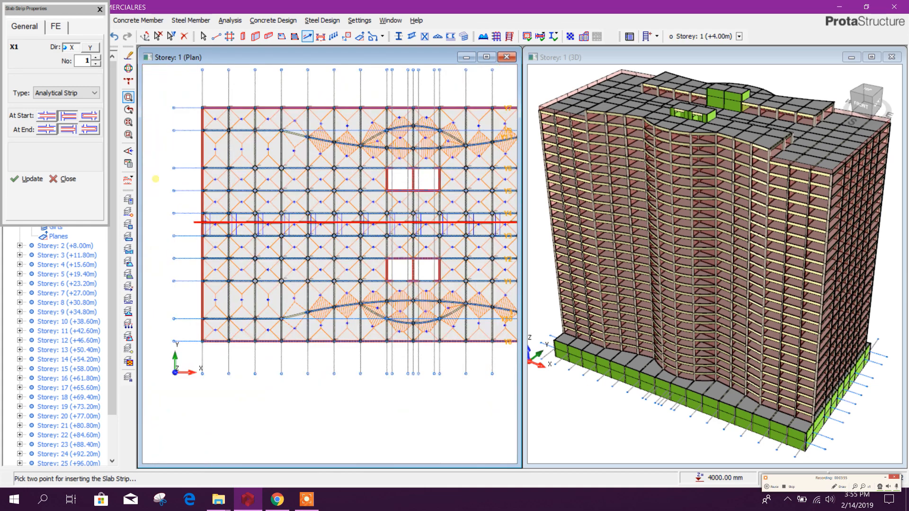
left_click(91, 48)
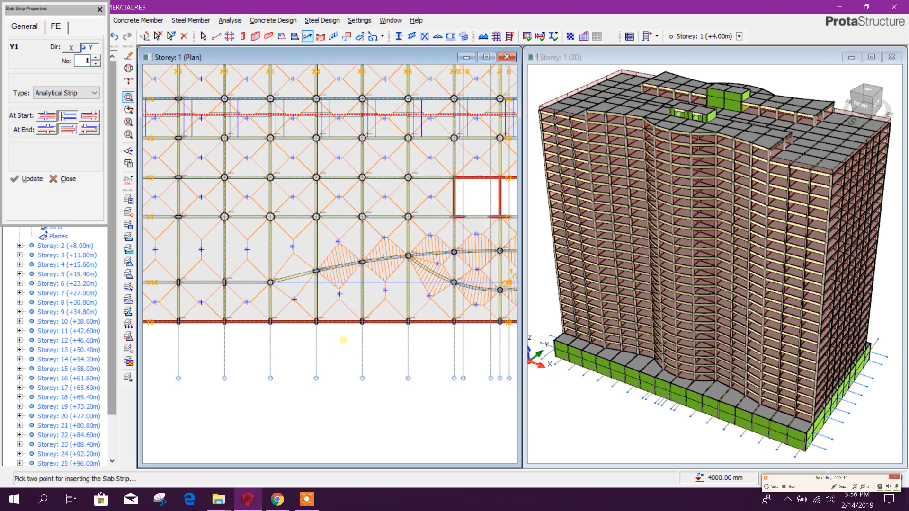
mouse_move(346, 316)
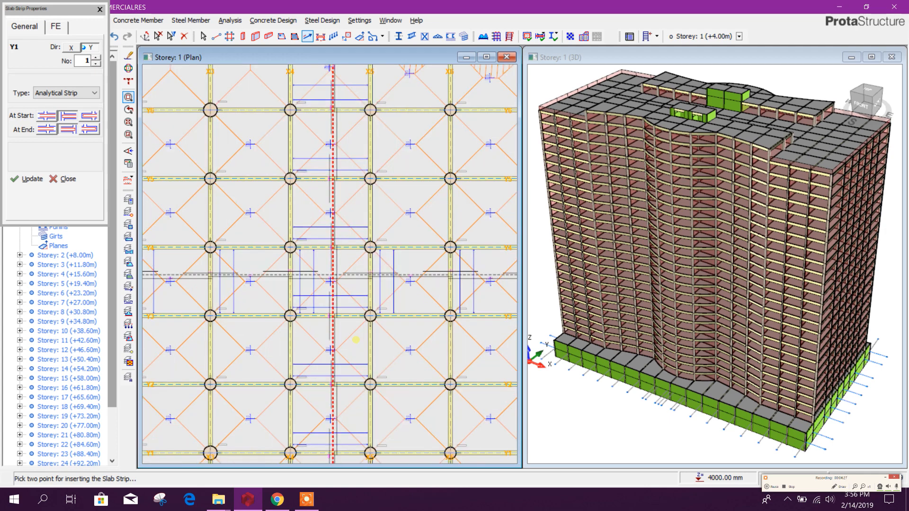
left_click(63, 179)
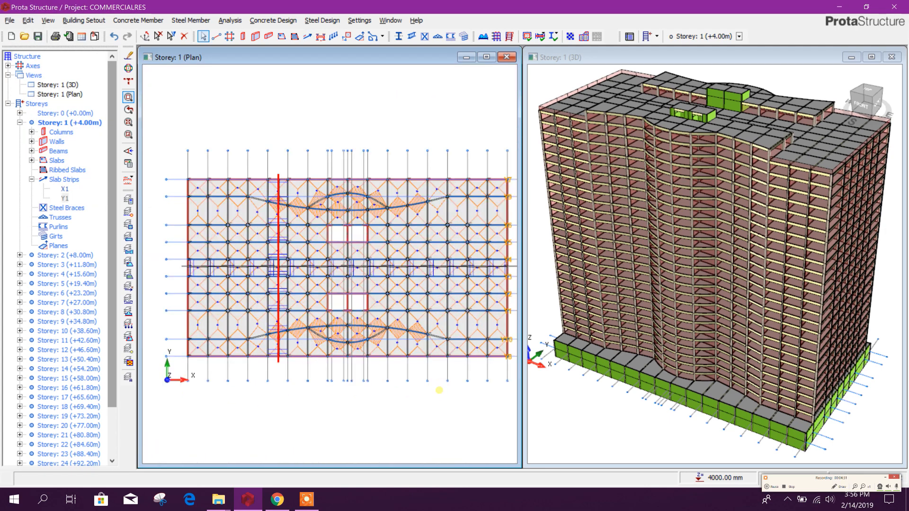
- Load ProtaDetails from Concrete Design, saving the project when prompted
left_click(272, 20)
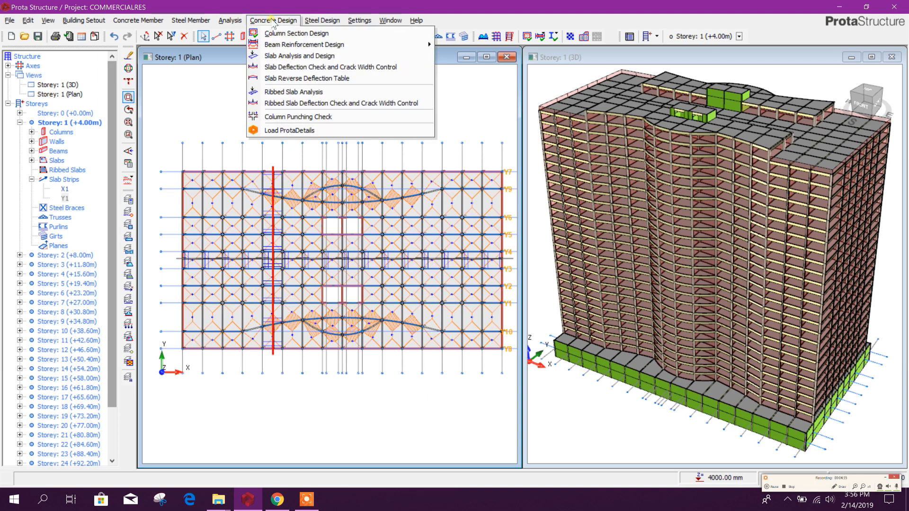
left_click(289, 130)
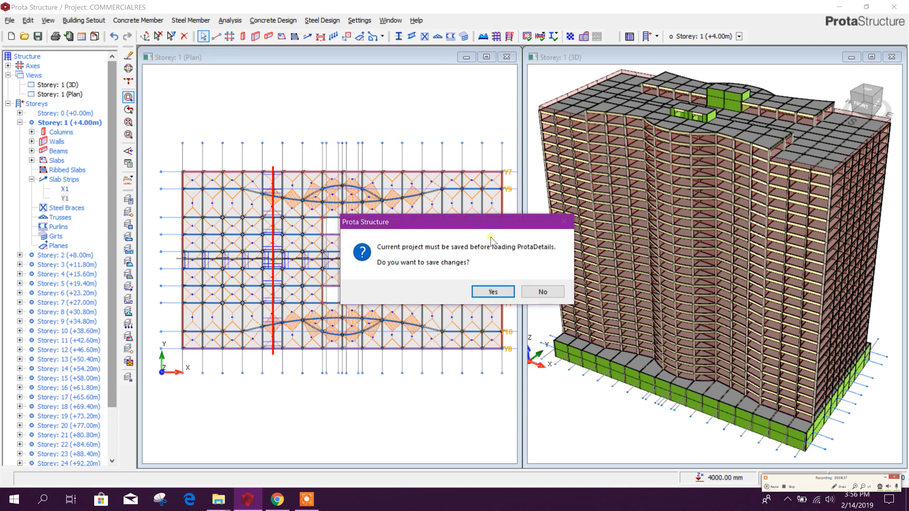
left_click(491, 290)
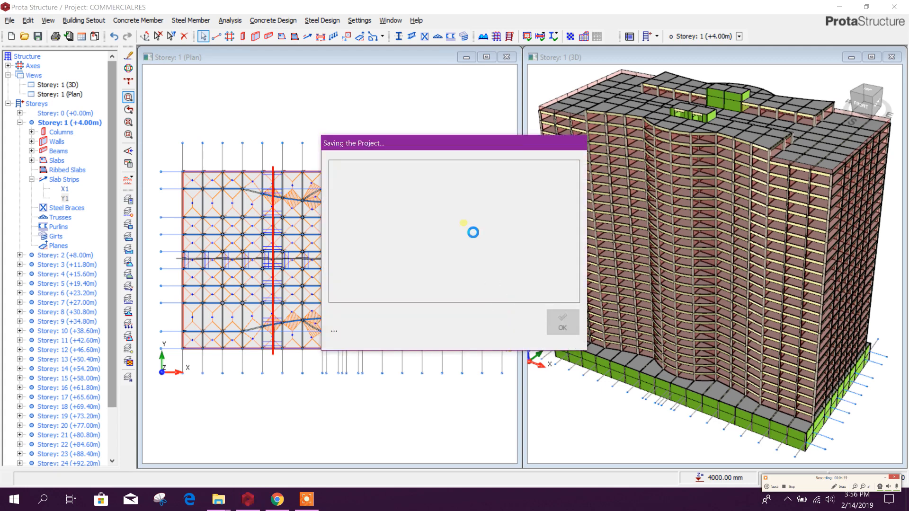
mouse_move(382, 373)
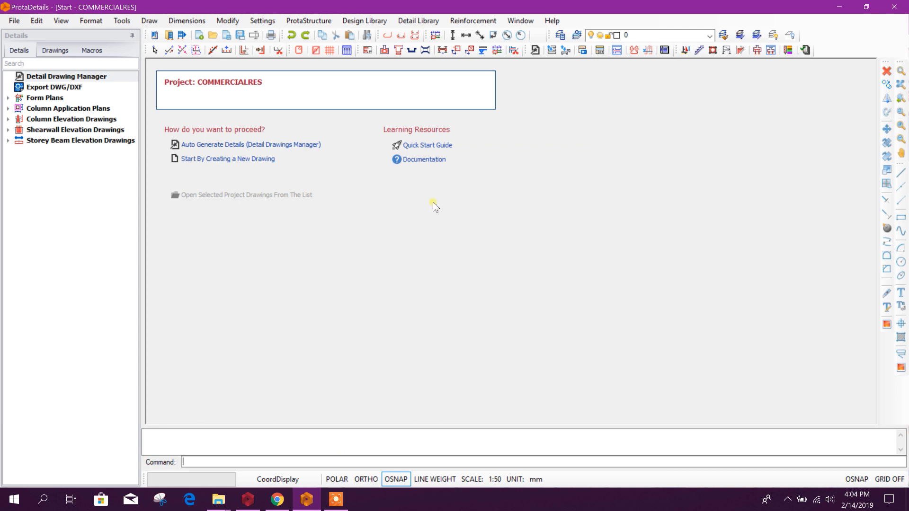
mouse_move(279, 159)
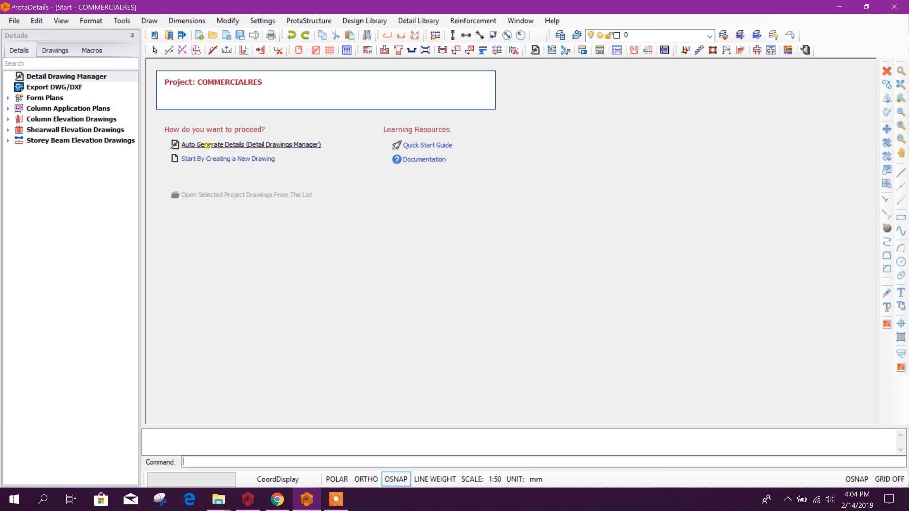
- Auto-generate details for storey 1 (+4.00m) only with Column Dimensions enabled, then Draw
left_click(249, 144)
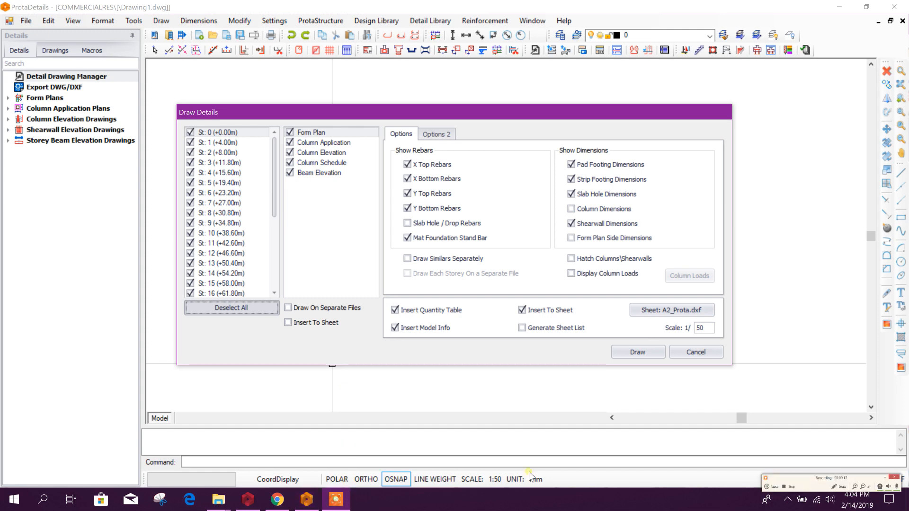
left_click(231, 308)
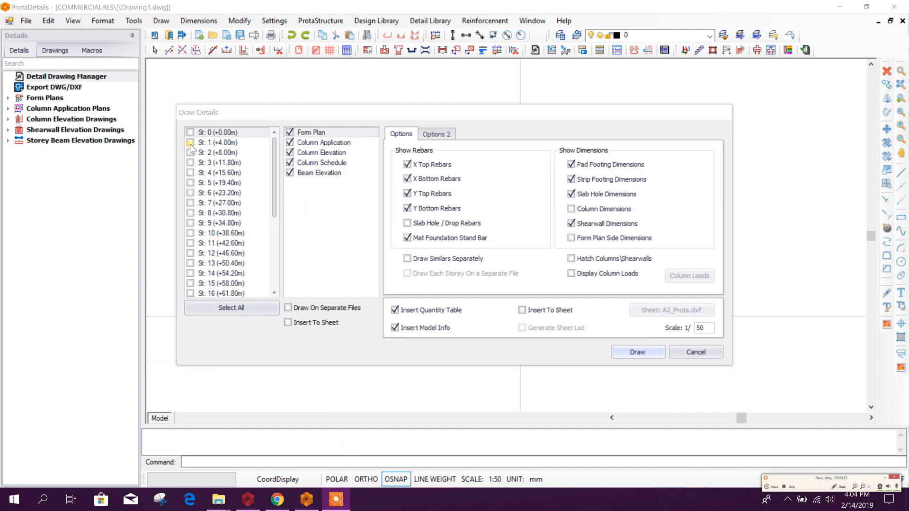
left_click(192, 143)
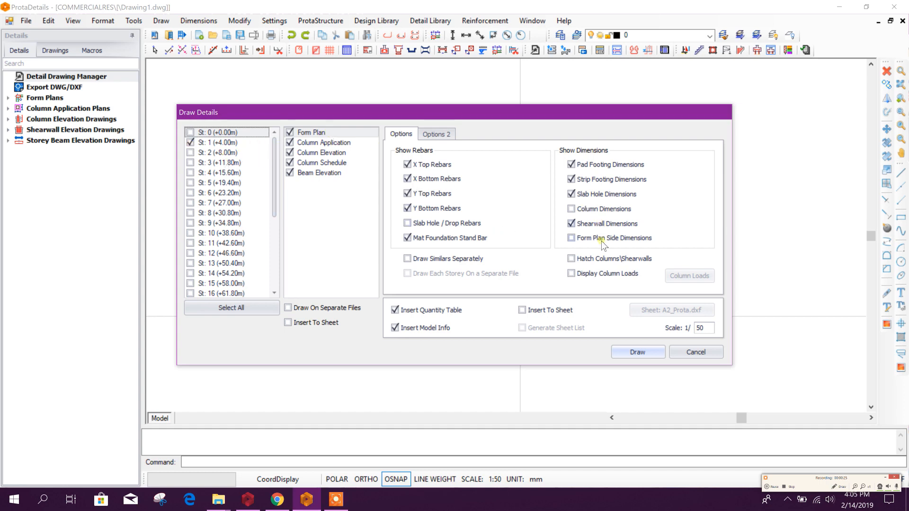
left_click(571, 208)
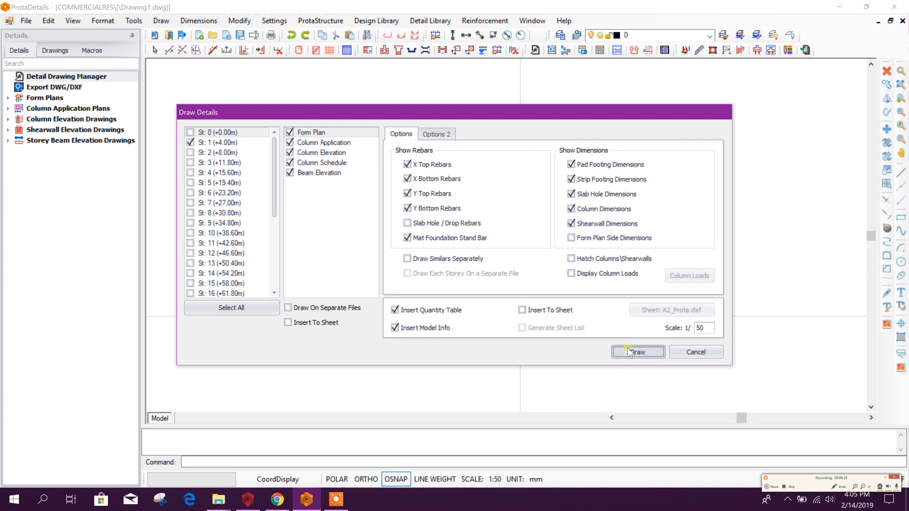
left_click(636, 352)
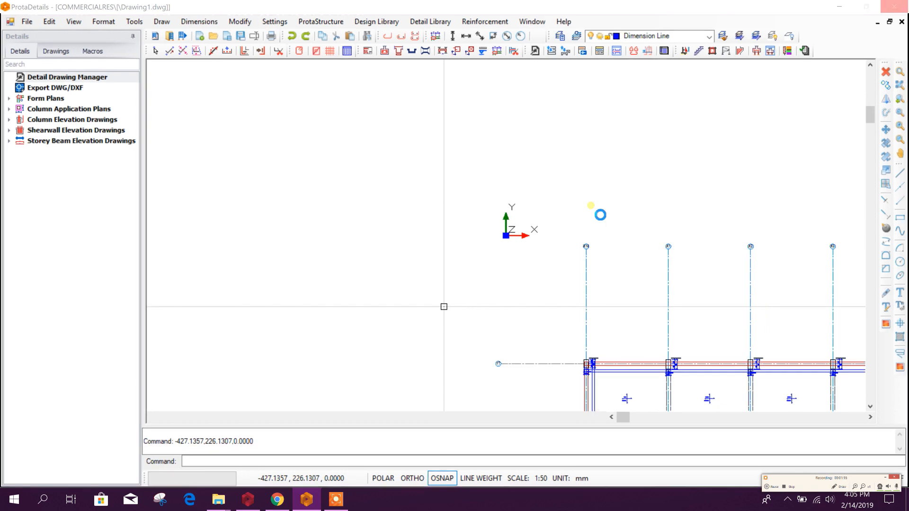
mouse_move(468, 177)
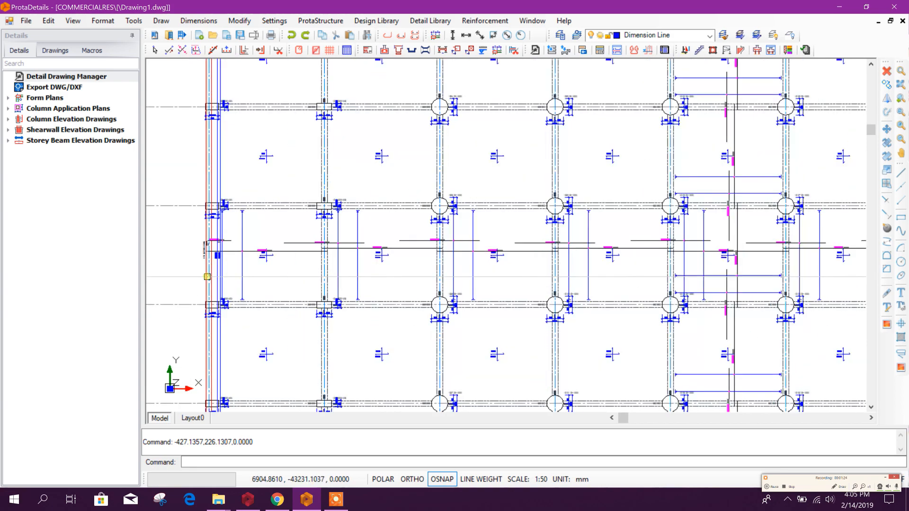
scroll("up", 3)
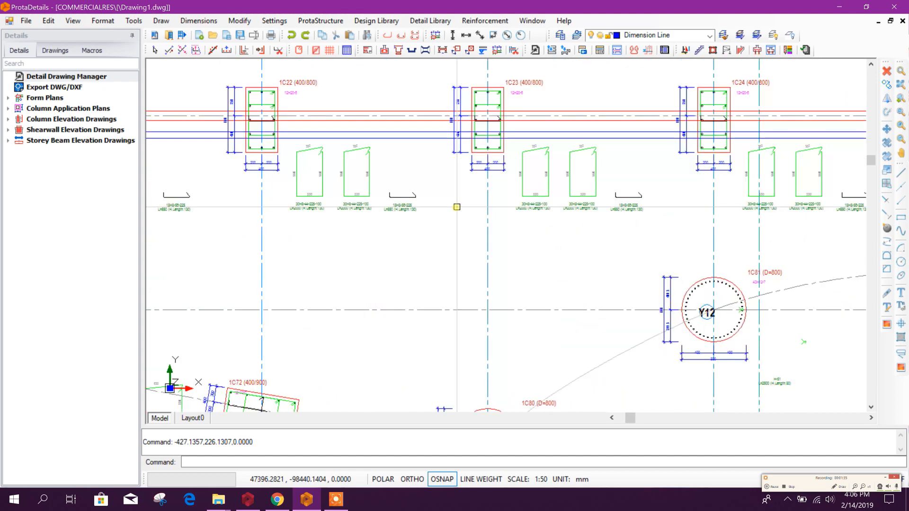
scroll("down", 3)
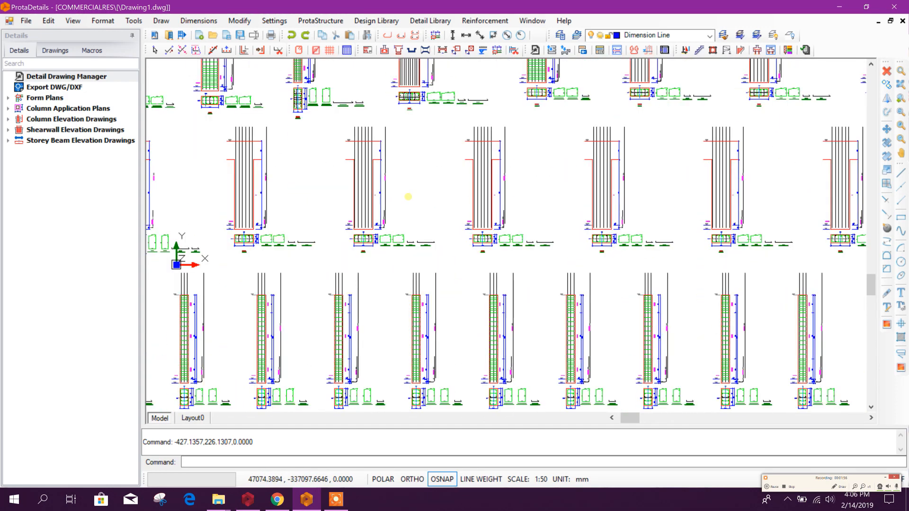
scroll("down", 3)
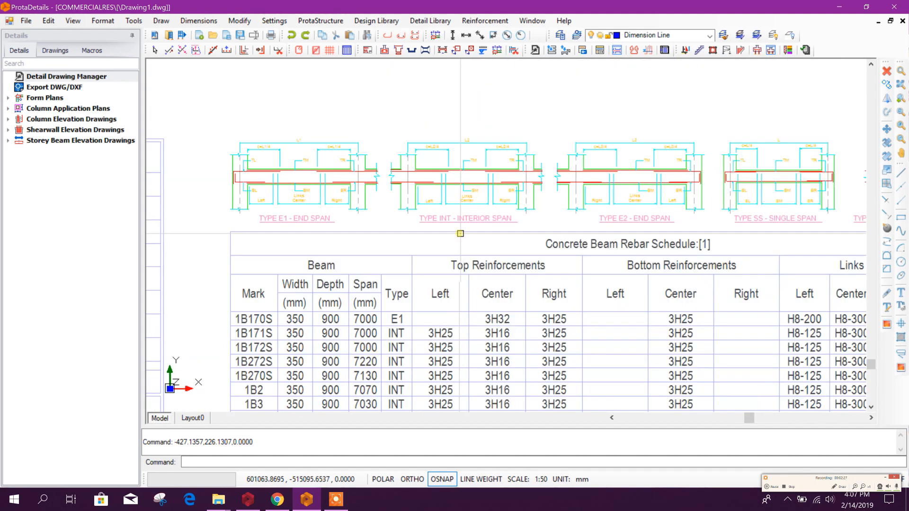
scroll("down", 3)
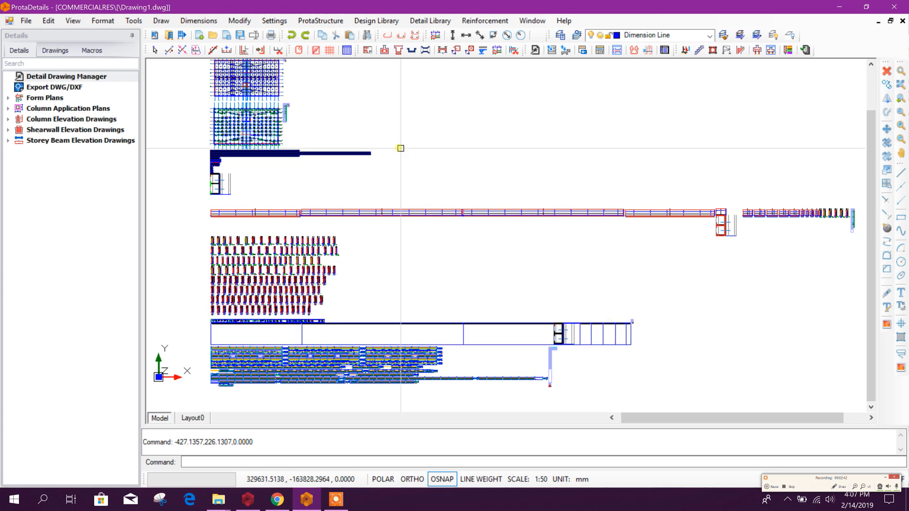
scroll("up", 3)
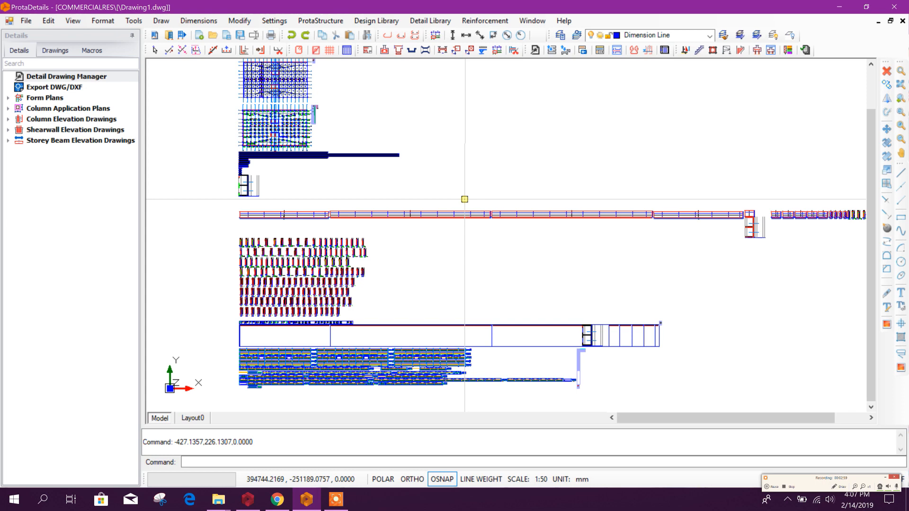
mouse_move(434, 185)
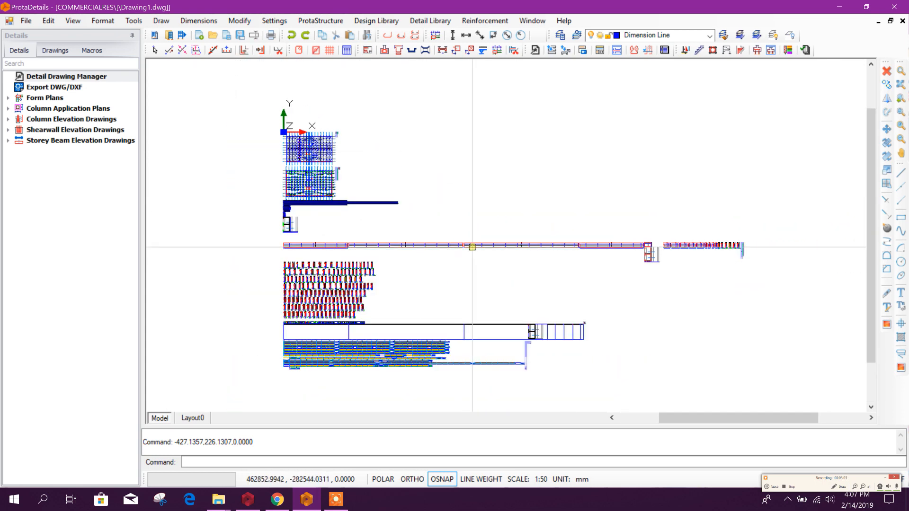
scroll("down", 3)
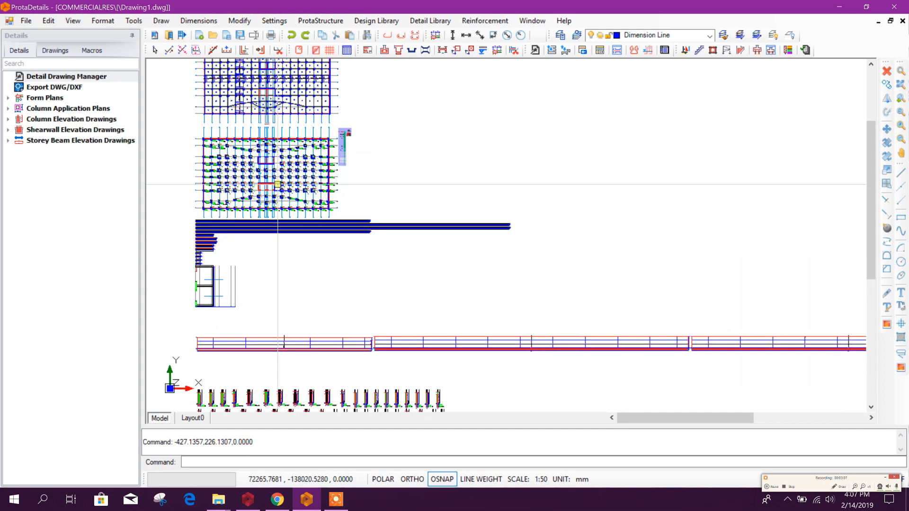
scroll("up", 3)
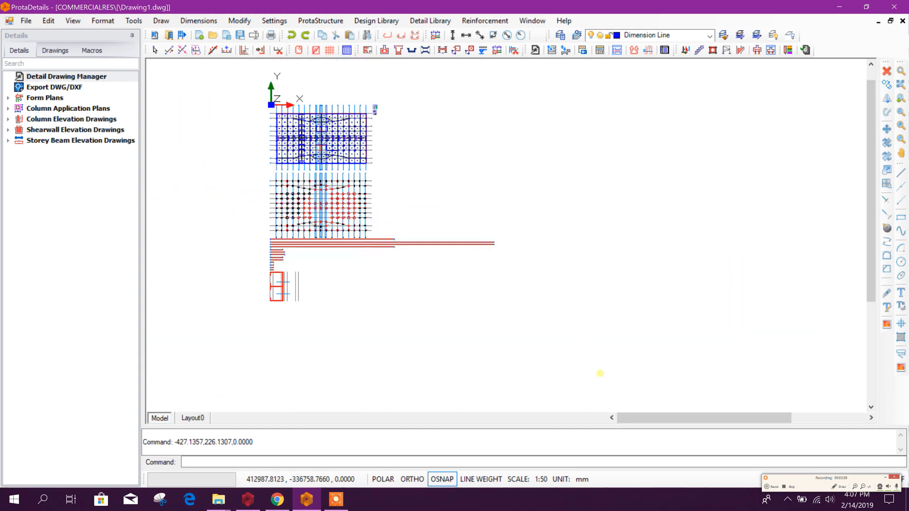